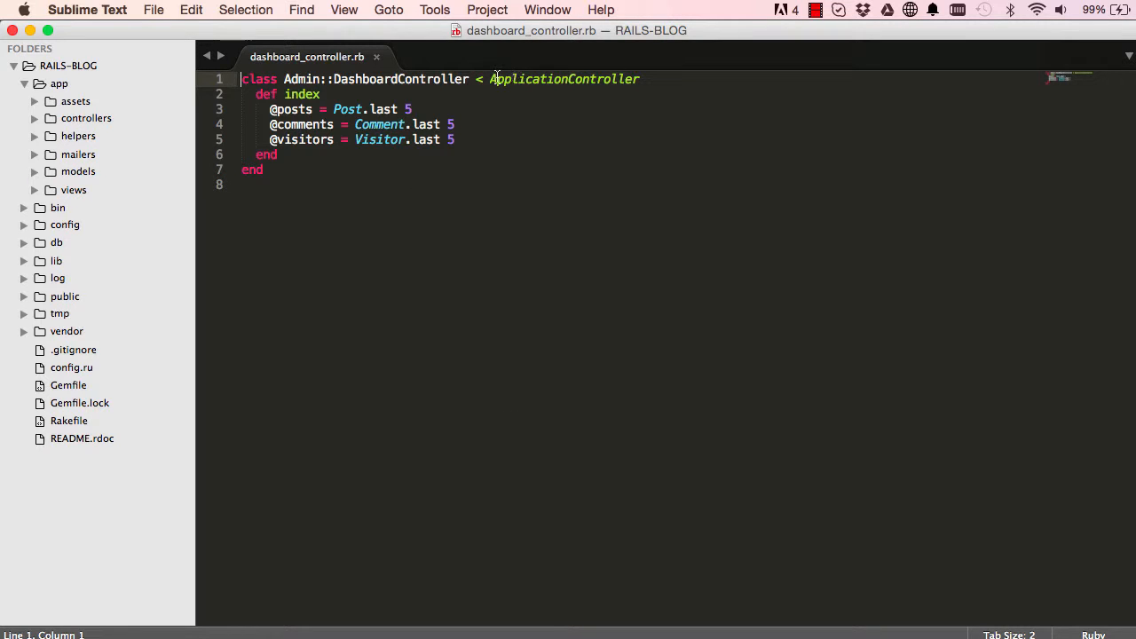
Run `rails g controller admin/settings new create edit update` to generate the admin settings controller
type("ad")
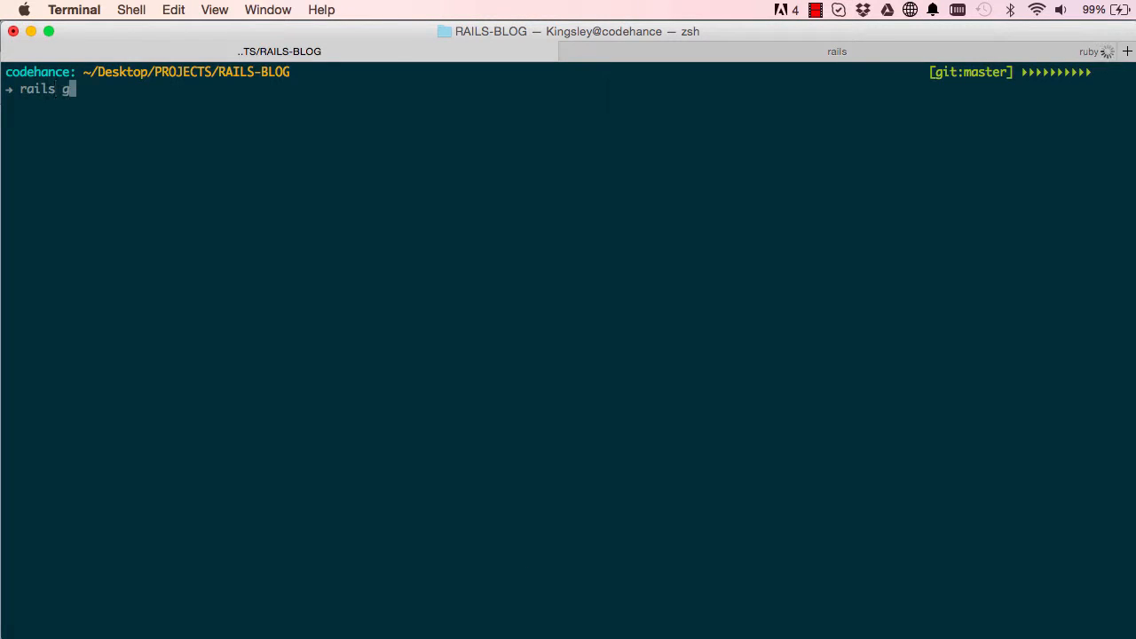
type("controller")
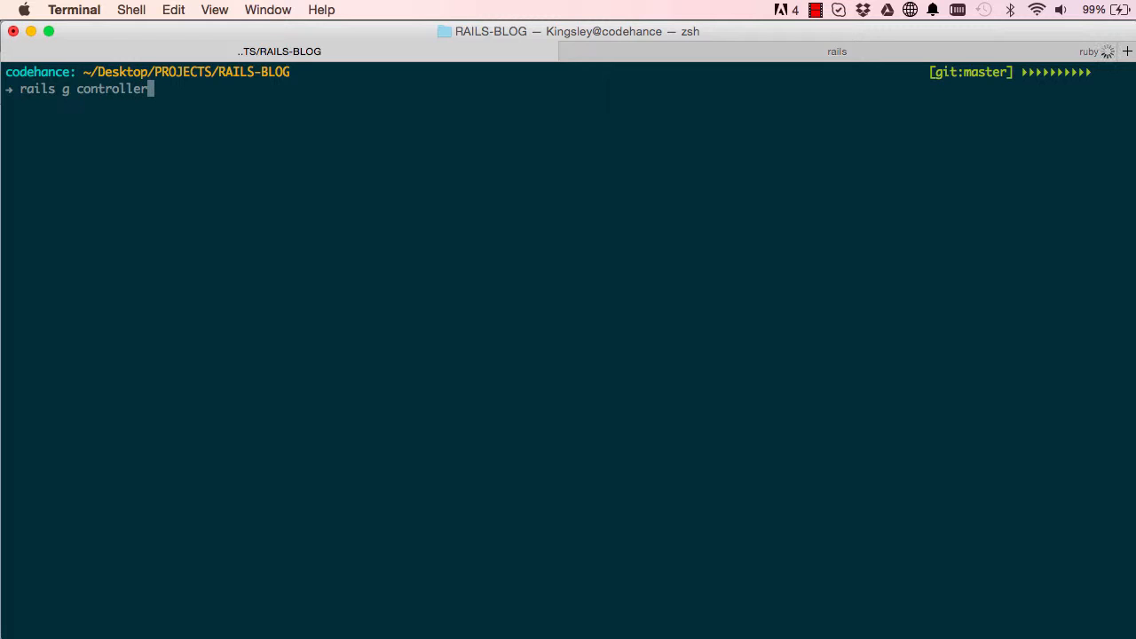
type("settings")
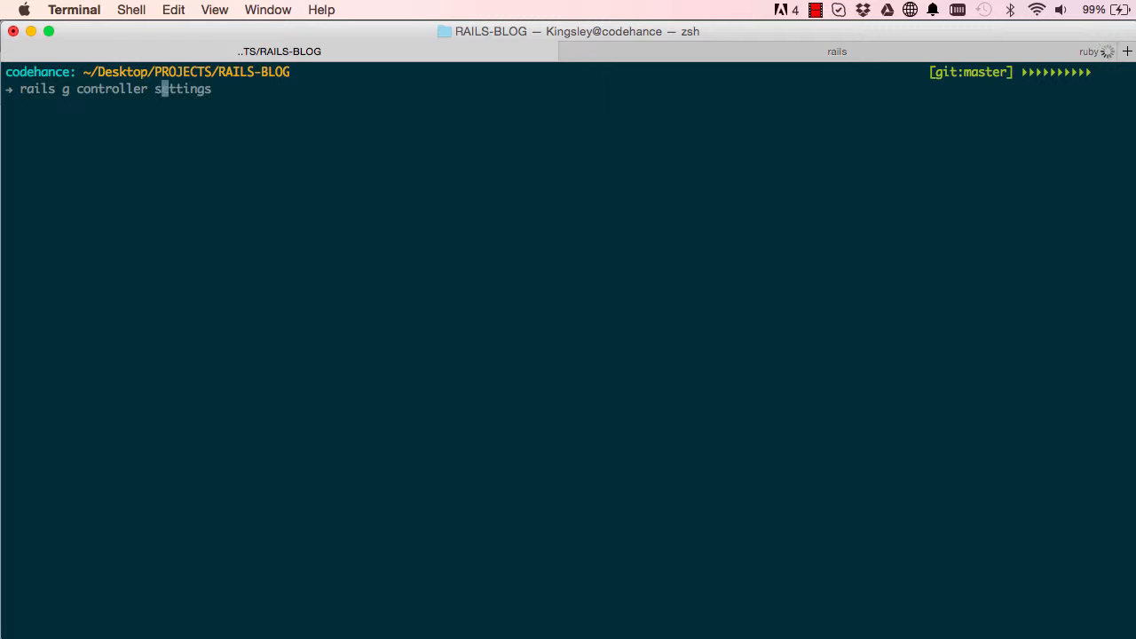
type("admin/")
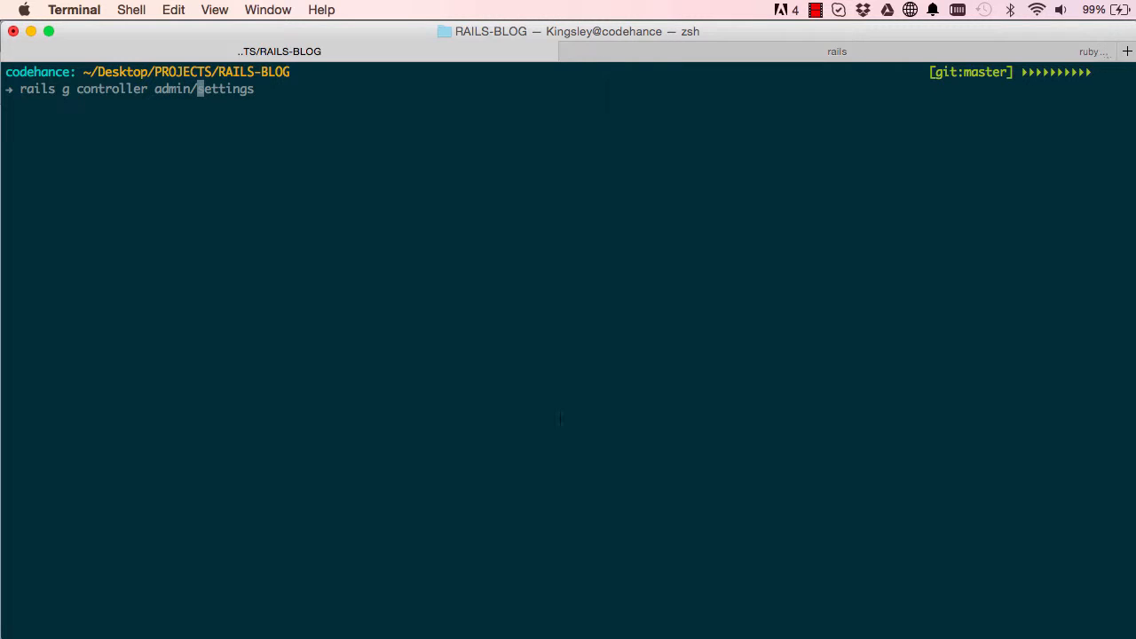
key("End")
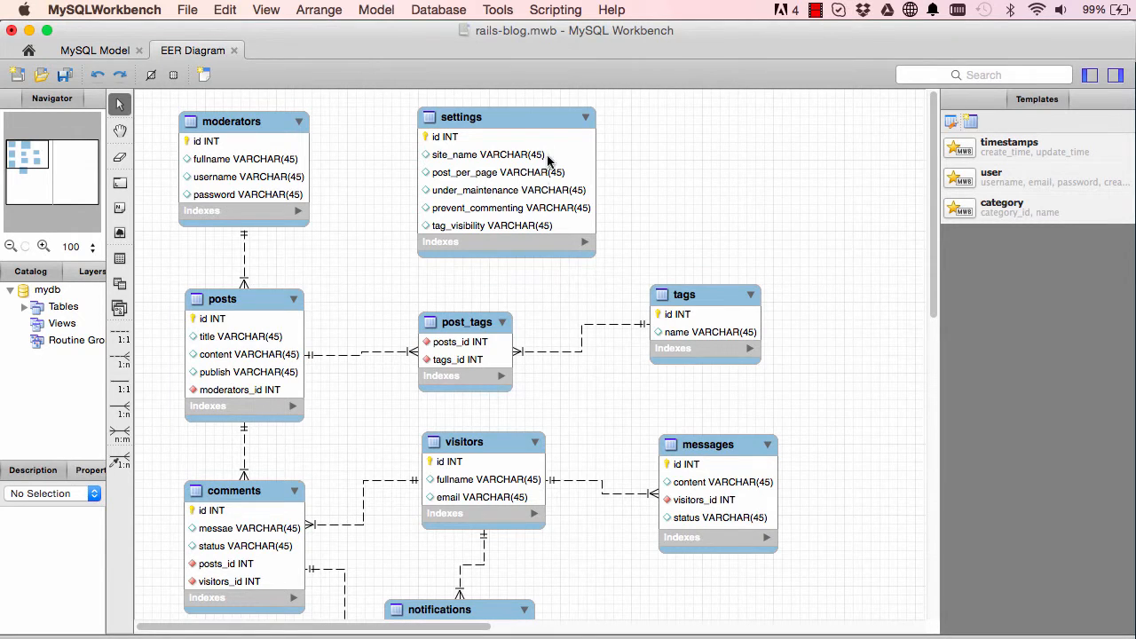
mouse_move(442, 216)
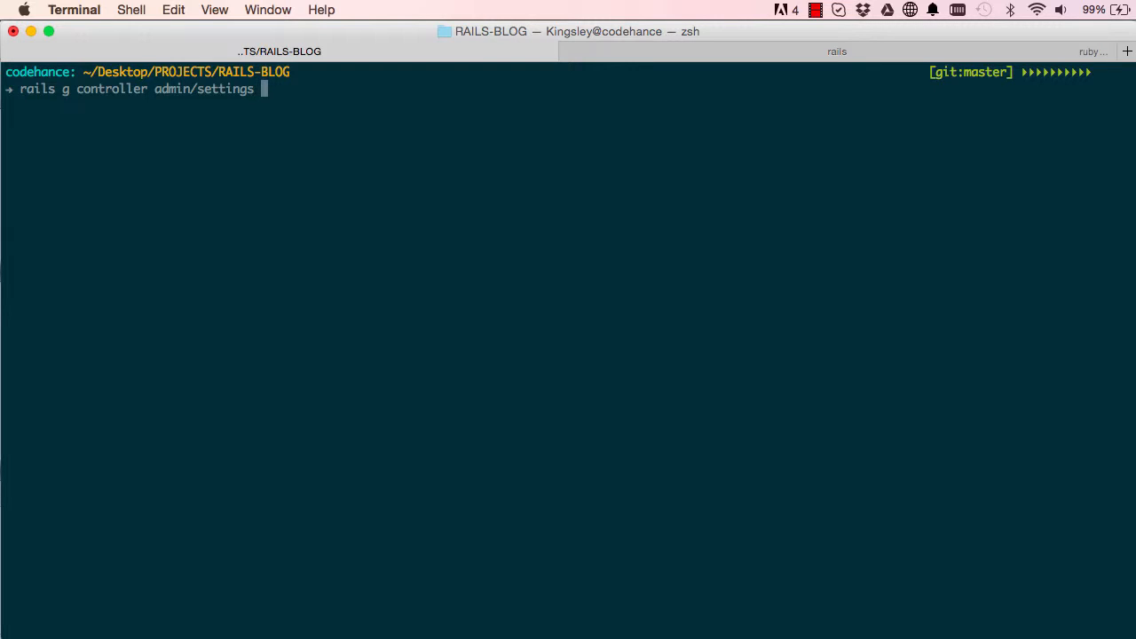
type("new create edit upd")
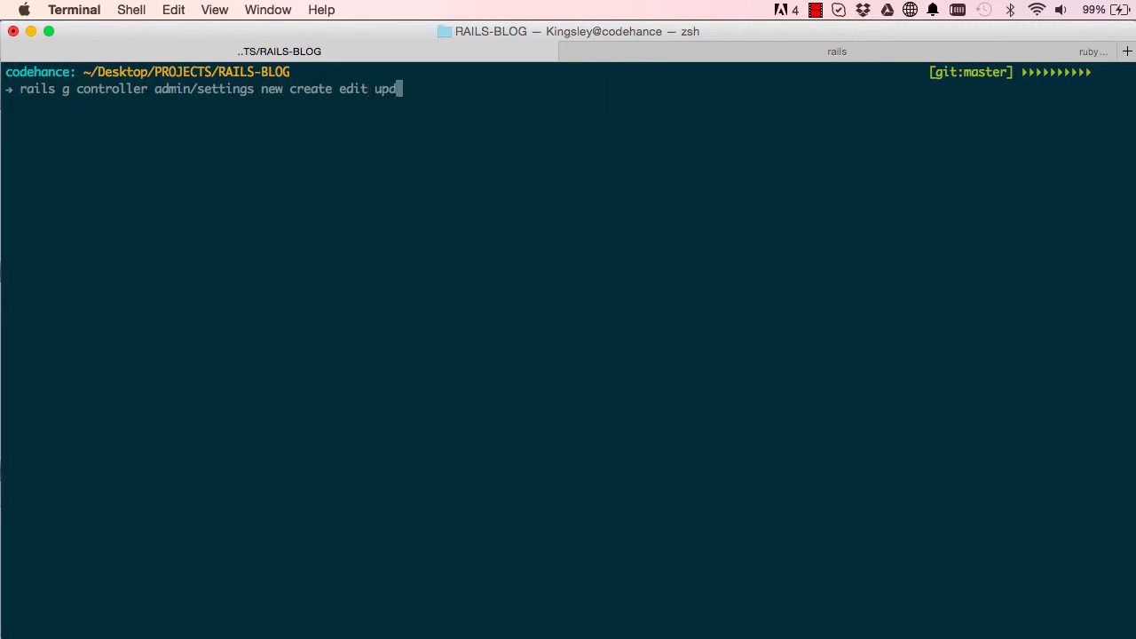
type("ate")
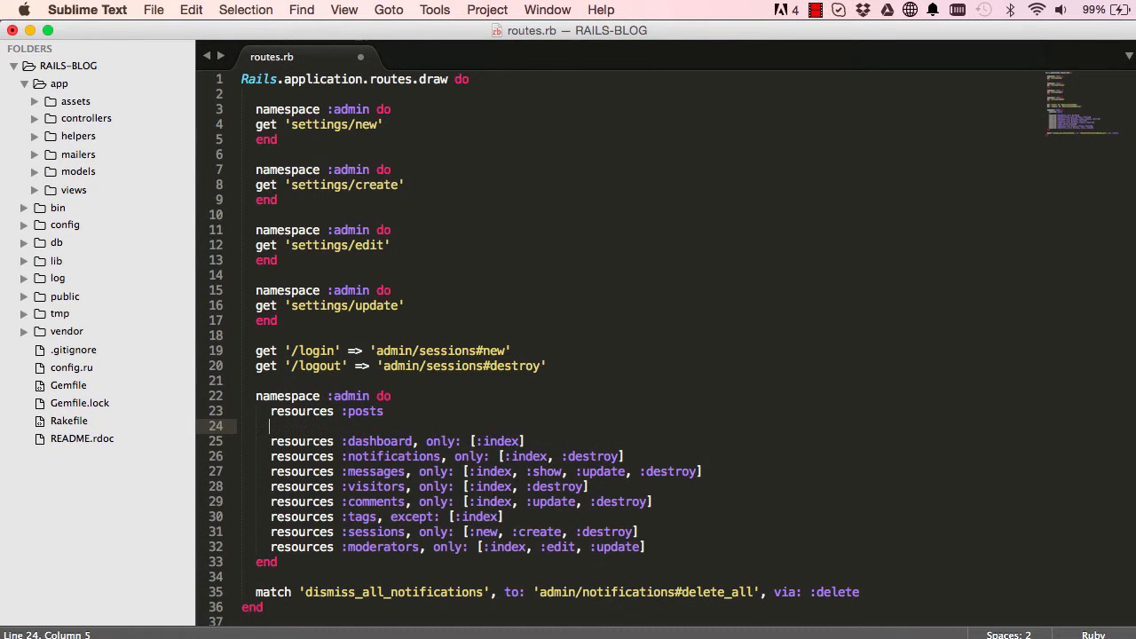
Add `resources :settings, only: [:new, :create, :edit, :update]` inside the admin namespace in routes.rb
type("resources :")
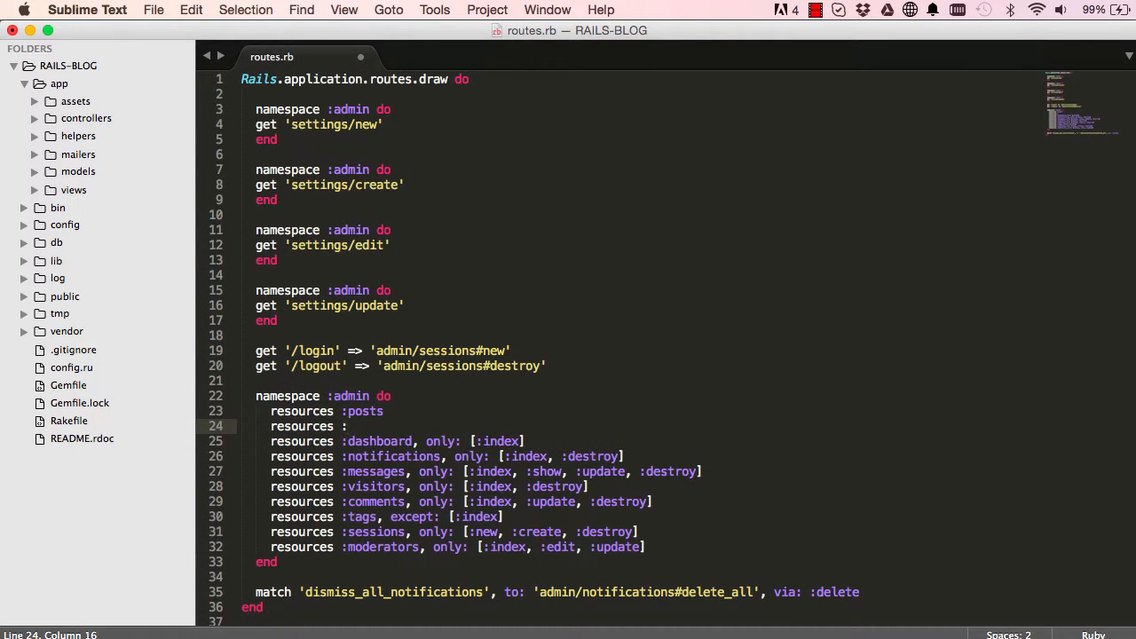
type("settings")
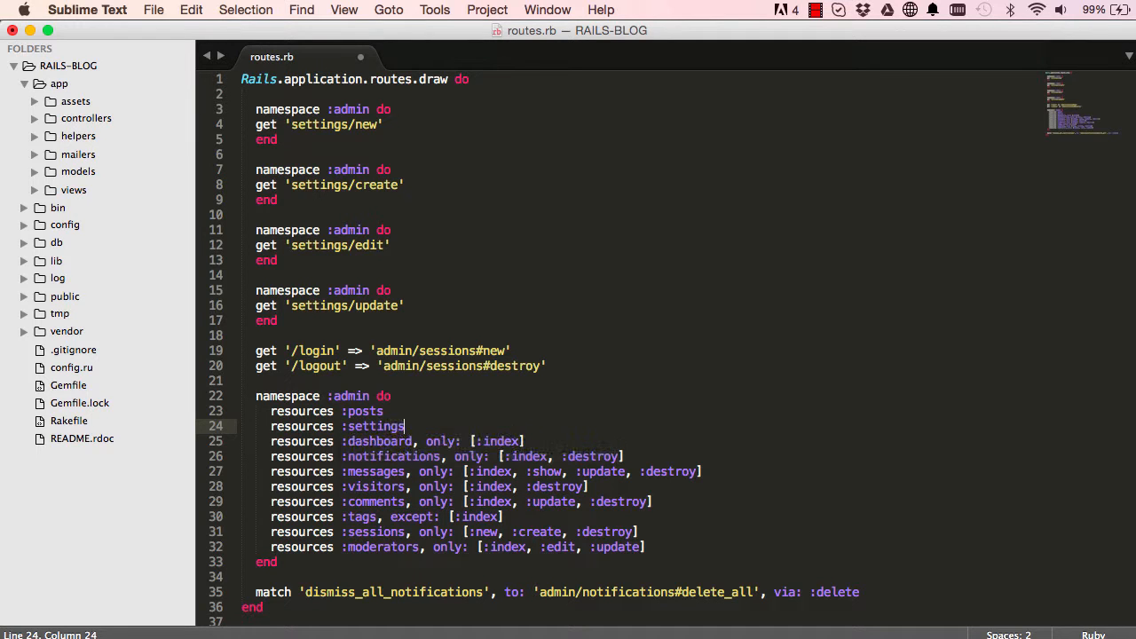
type(", only: [:")
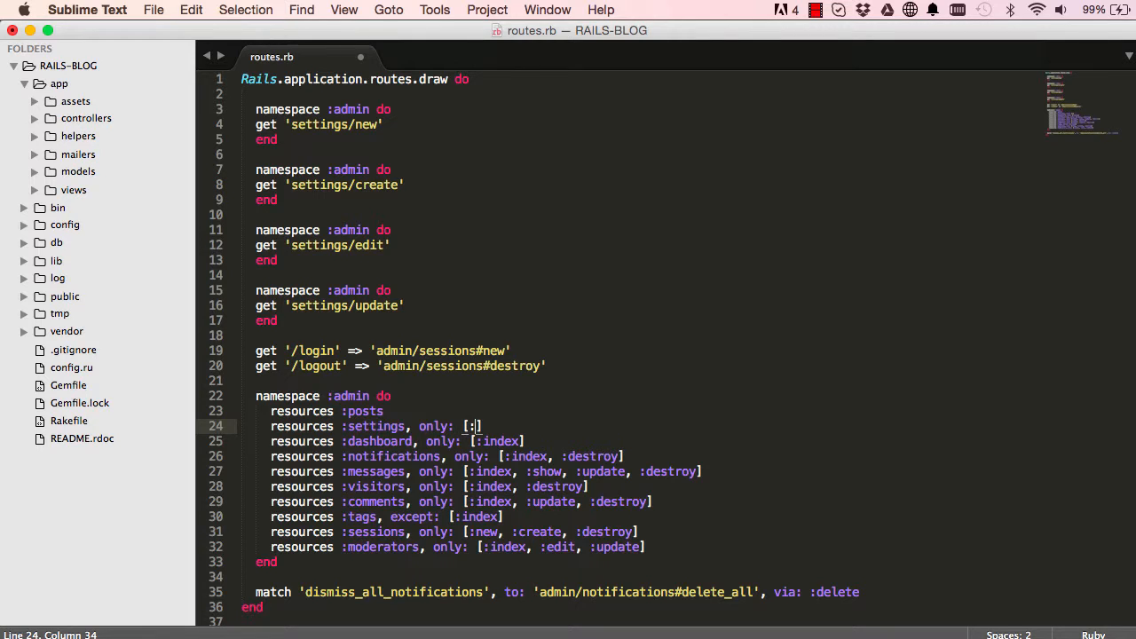
type("new, :")
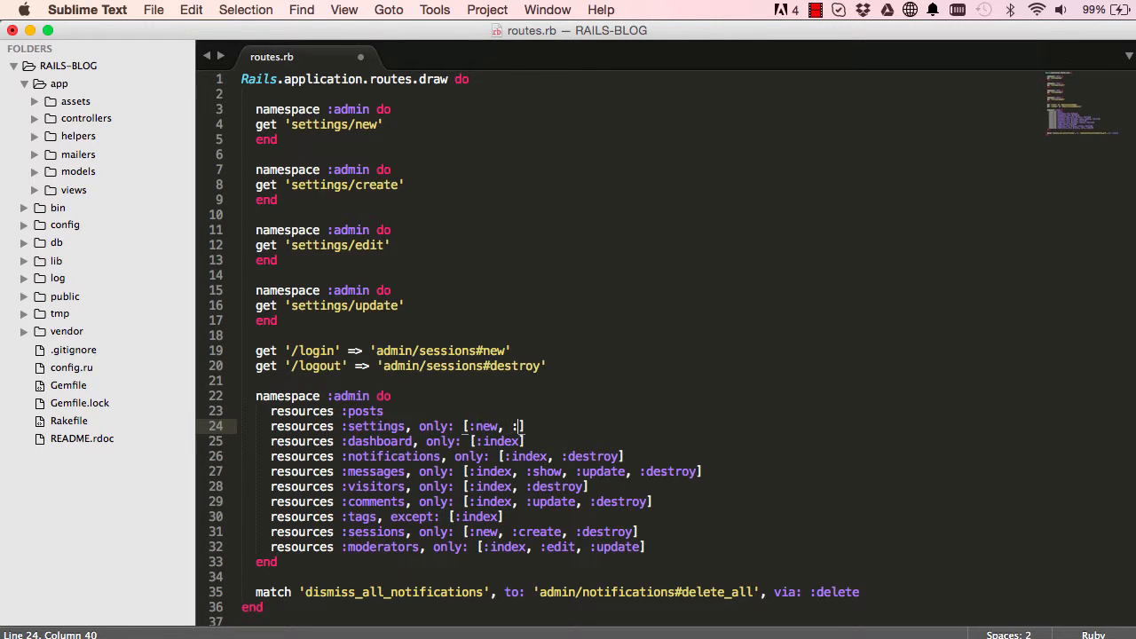
type(":create,")
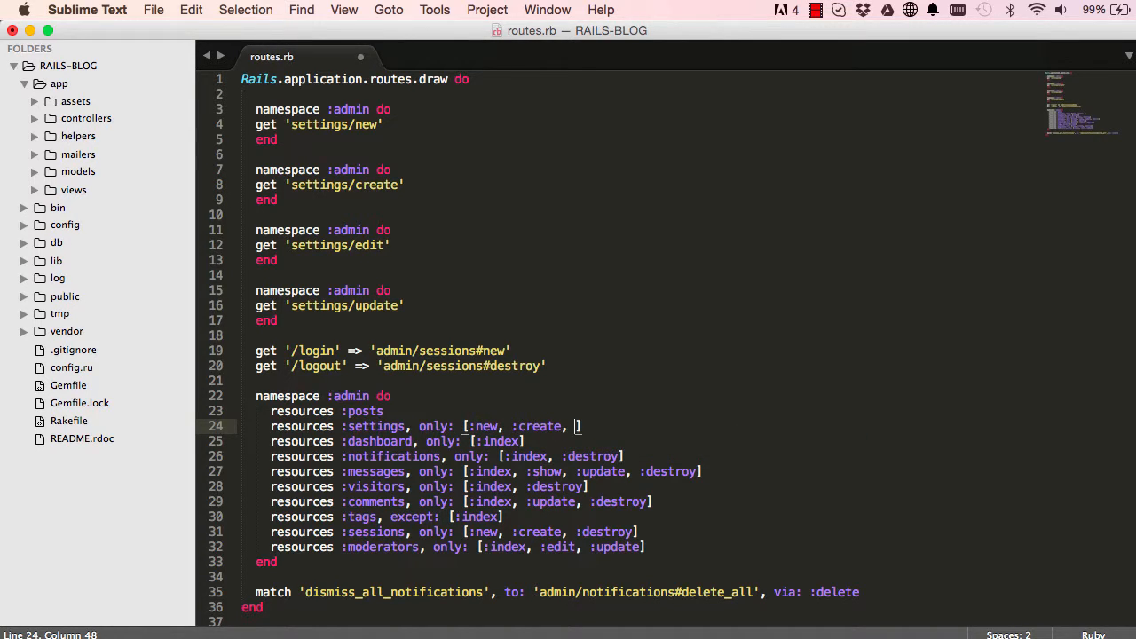
type(":edit,")
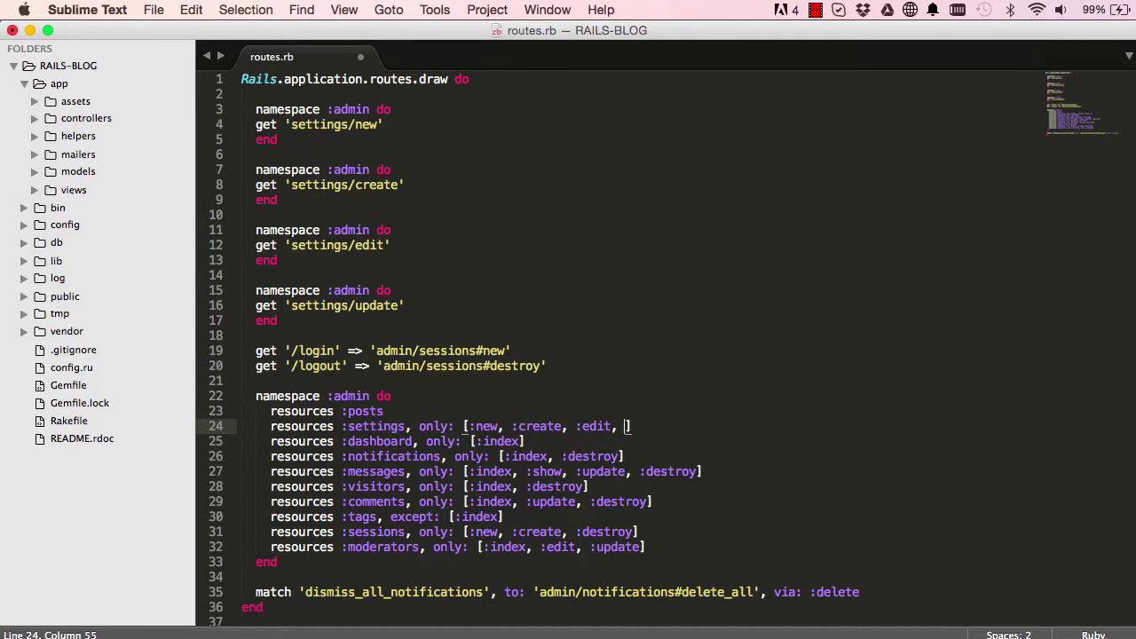
type(":update")
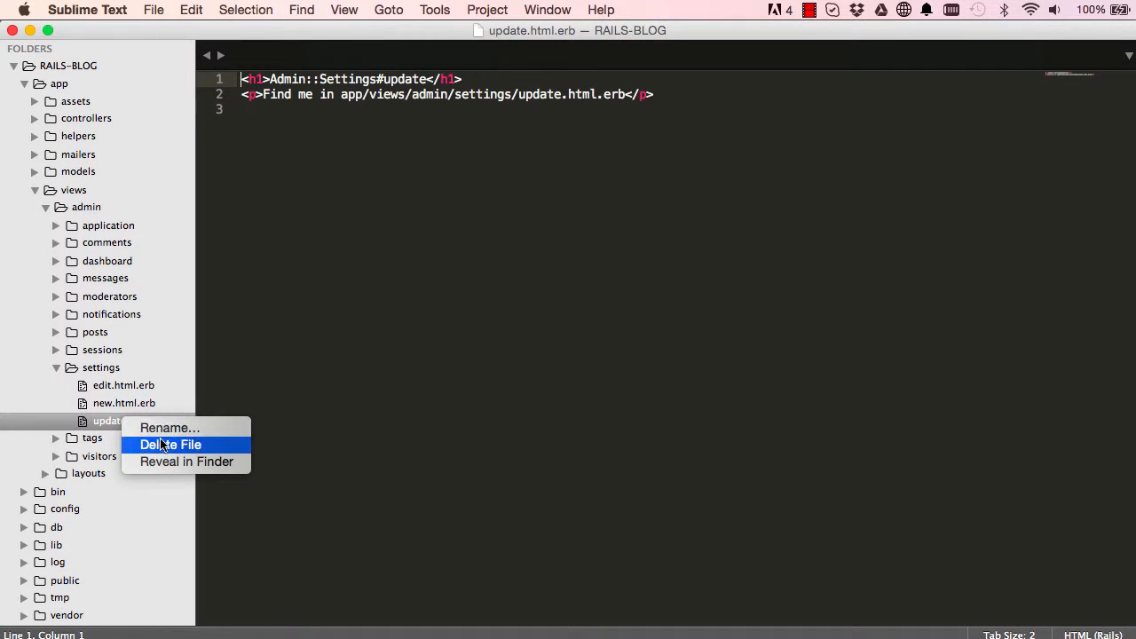
Delete update.html.erb and make SettingsController inherit from Admin::ApplicationController, then save
left_click(171, 443)
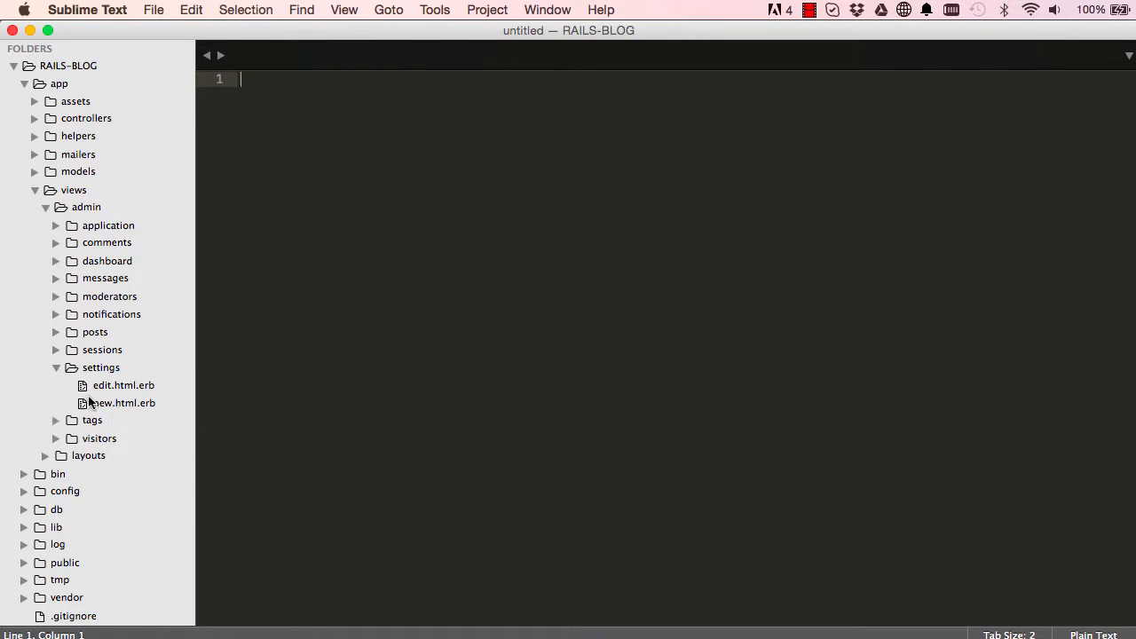
left_click(44, 188)
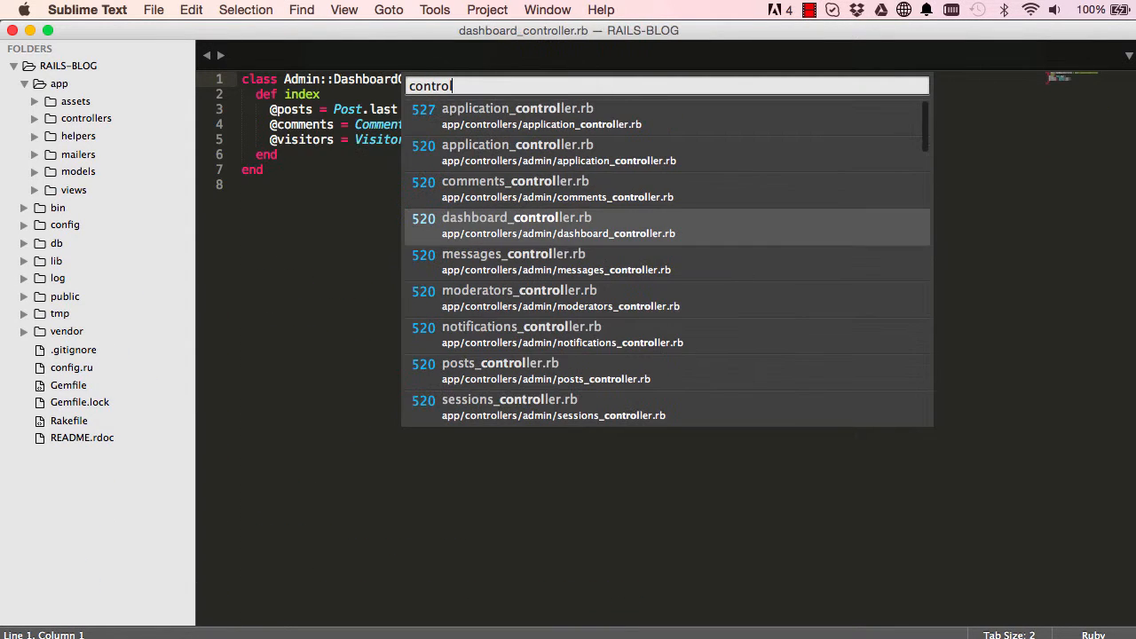
type("settin")
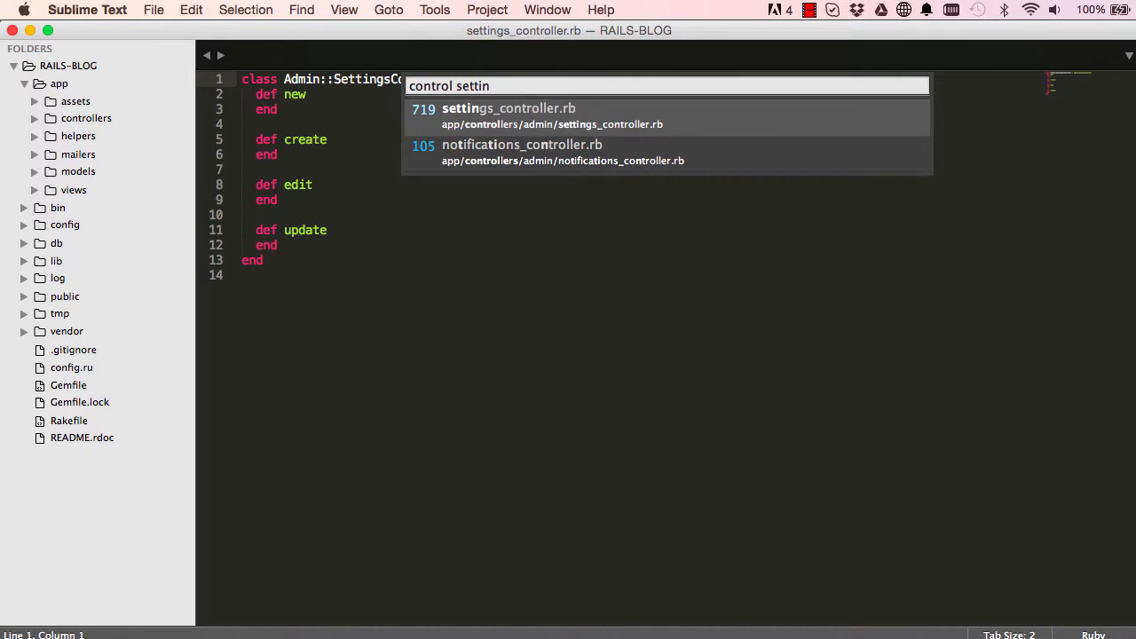
left_click(512, 116)
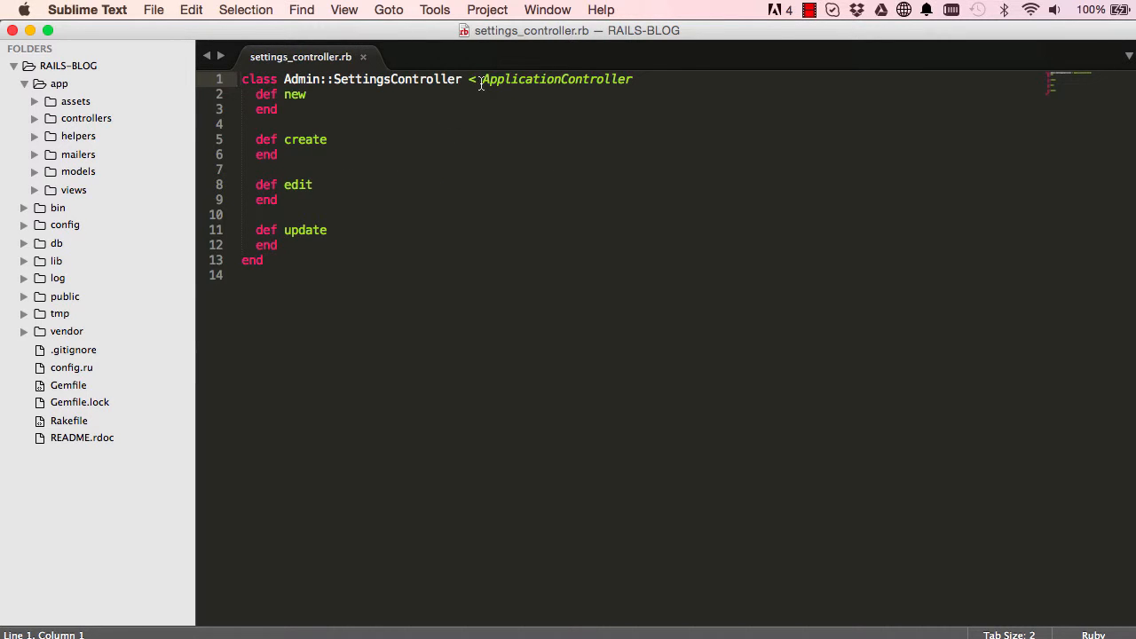
type("Admin:A")
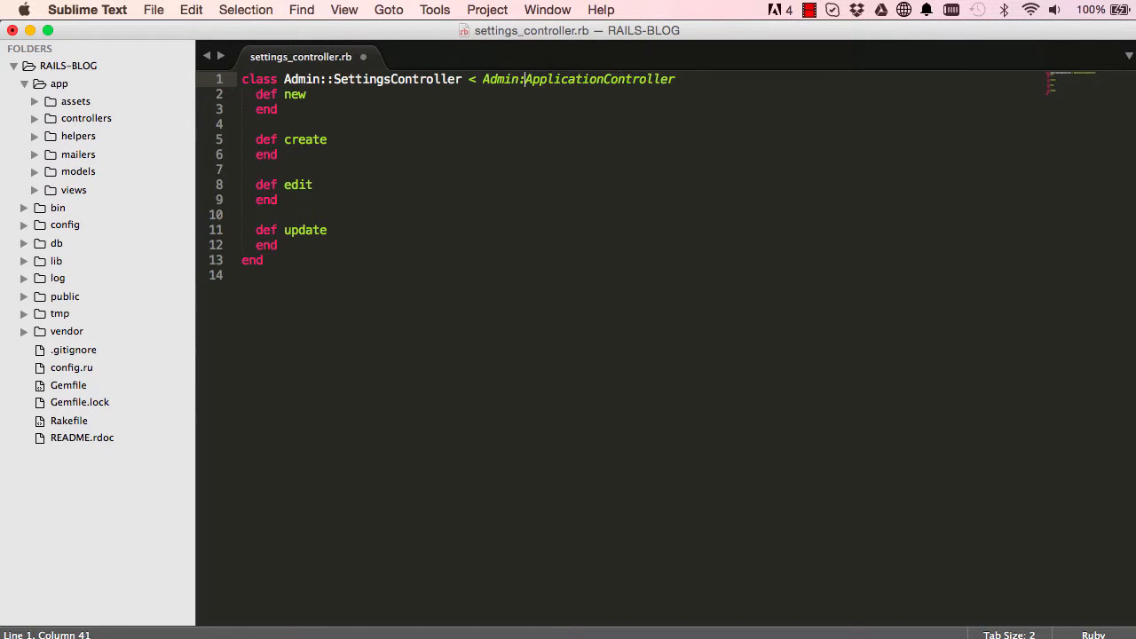
key("cmd+s")
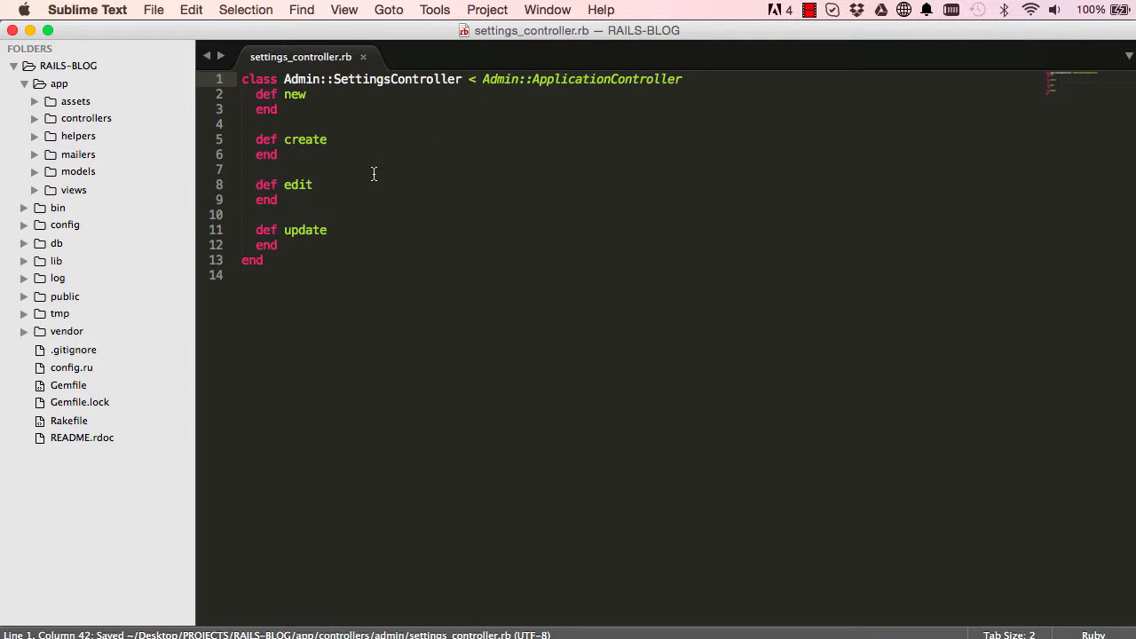
In admin.html.erb, duplicate the Dashboard link as link_to 'Setting', new_admin_setting_path
type("la")
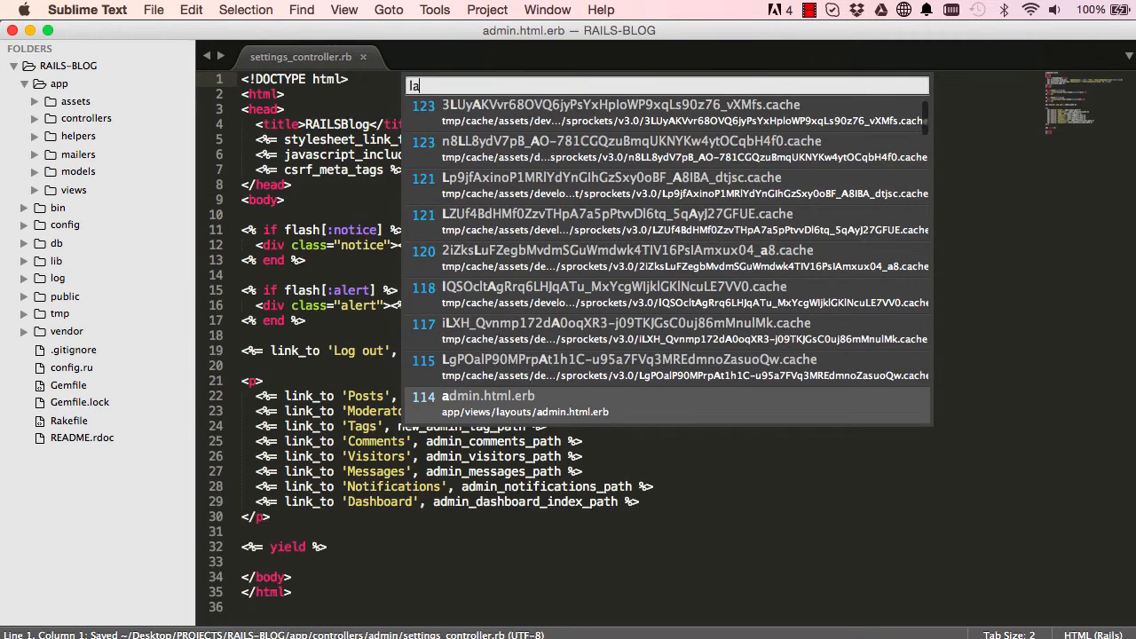
key("escape")
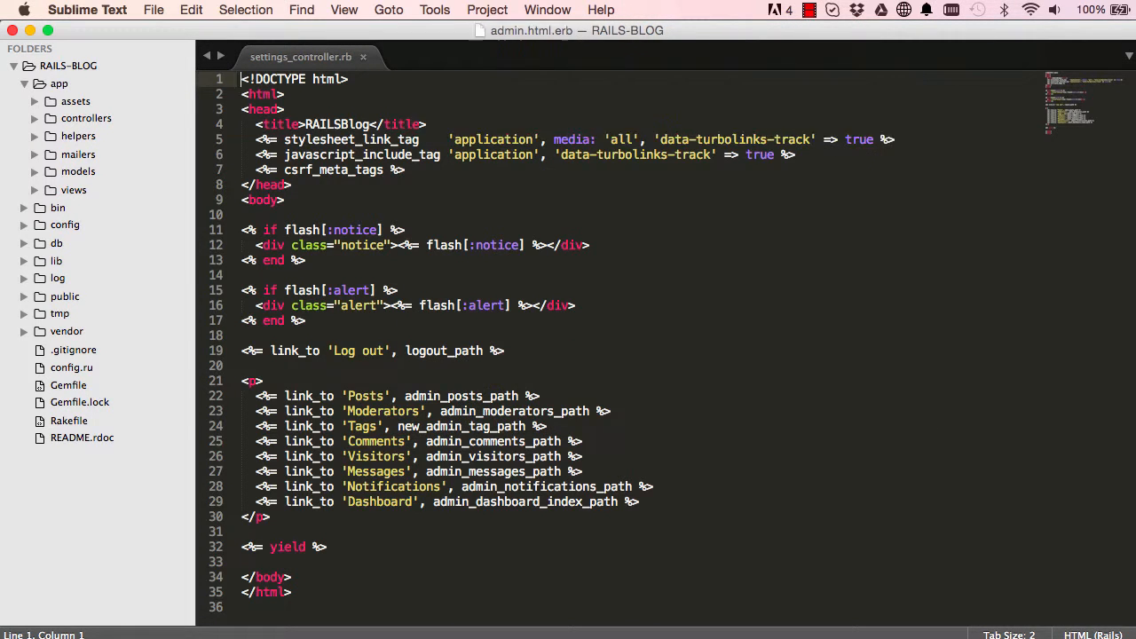
left_click(462, 55)
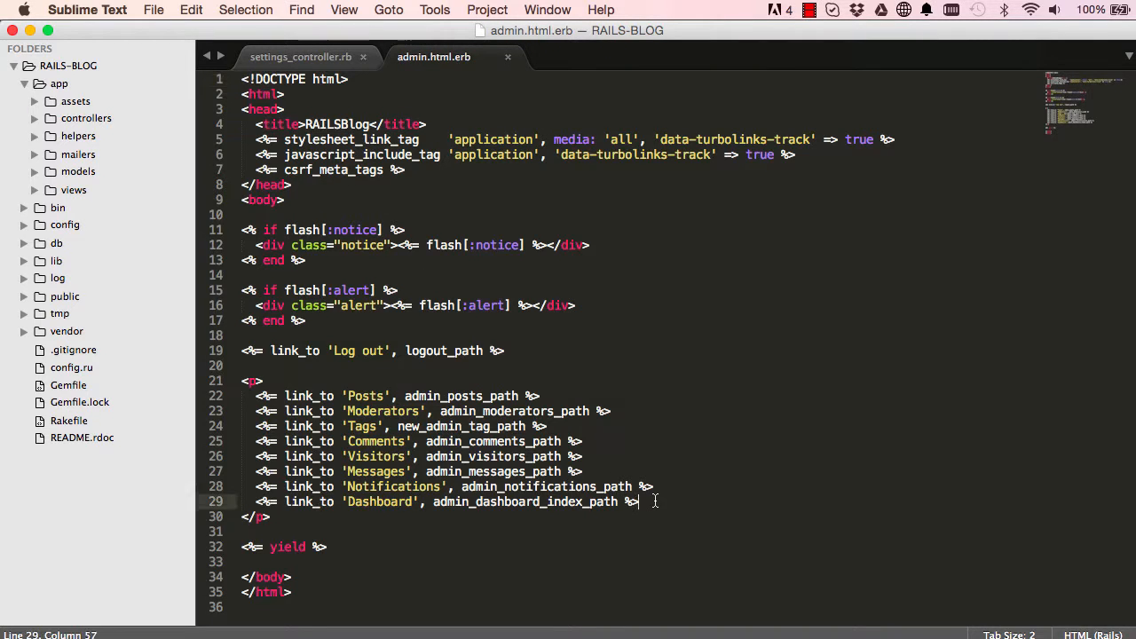
key("cmd+shift+d")
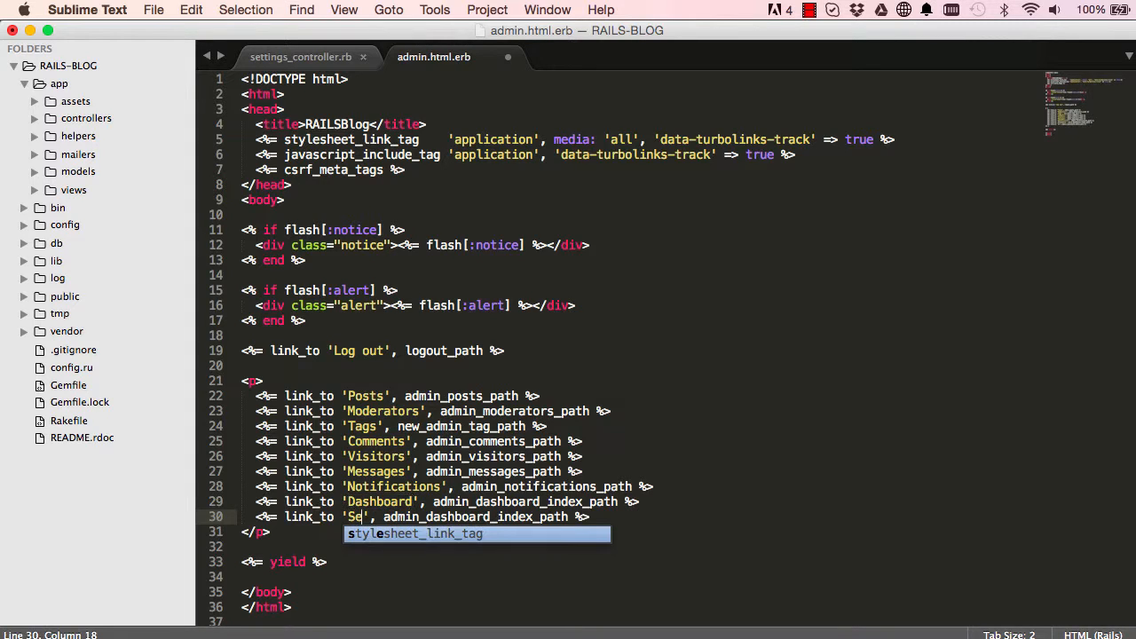
type("tting")
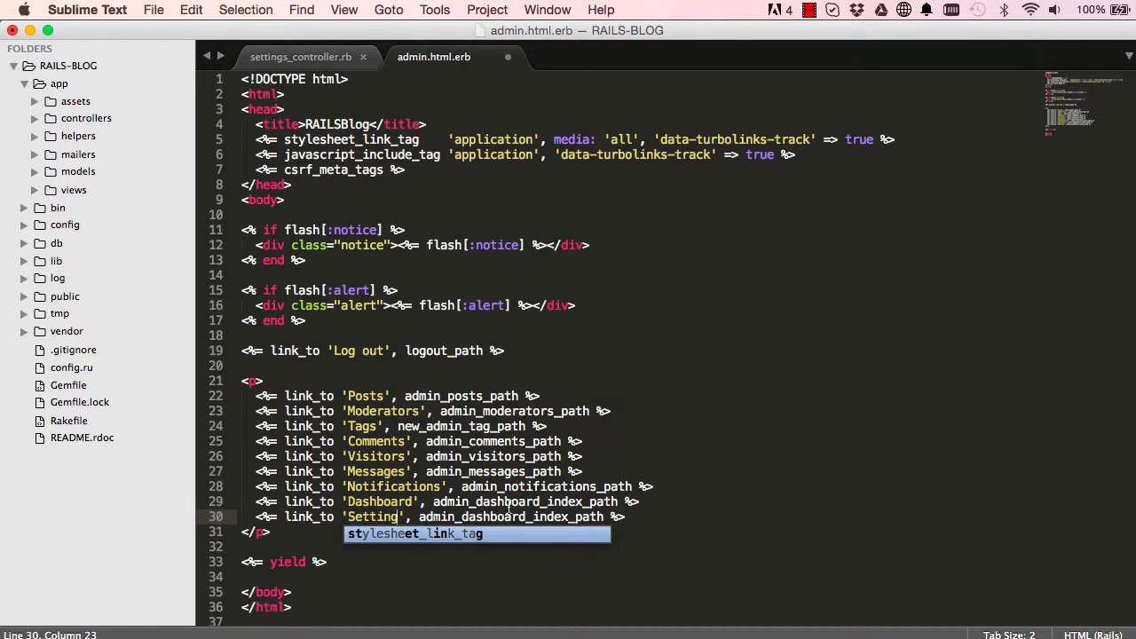
type("new")
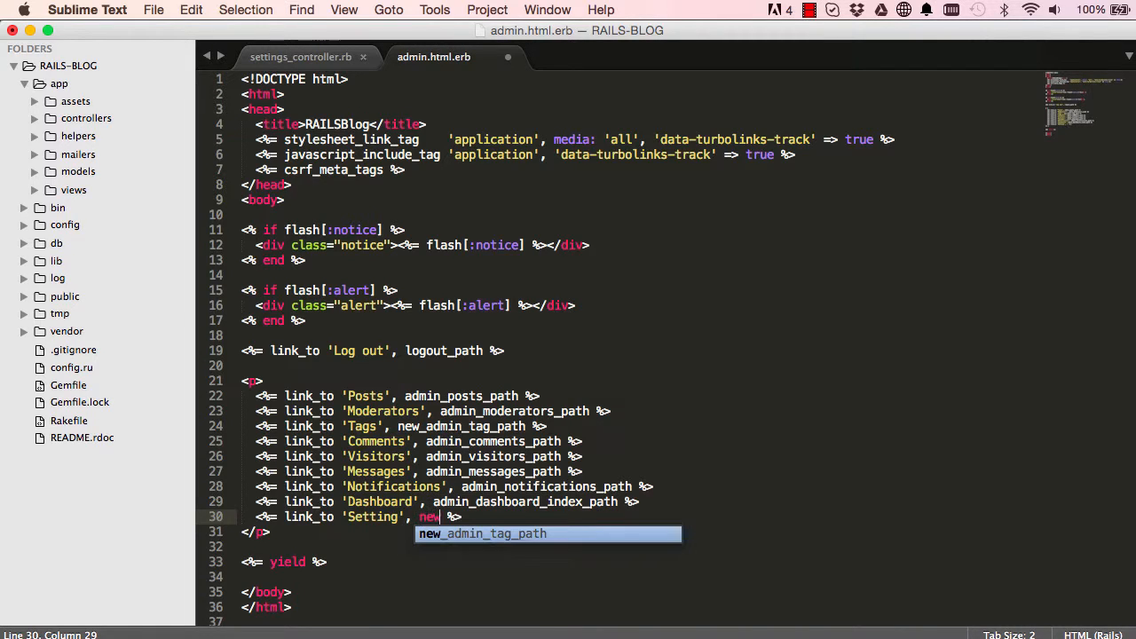
type("_admin_")
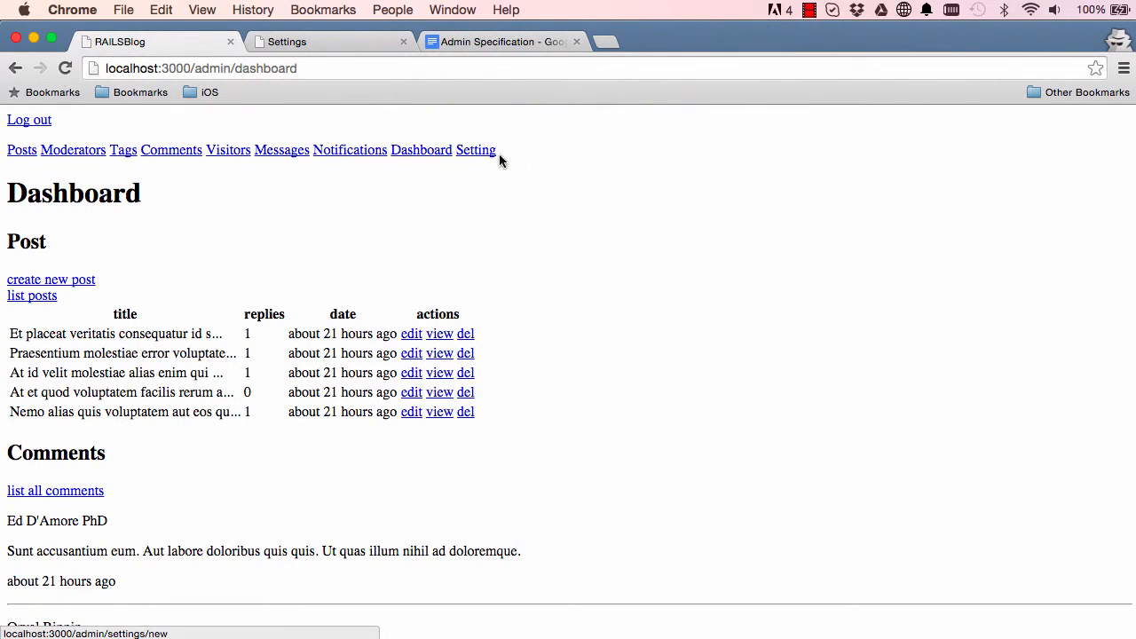
mouse_move(481, 157)
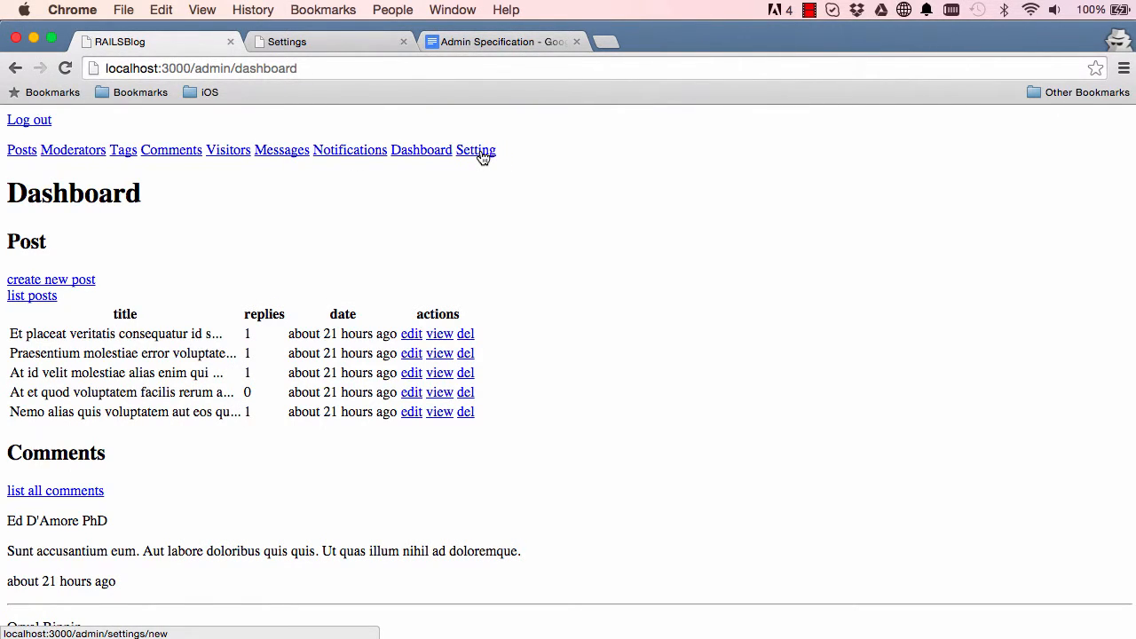
Follow the Setting nav link to localhost:3000/admin/settings/new, then return to the editor
left_click(476, 150)
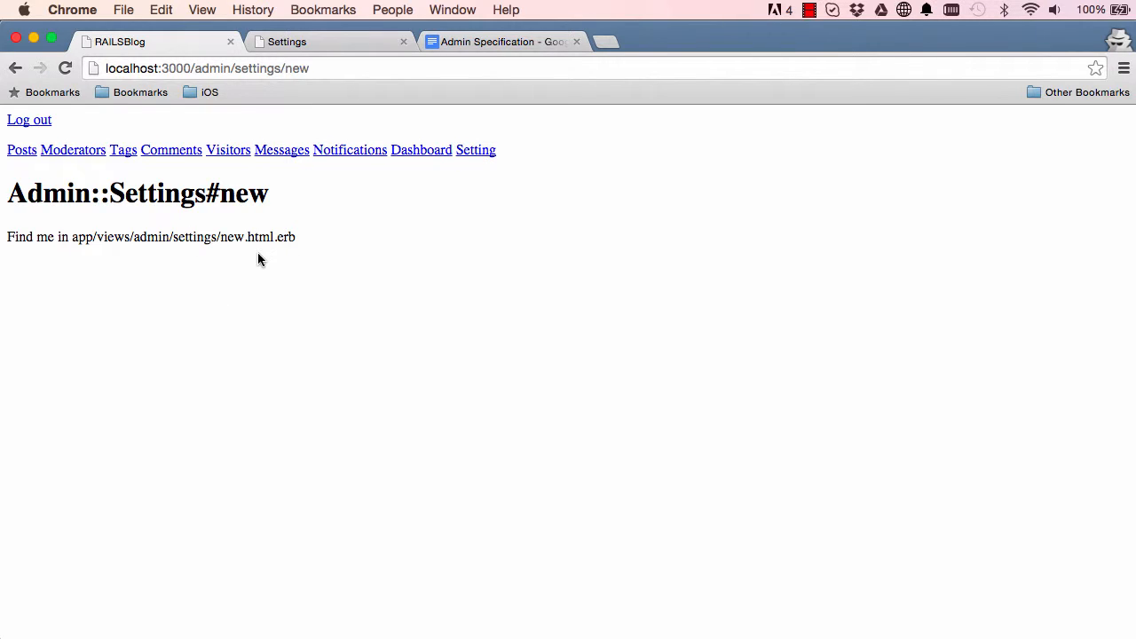
key("cmd+tab")
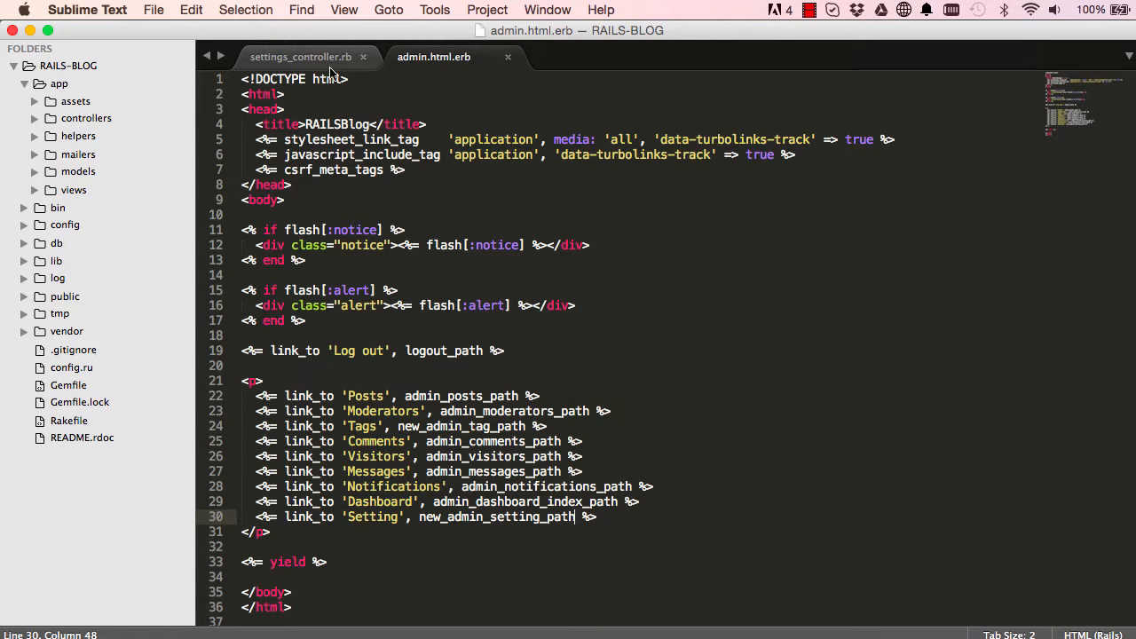
Reduce new.html.erb to an <h1>Settings#new</h1> heading, save, and return to settings_controller.rb
left_click(300, 56)
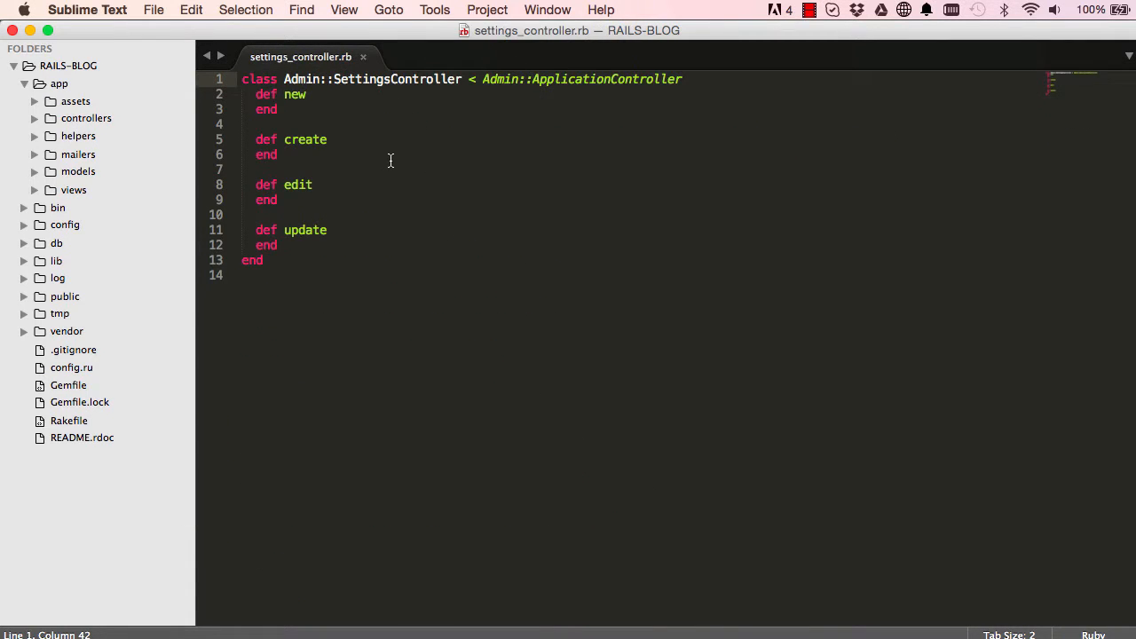
type("setting new")
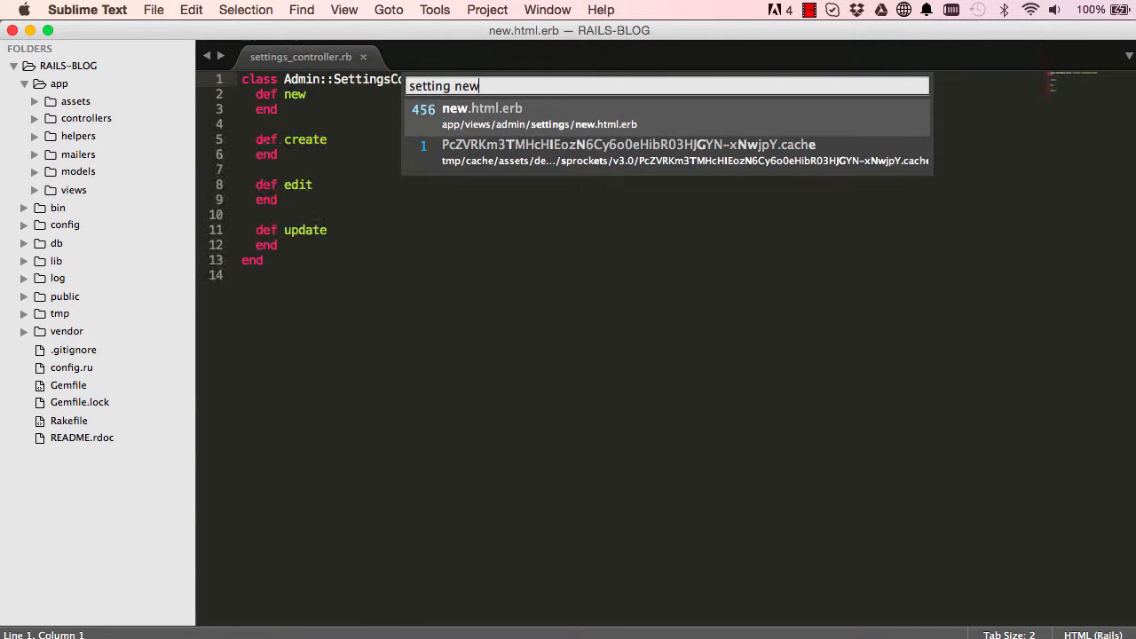
left_click(516, 113)
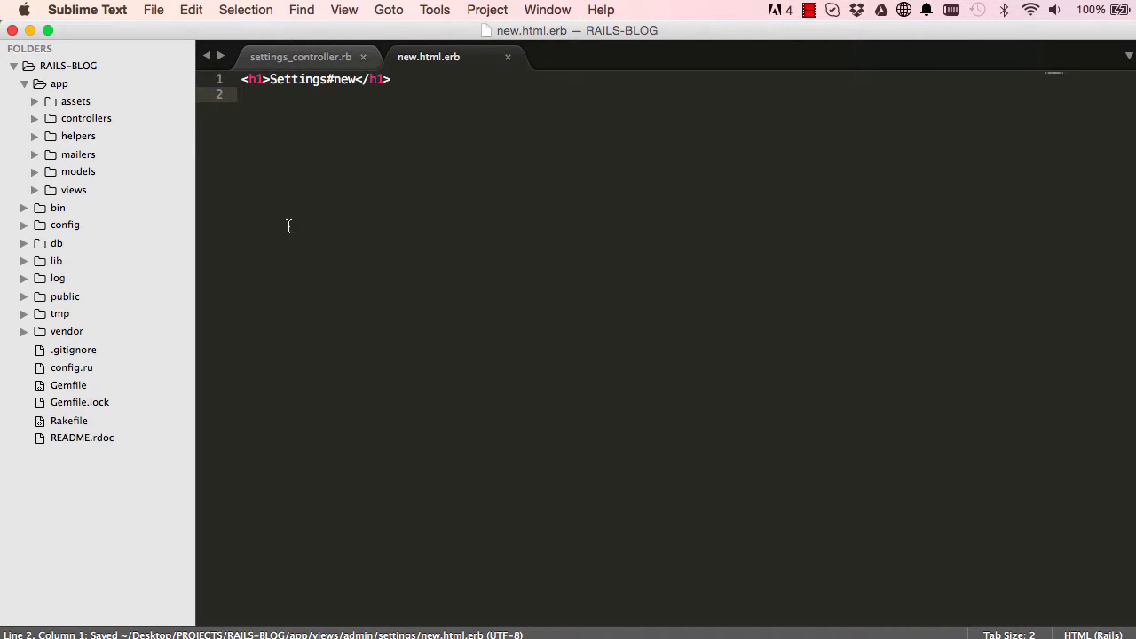
left_click(301, 57)
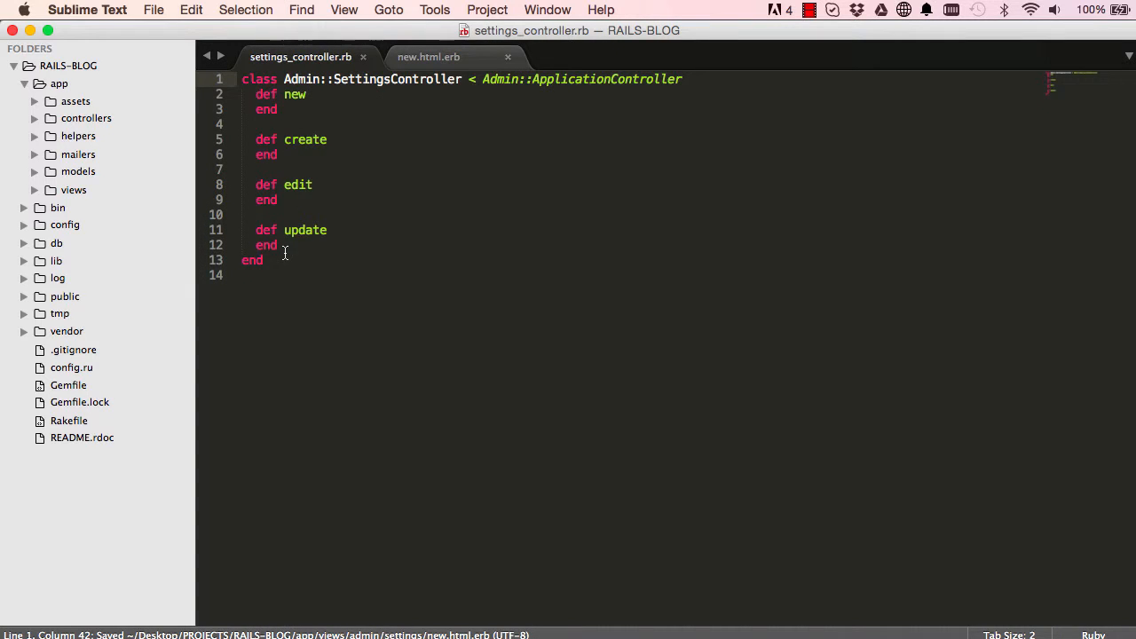
Add a private settings_params method with params.require(:setting).permit(:id)
key("enter")
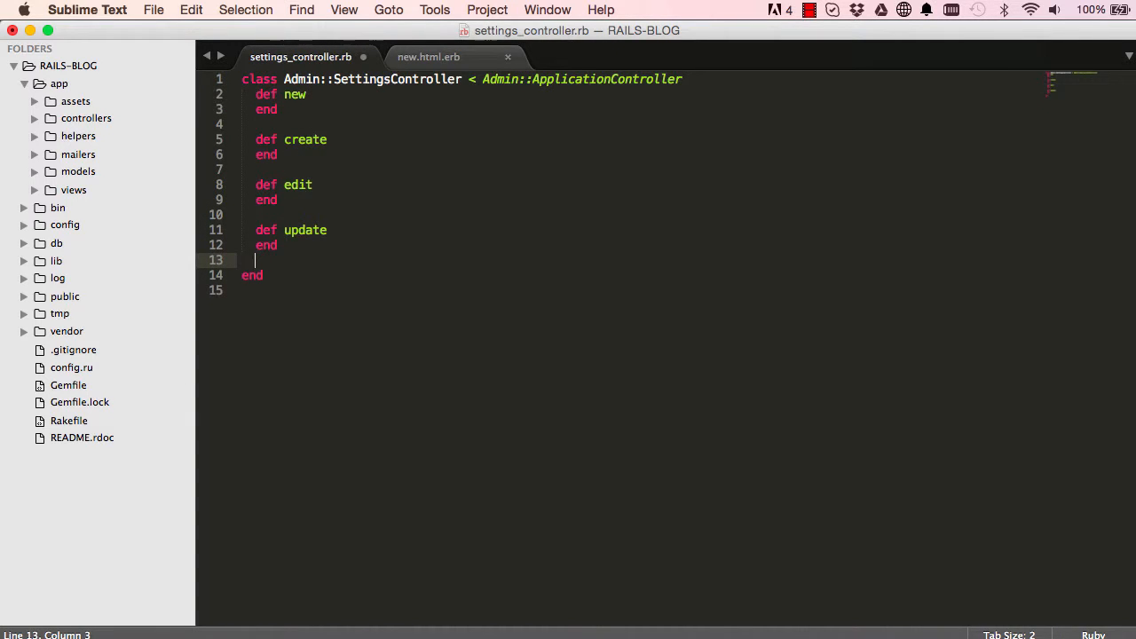
type("private")
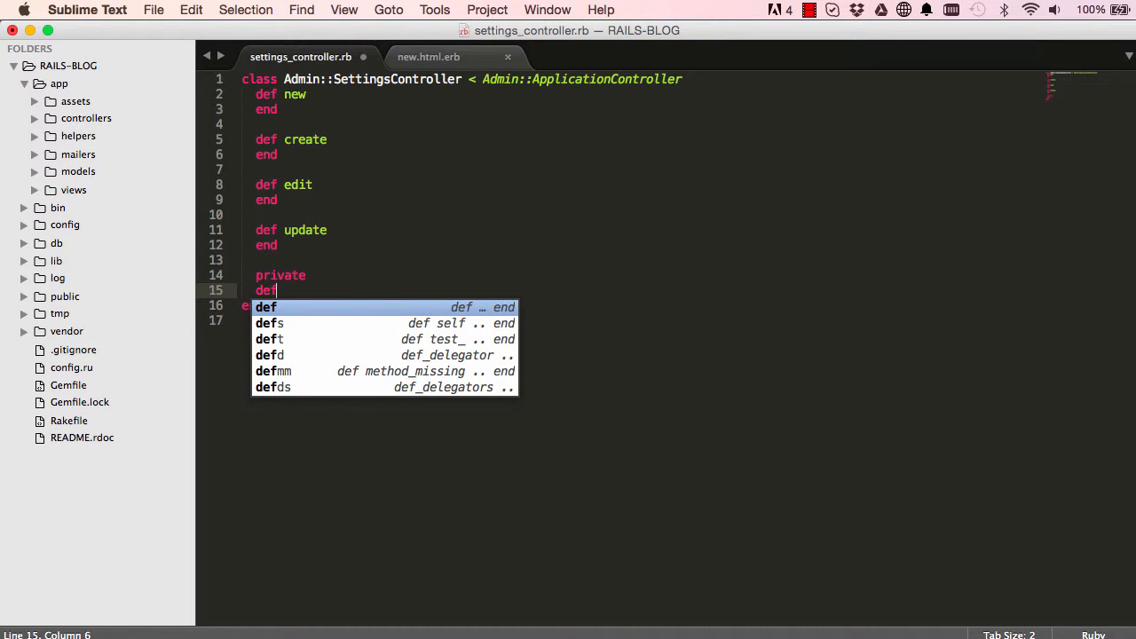
type("setting")
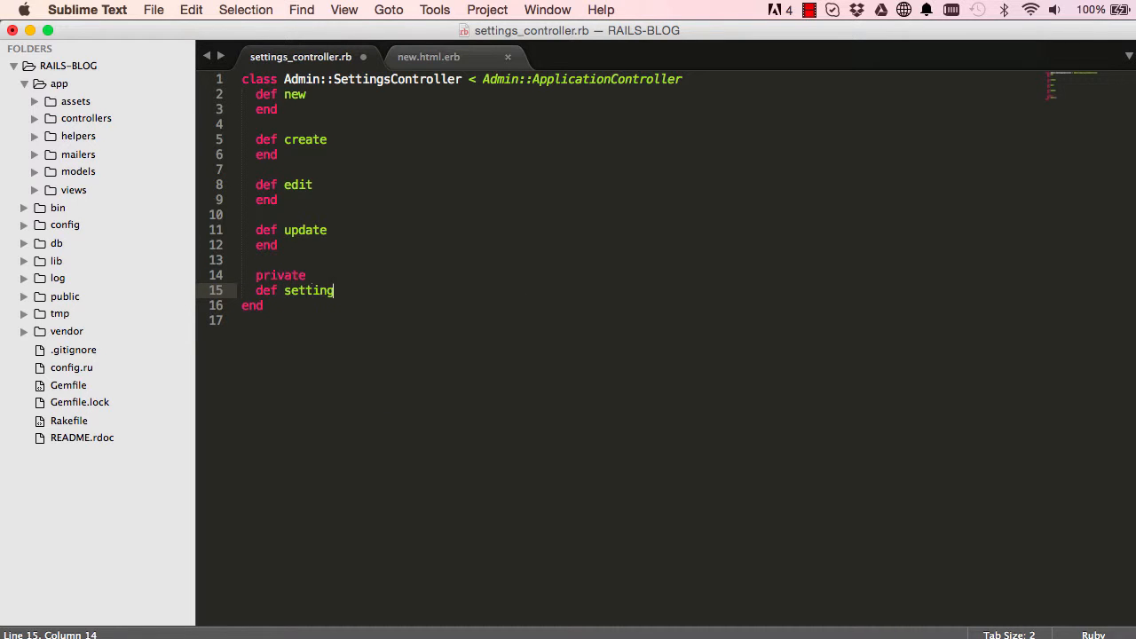
type("s_params")
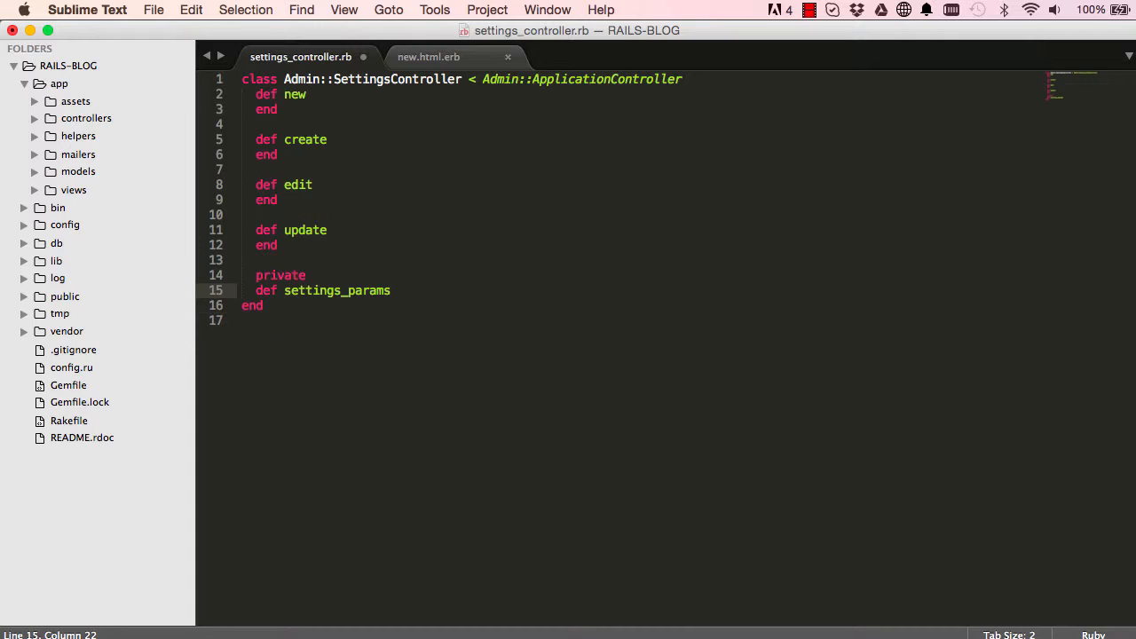
type("params")
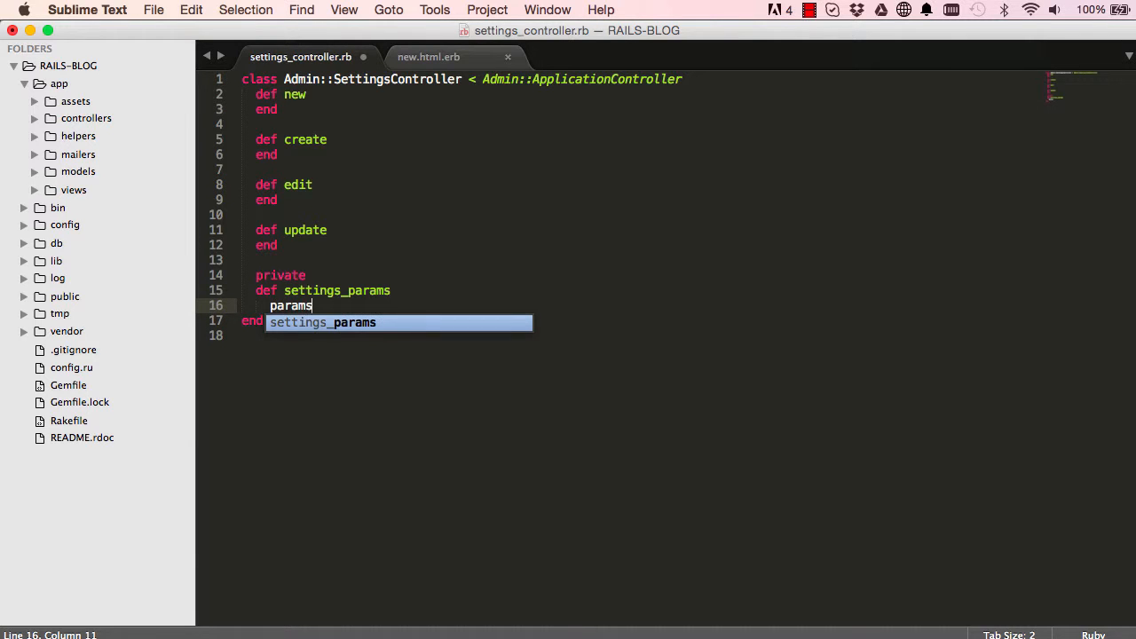
type(".require")
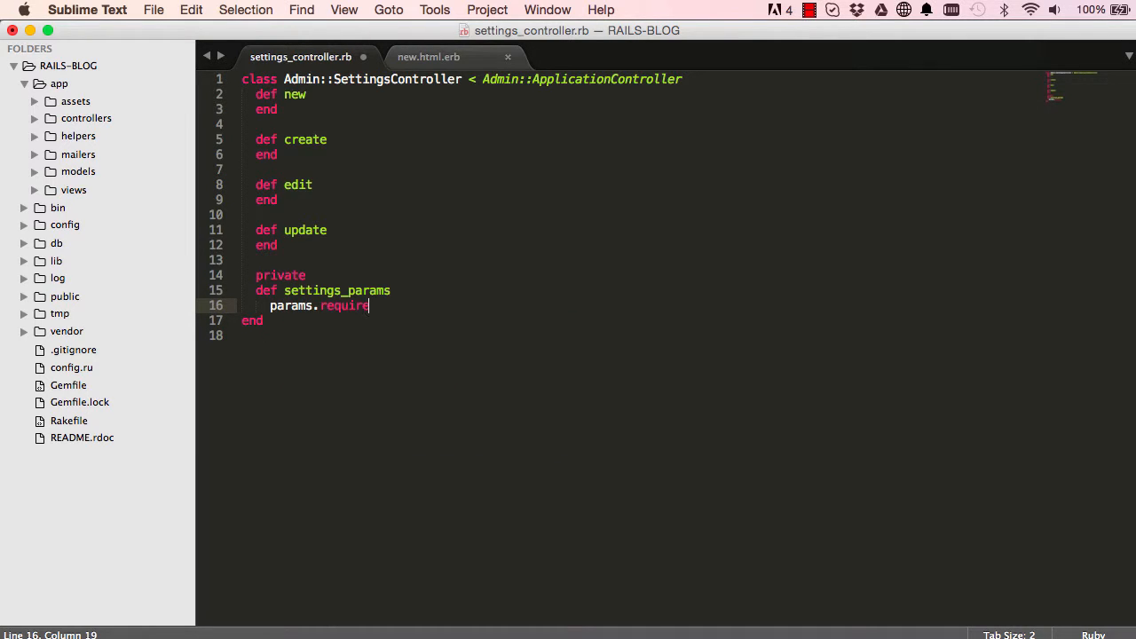
type("(:setting")
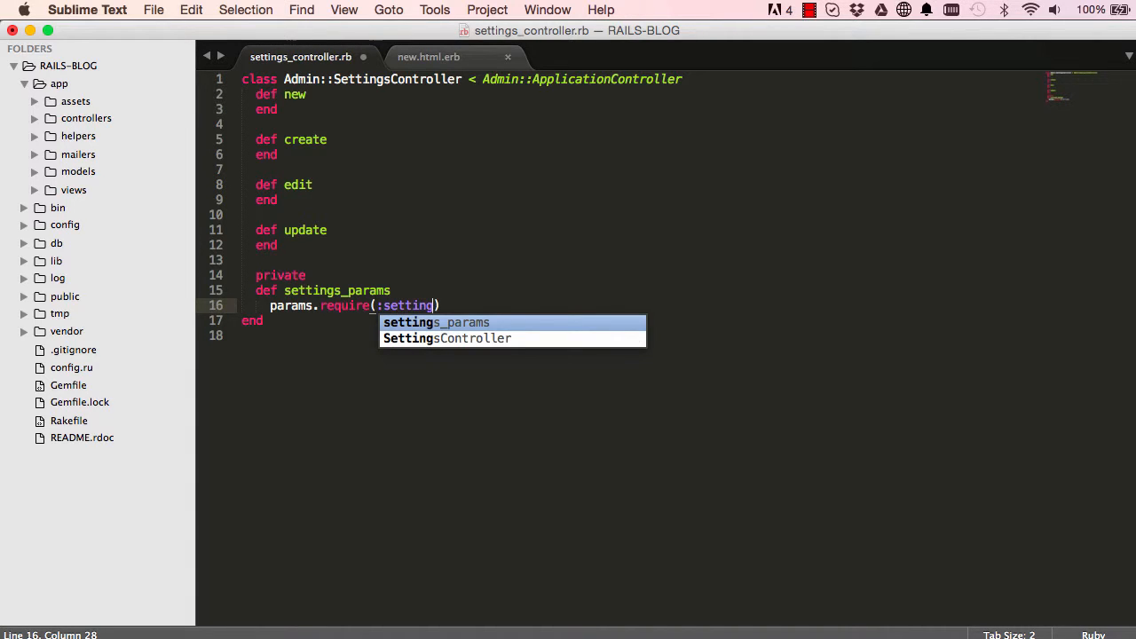
type(").pe")
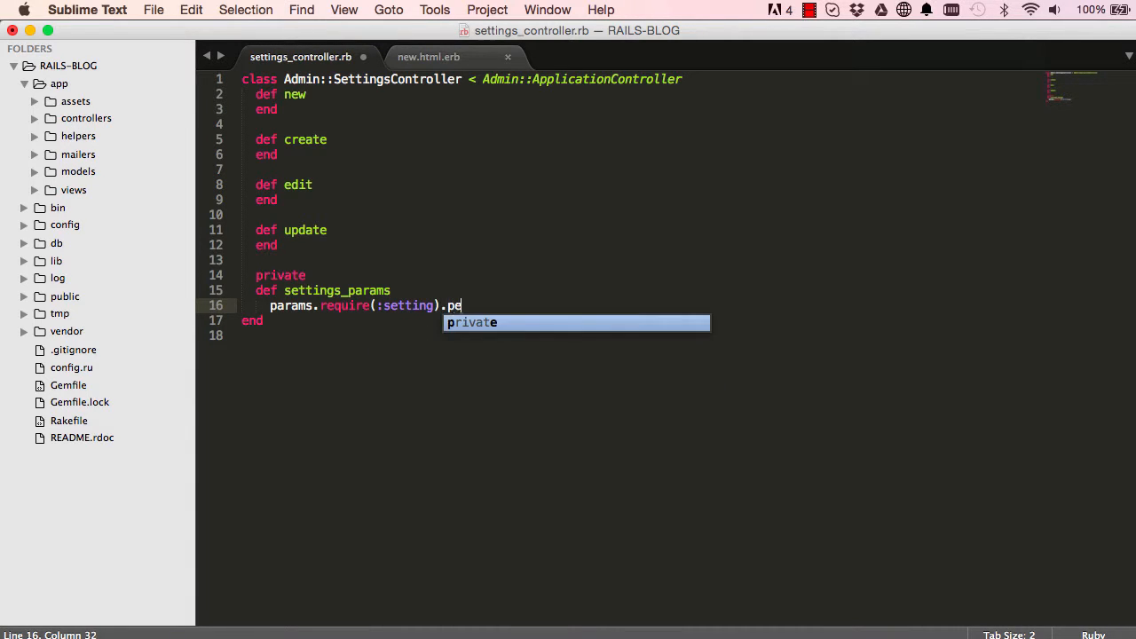
type("rmit(:id)")
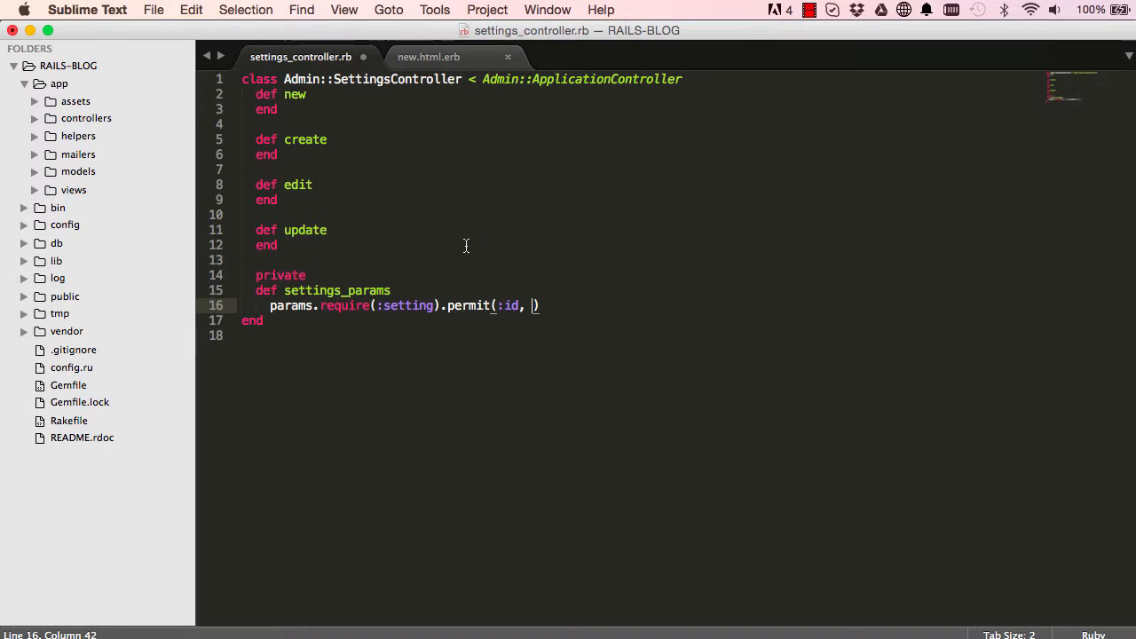
mouse_move(511, 334)
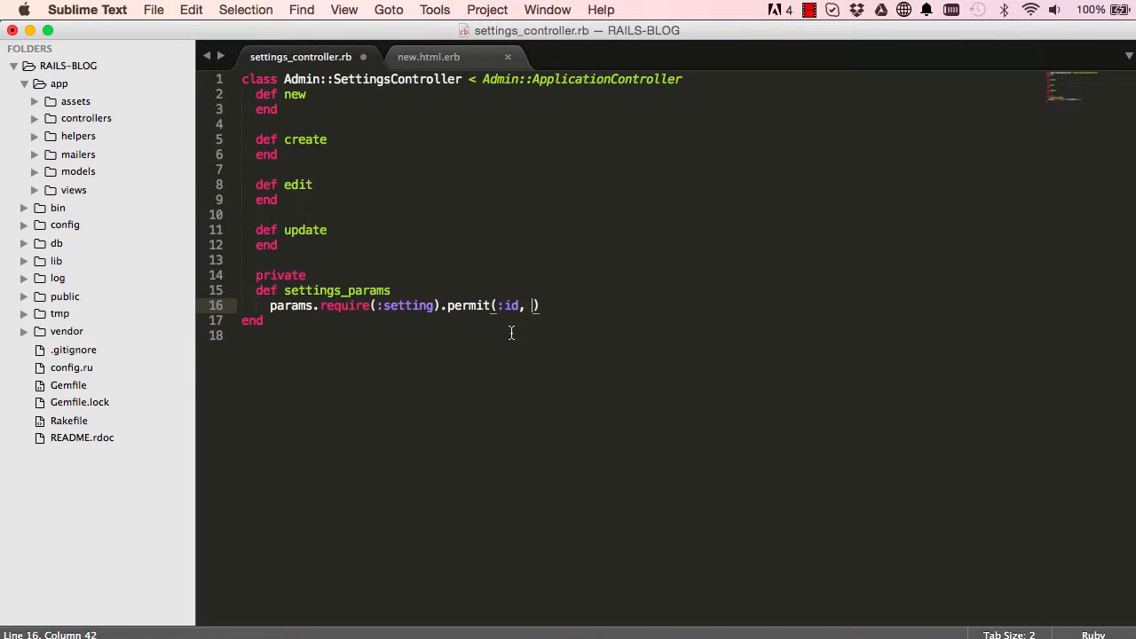
Permit :site_name, :post_per_page, :under_maintenance, :prevent_commenting and :tag_visibility as well
type(":site_na")
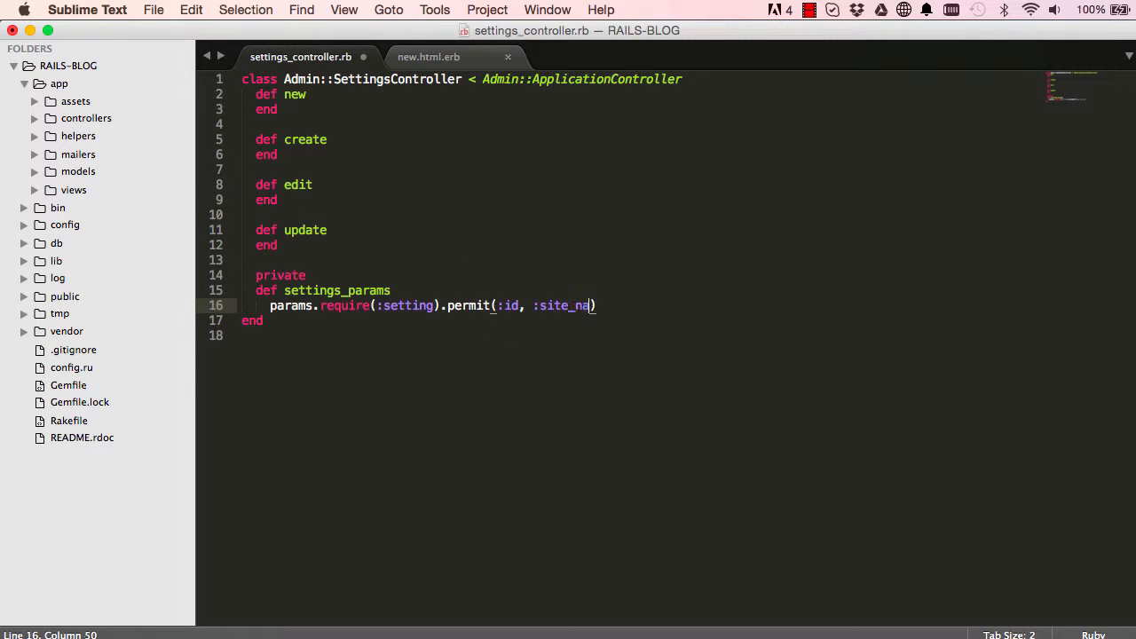
type("me, :p")
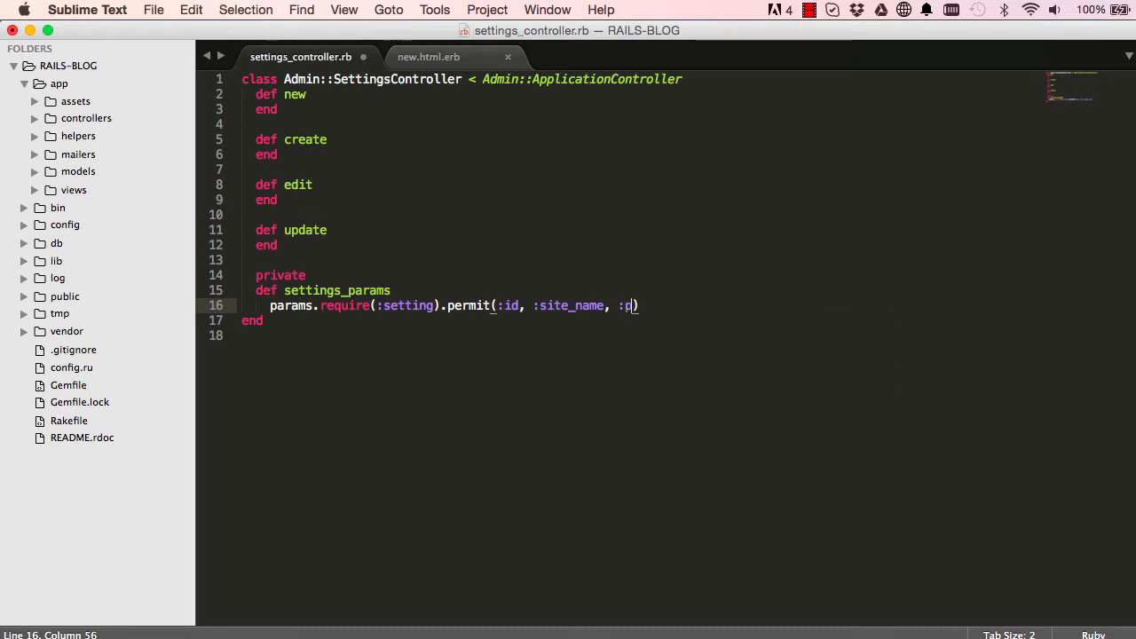
type("ost_per_")
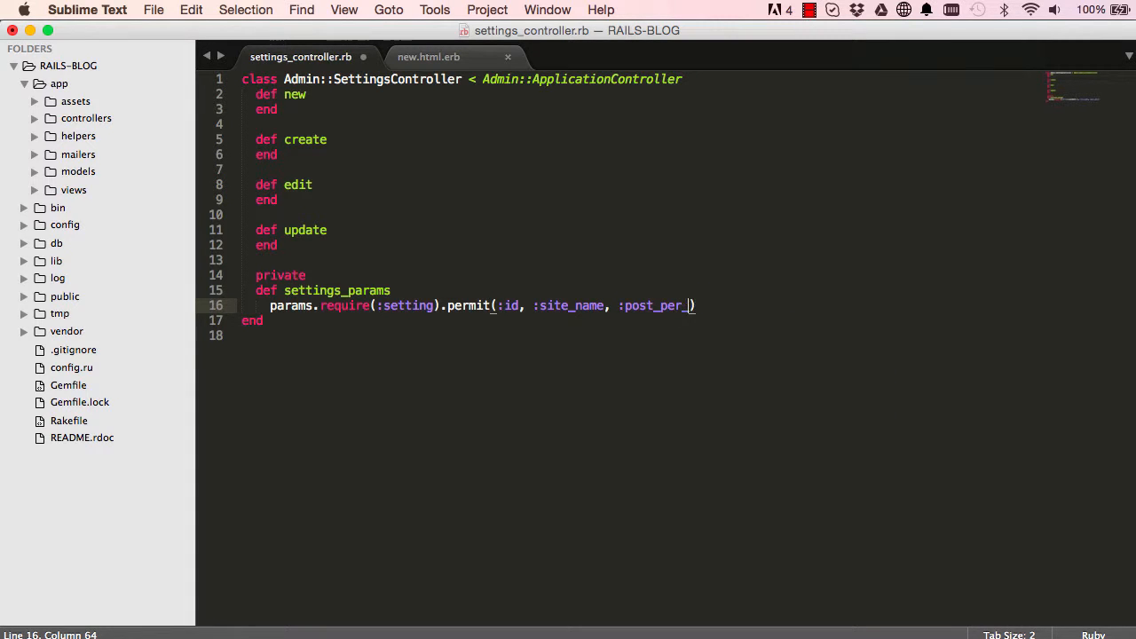
type("page, :")
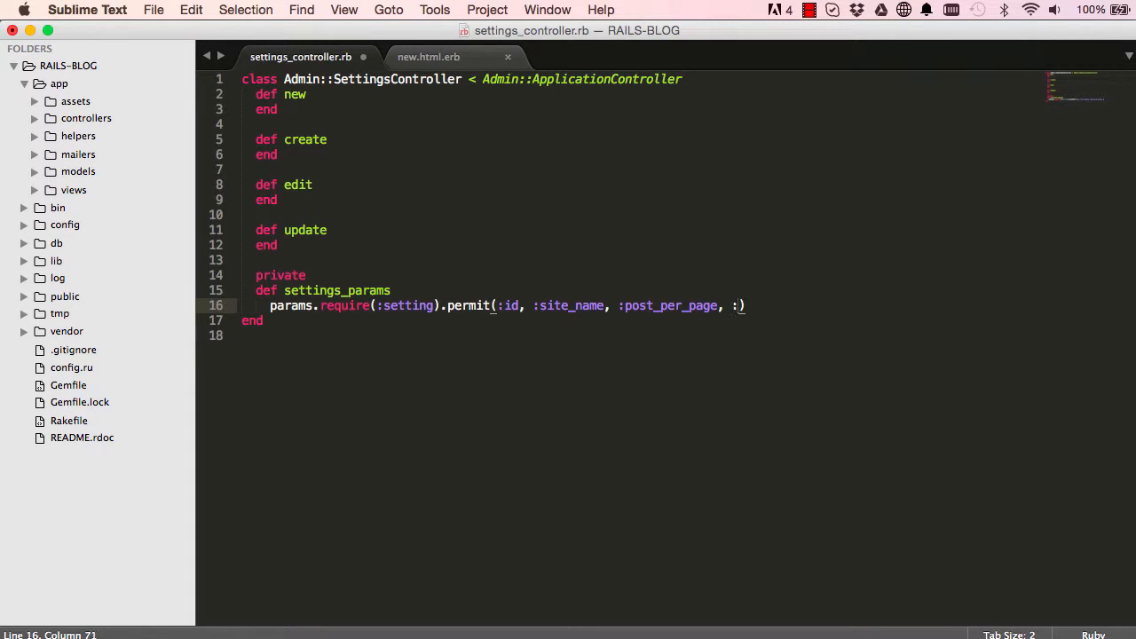
type("under")
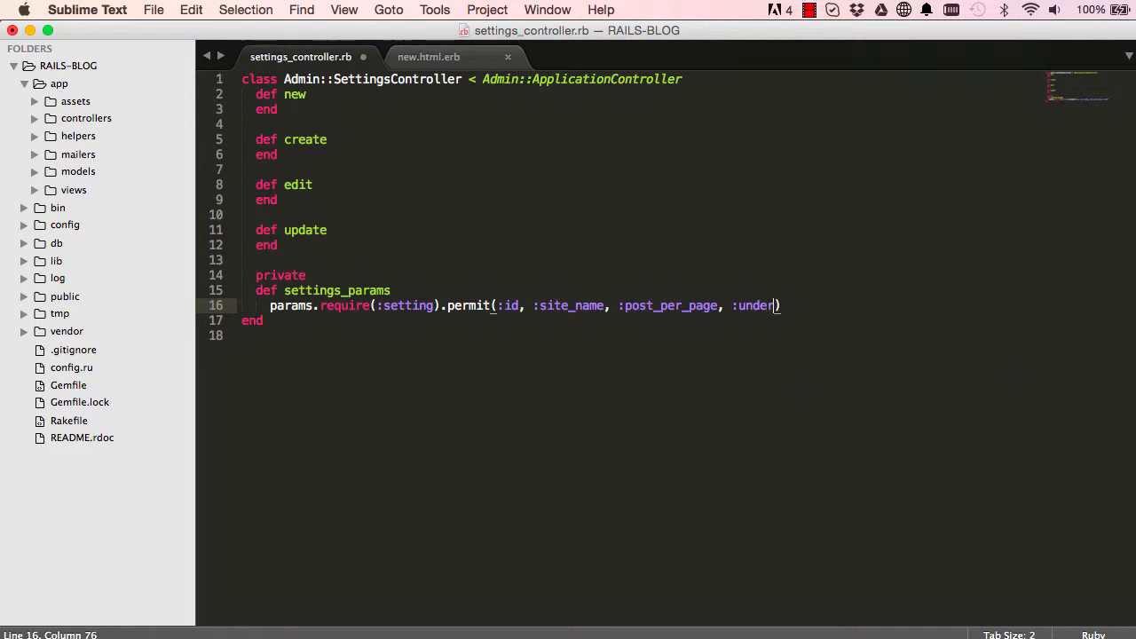
type("_maintenance")
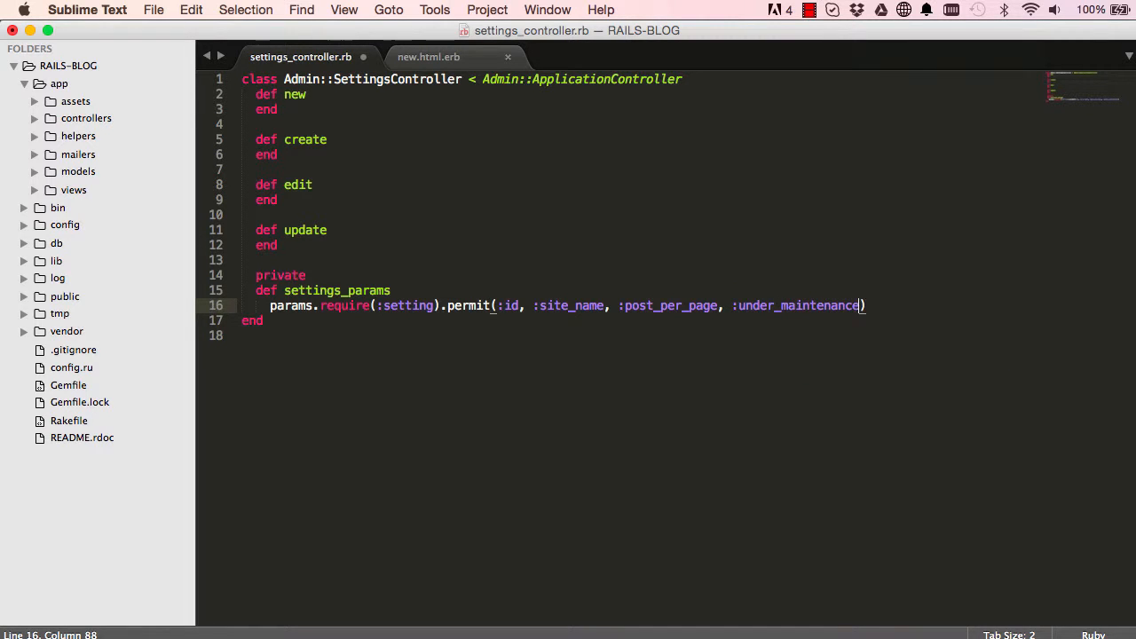
type(", :p")
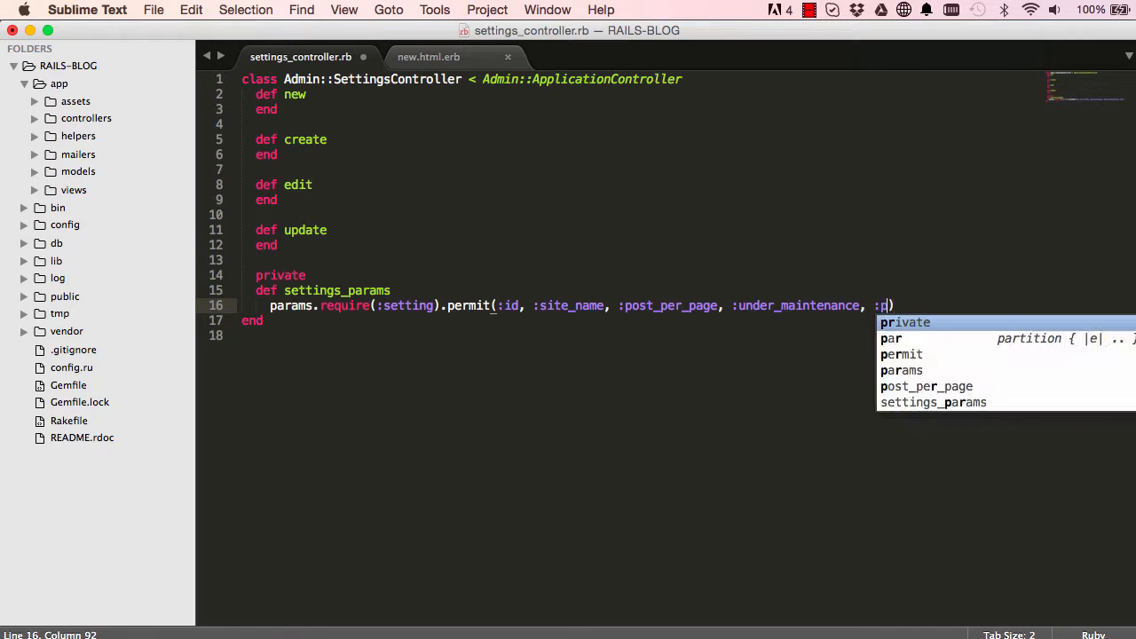
type("revent_")
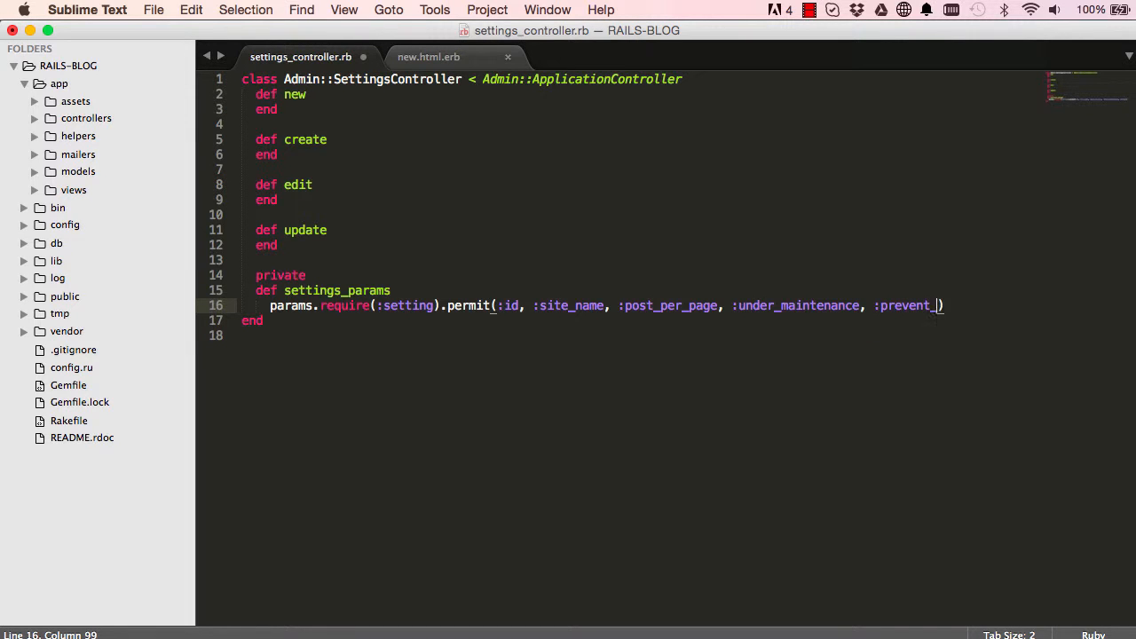
type("commenting")
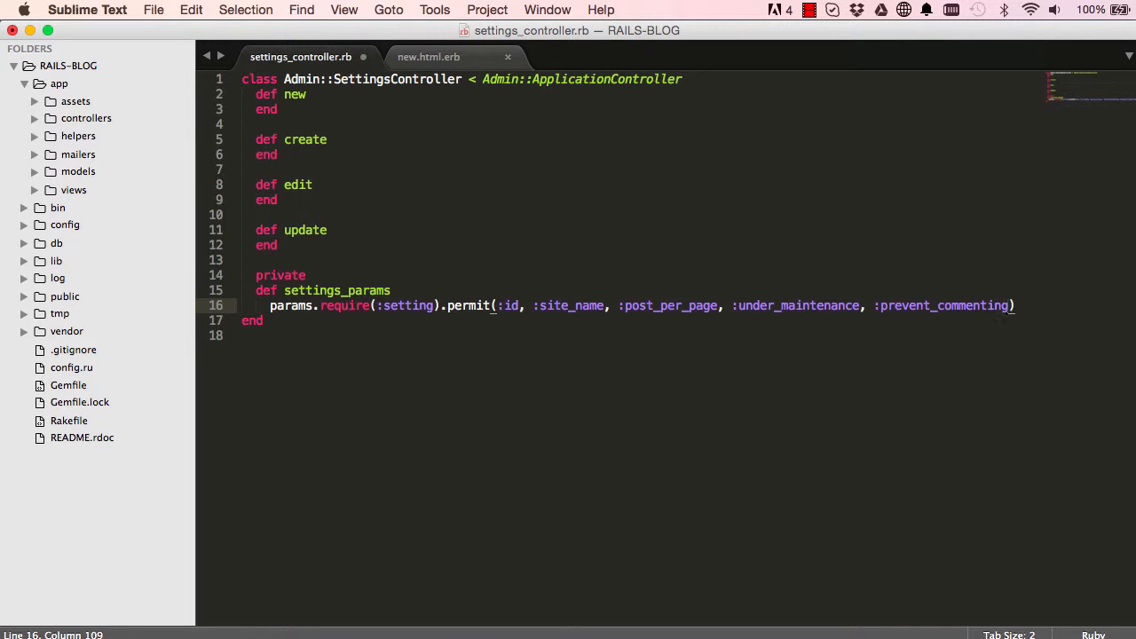
key("Enter")
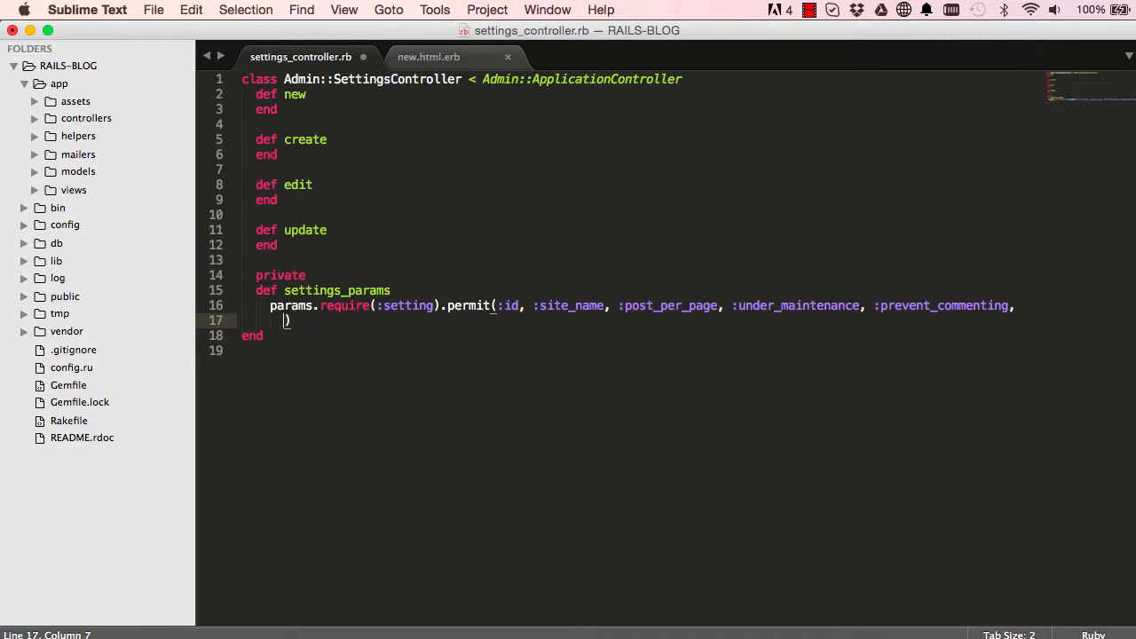
type(":tag")
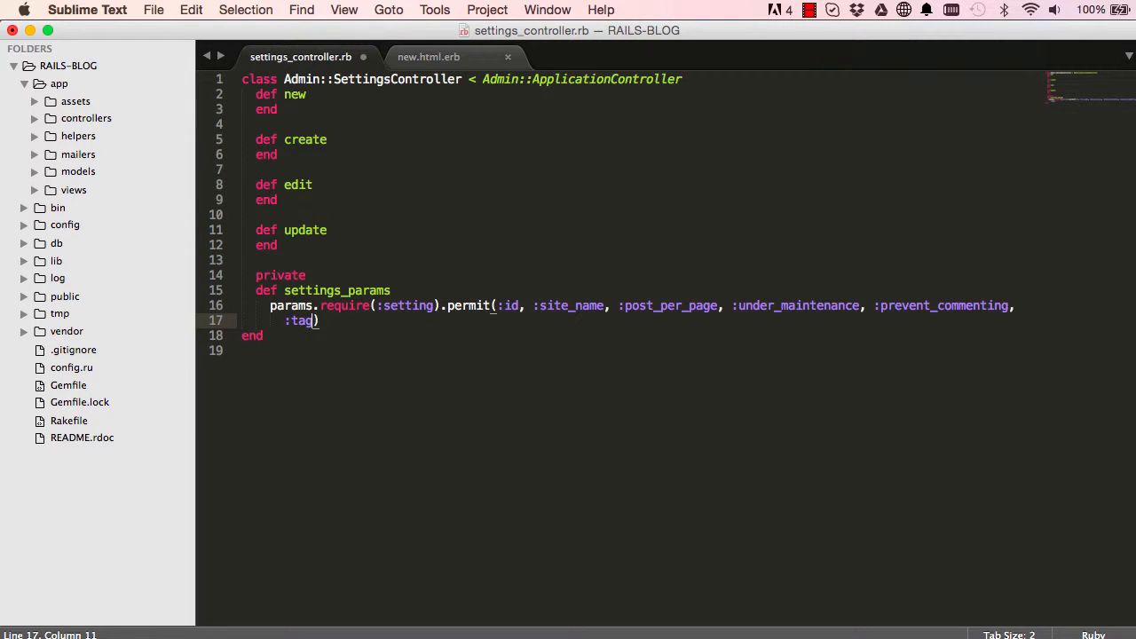
type("_visibility")
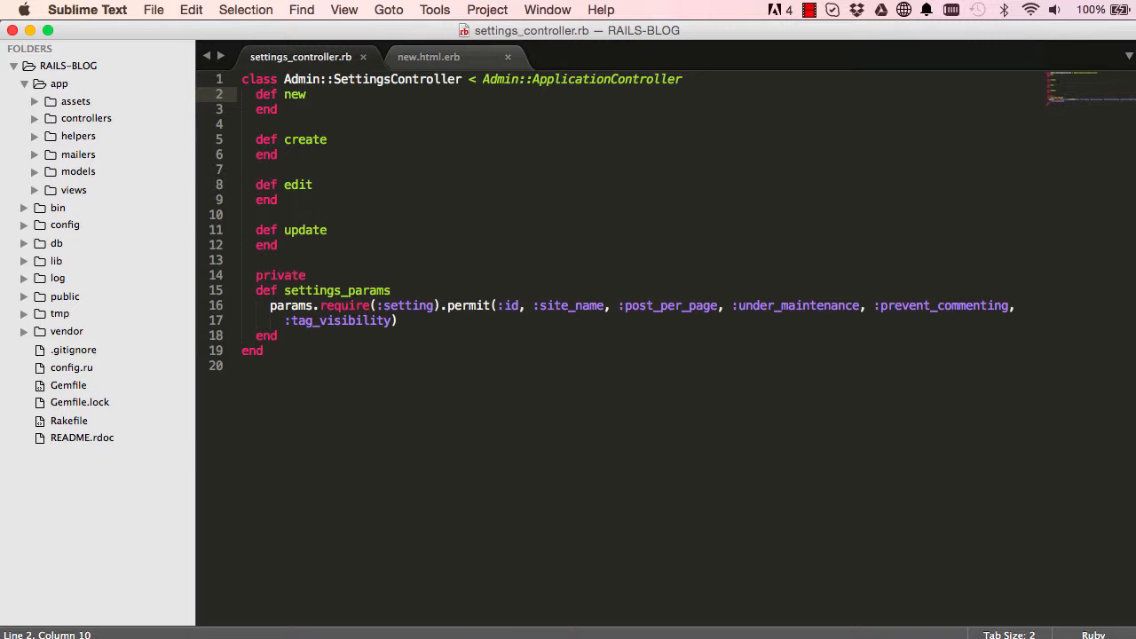
type("@setti")
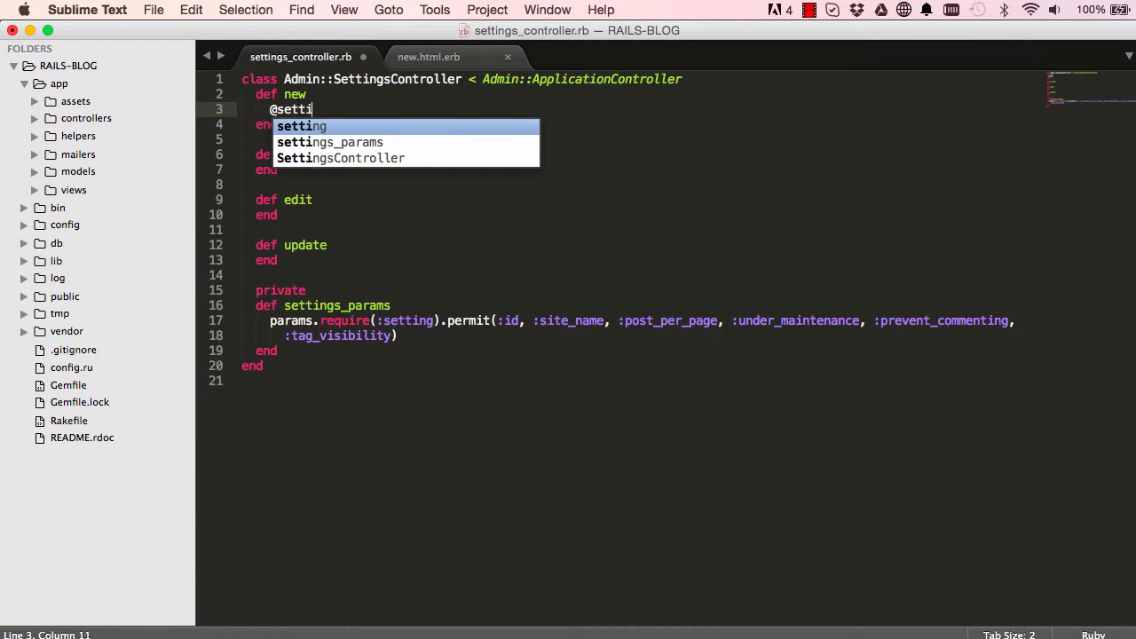
type("ng = St")
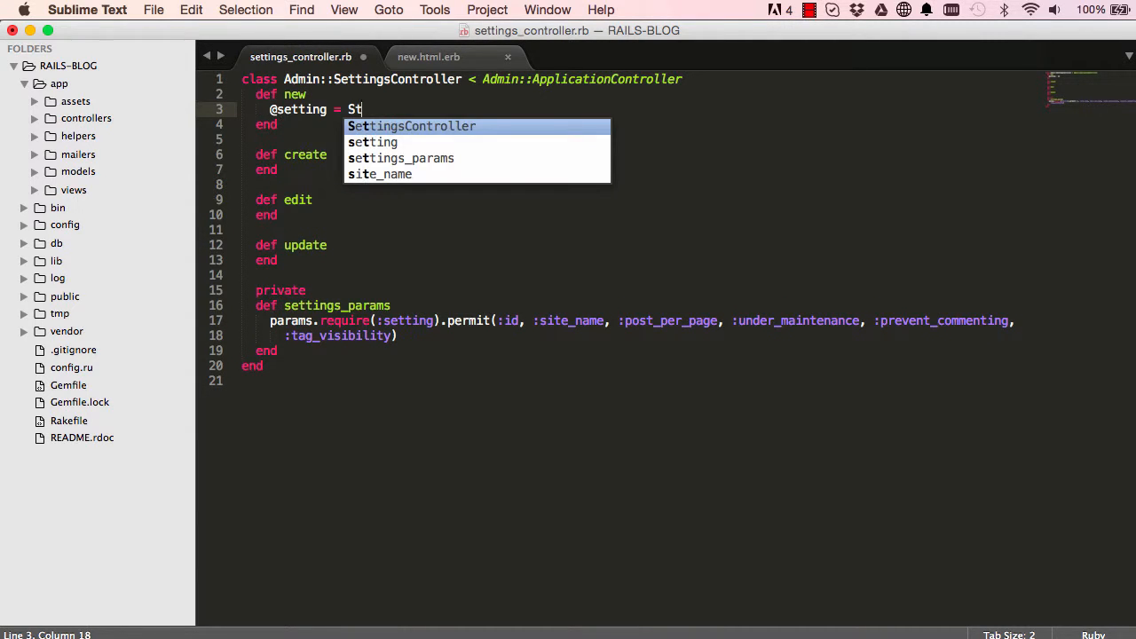
type("etting.new")
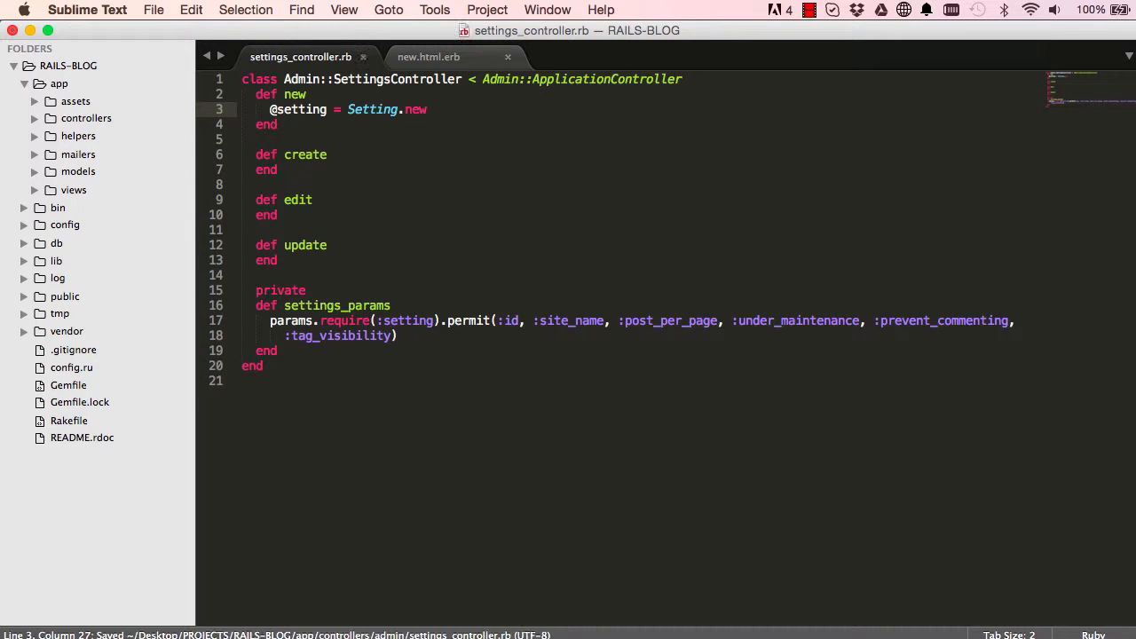
left_click(426, 55)
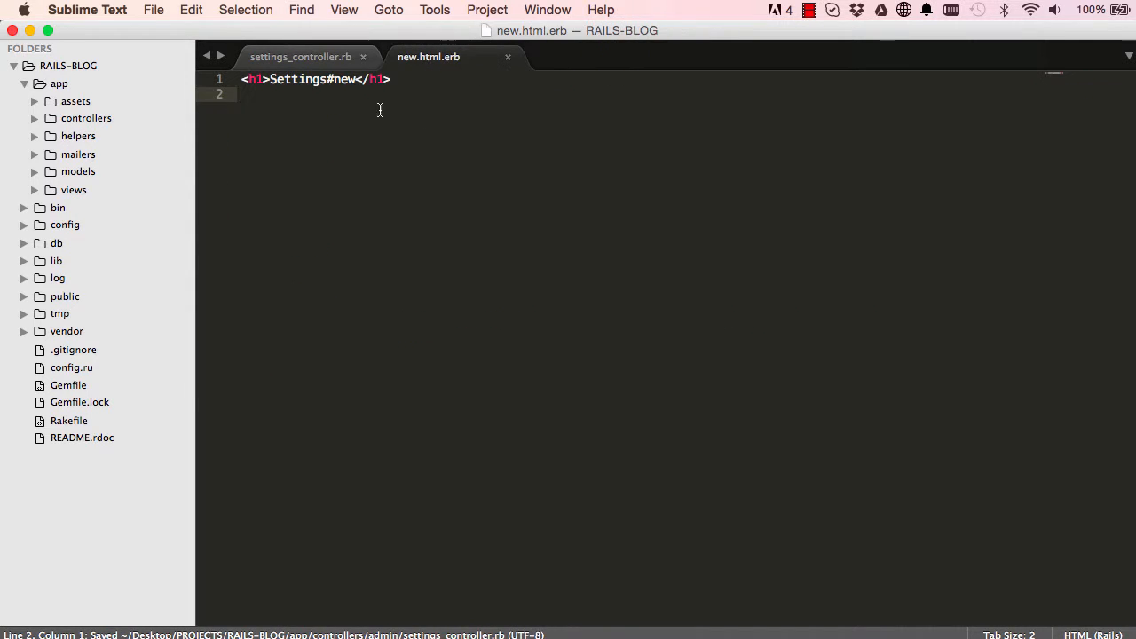
key("Return")
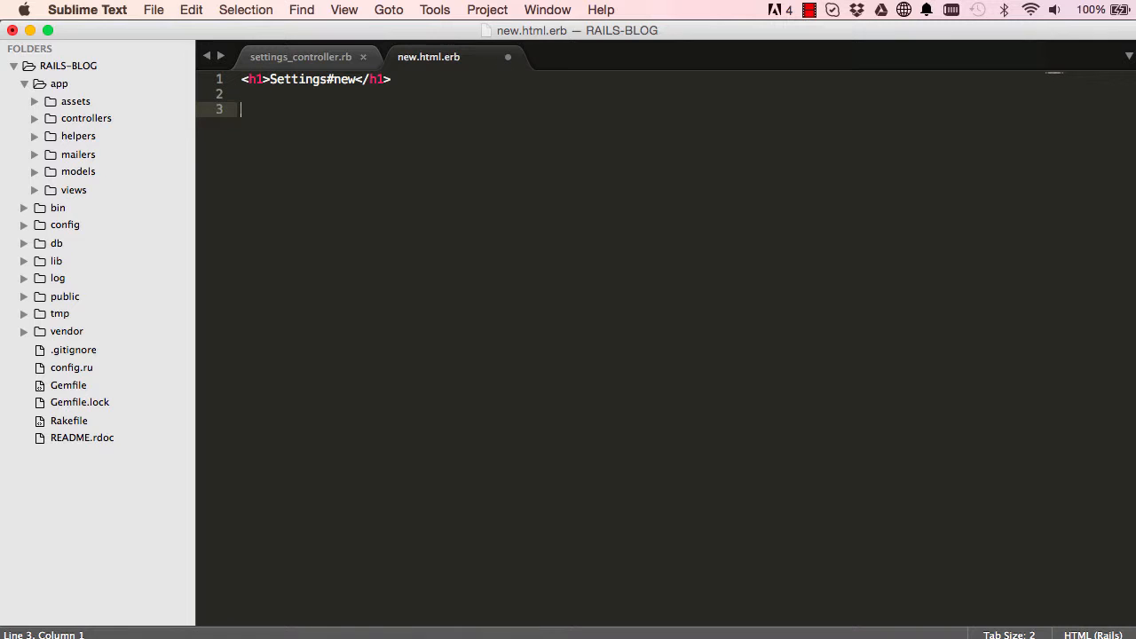
type("<%= form")
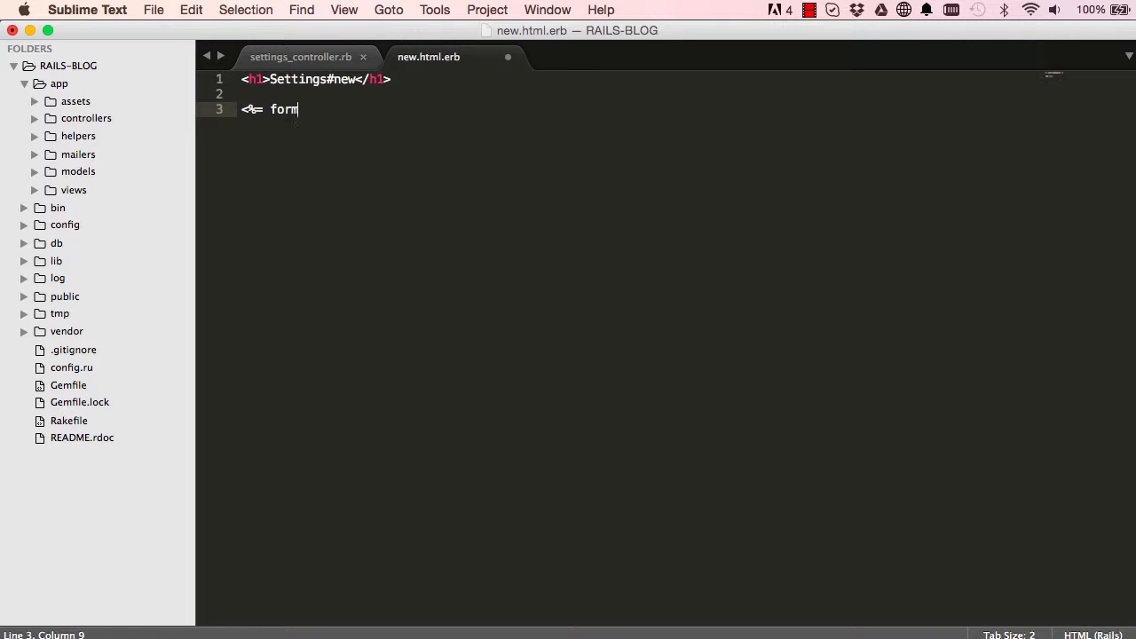
type("_for")
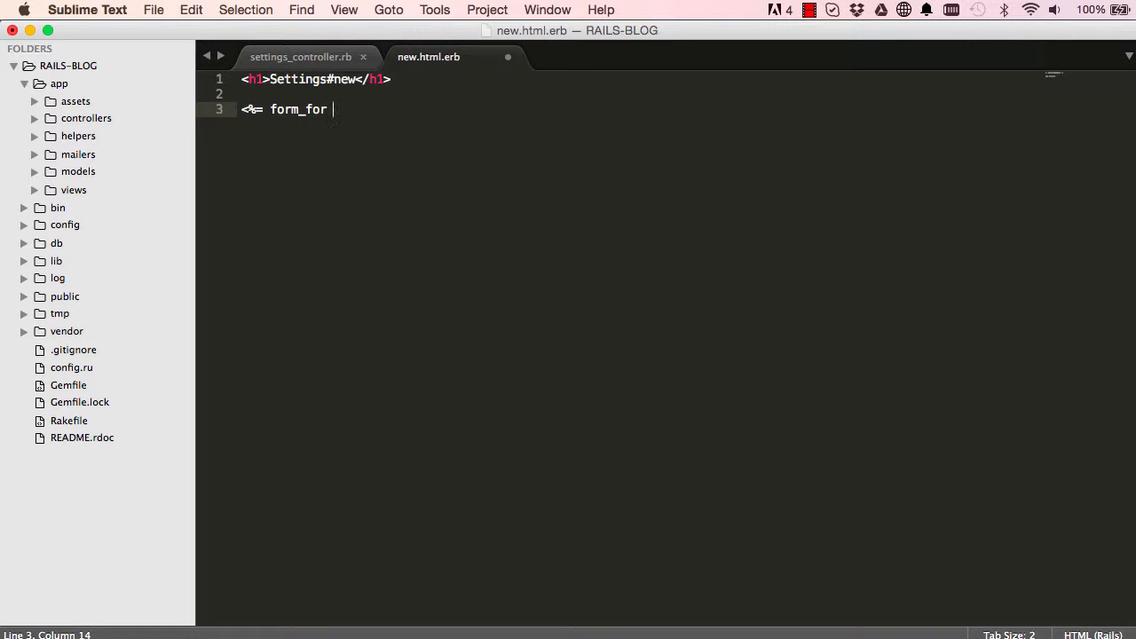
type("[:admin]")
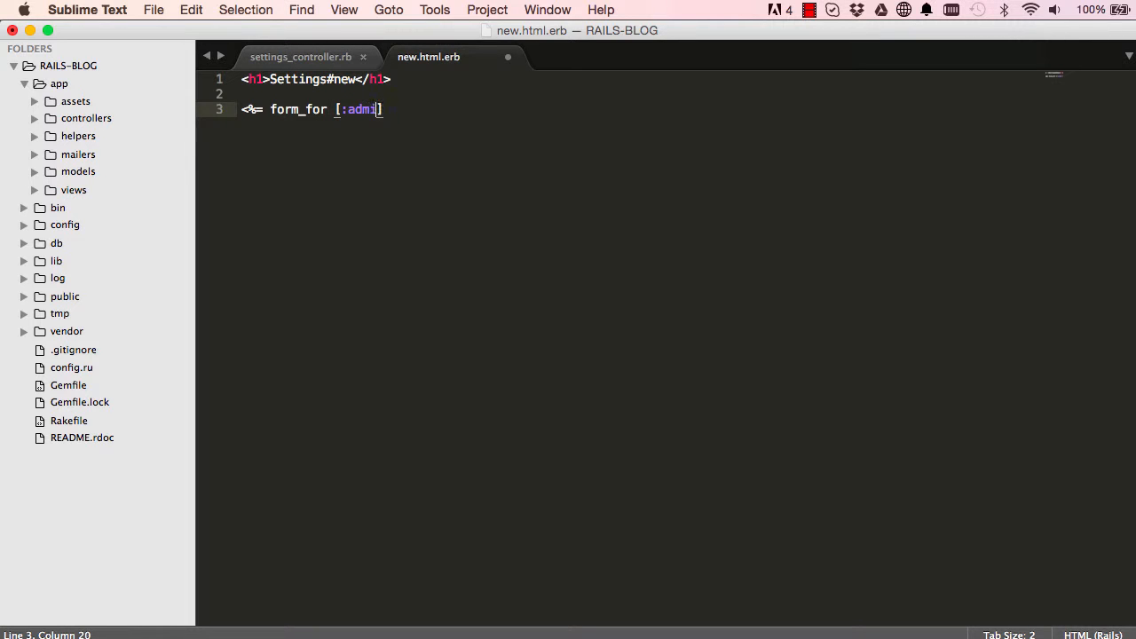
type("n, @setting")
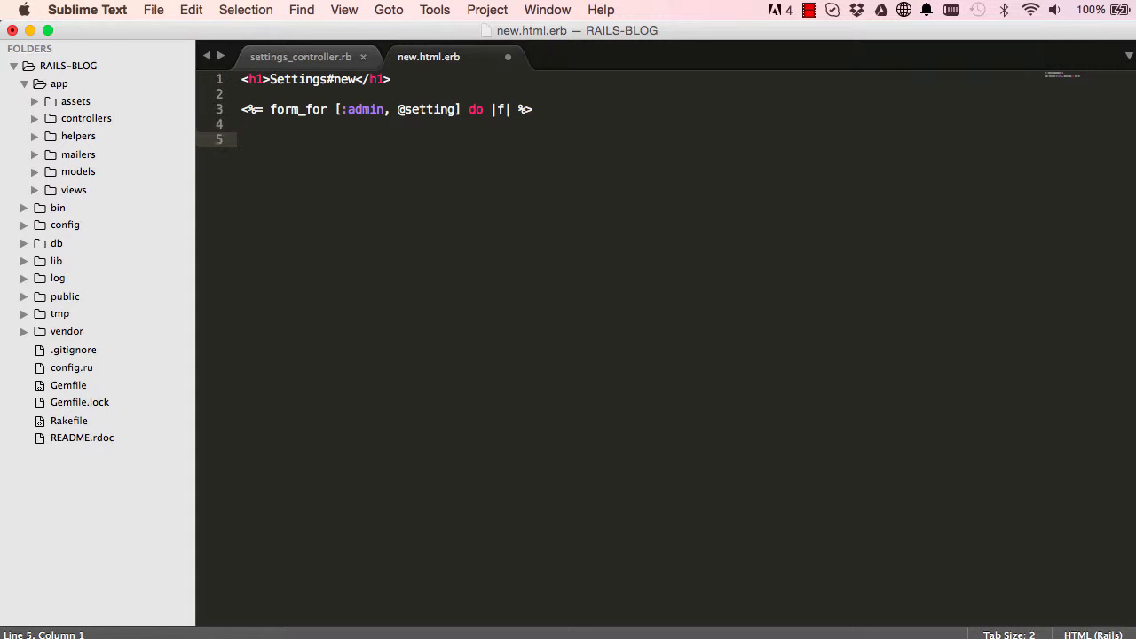
type("<% end %>")
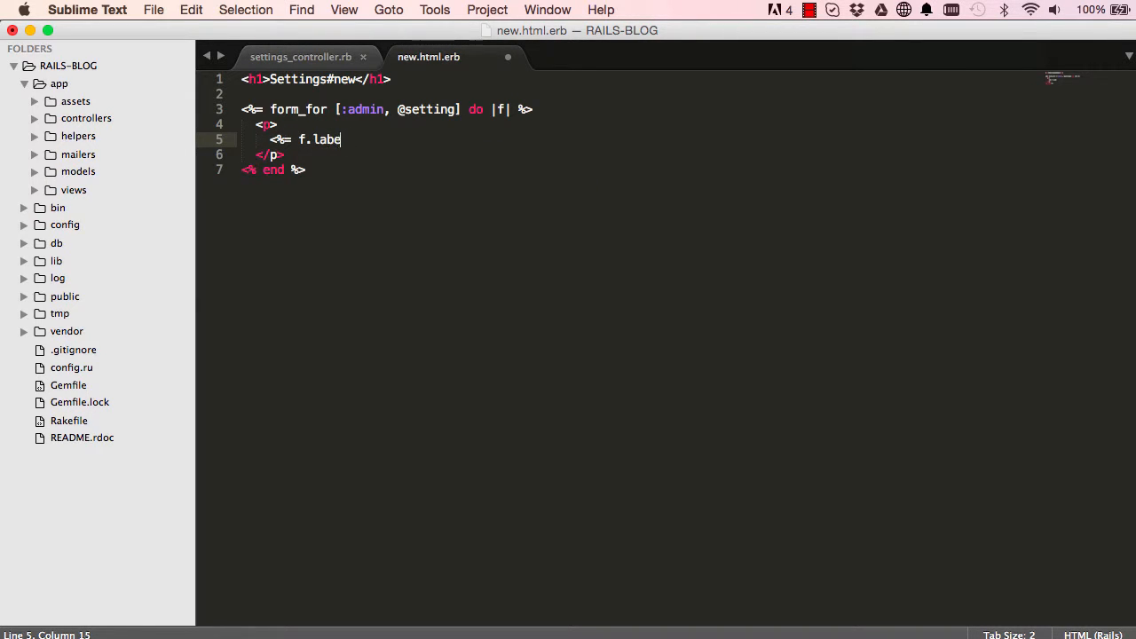
Add a paragraph with f.label :site_name, a line break and f.text_field :site_name, and save
type("l")
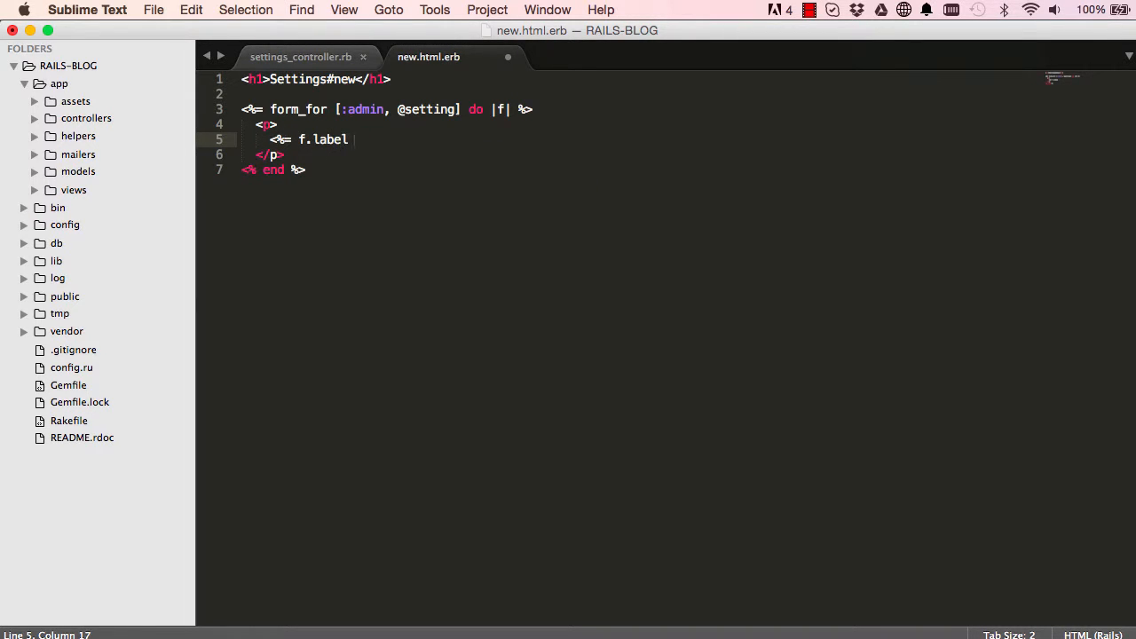
type(":site")
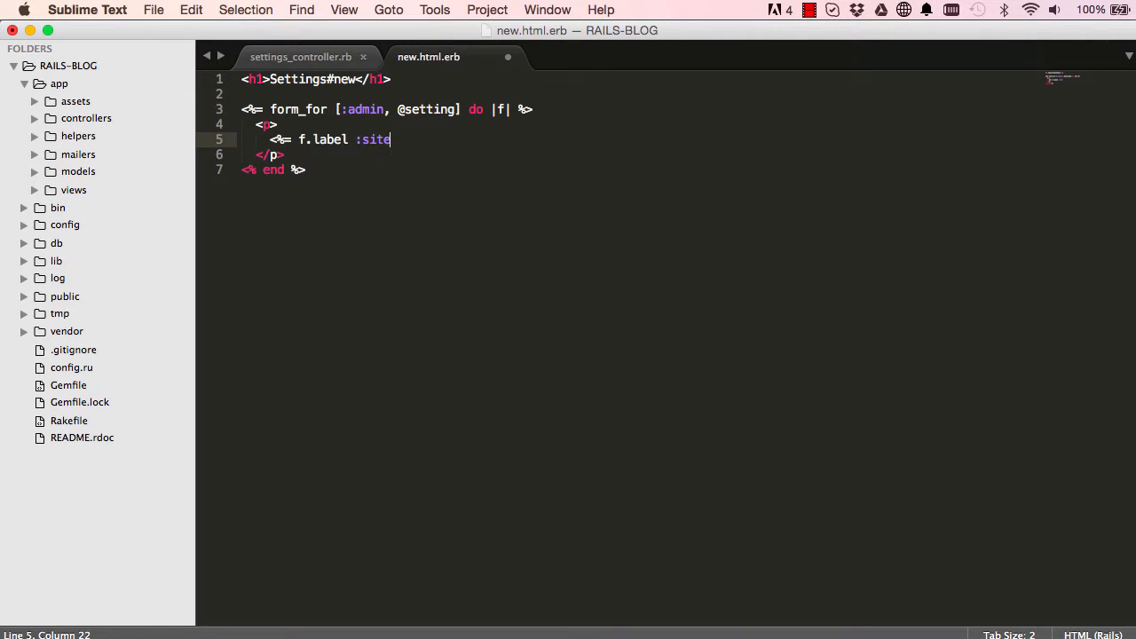
type("_name %><")
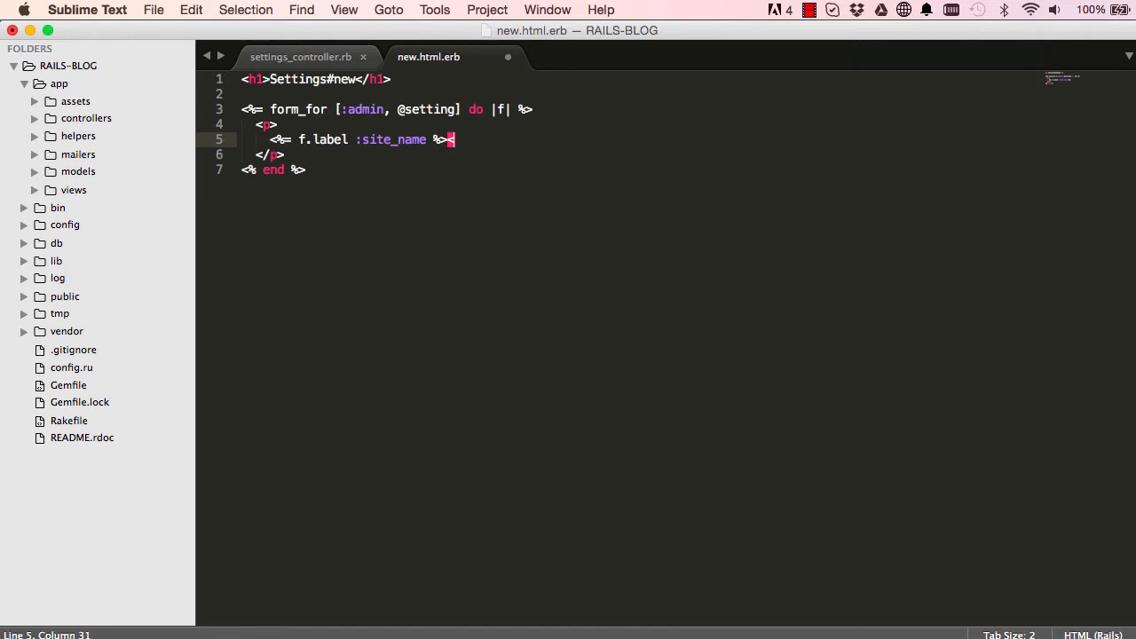
type("br>")
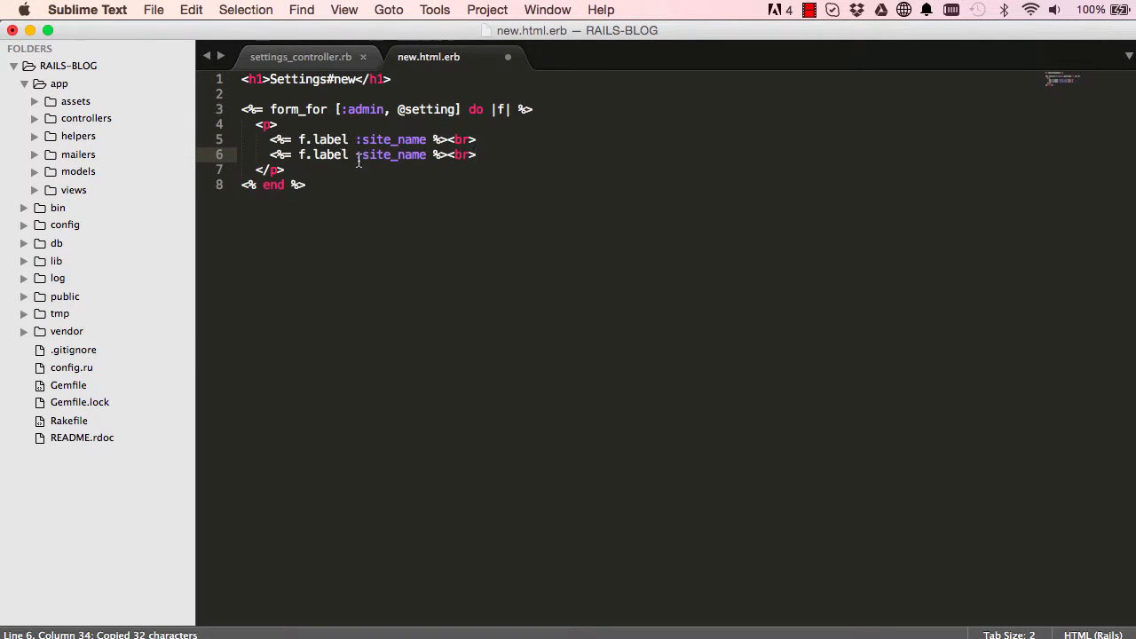
double_click(330, 138)
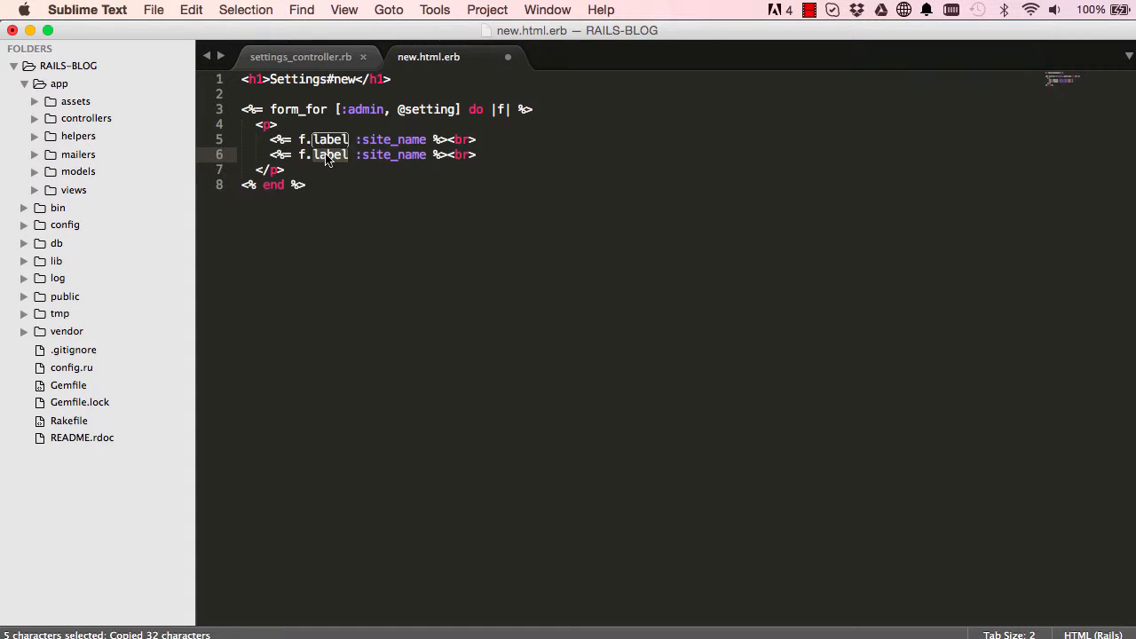
type("text_fied")
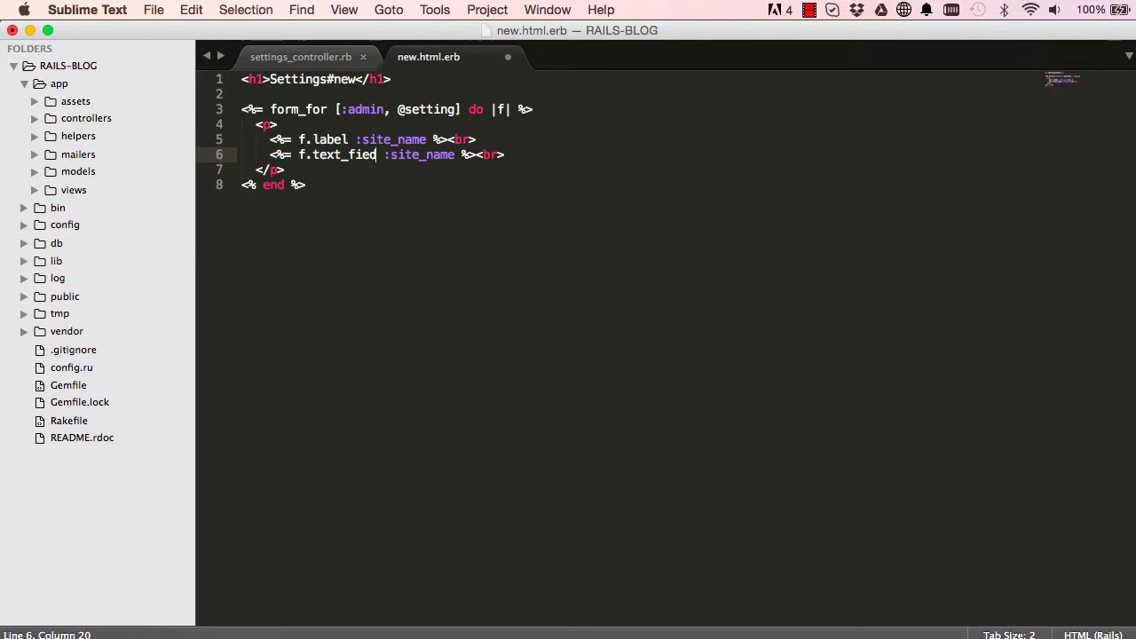
type("ld")
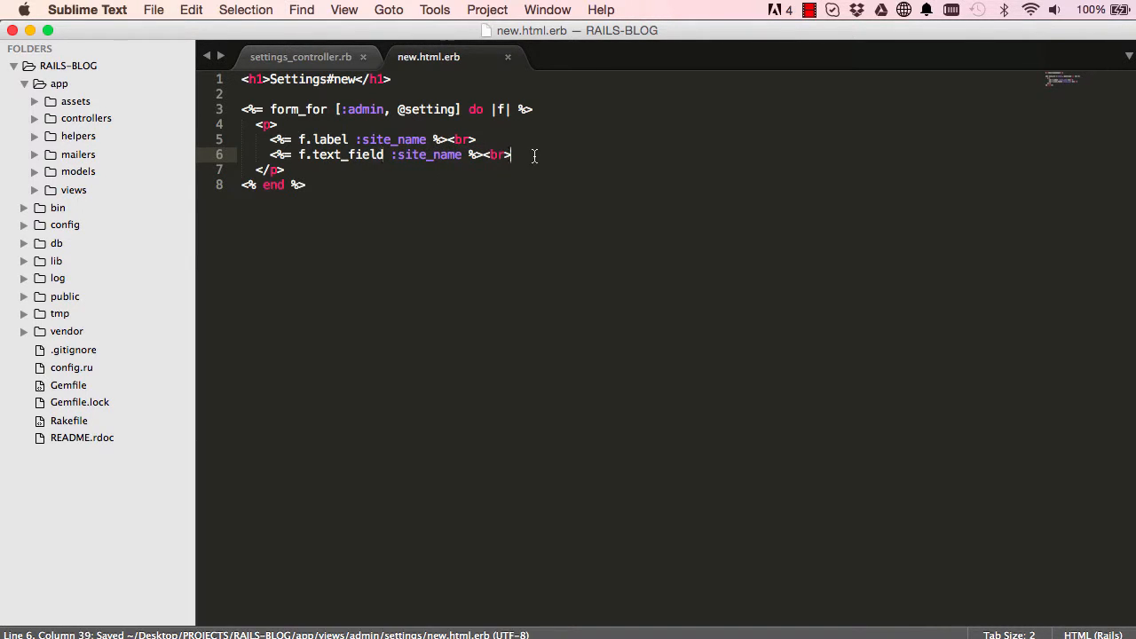
key("backspace")
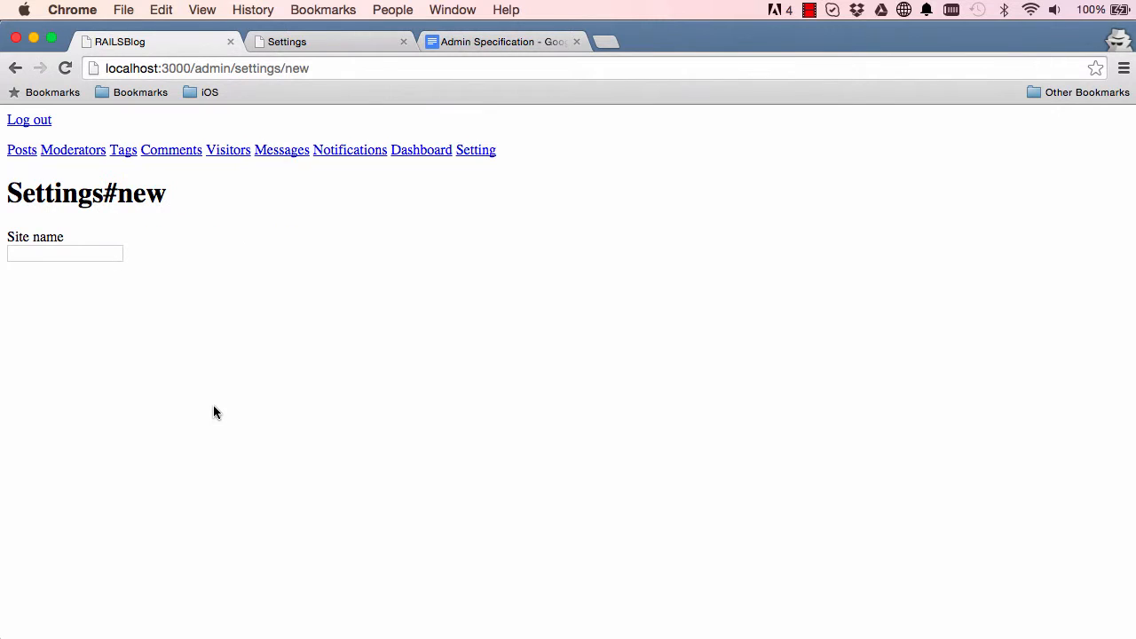
mouse_move(308, 61)
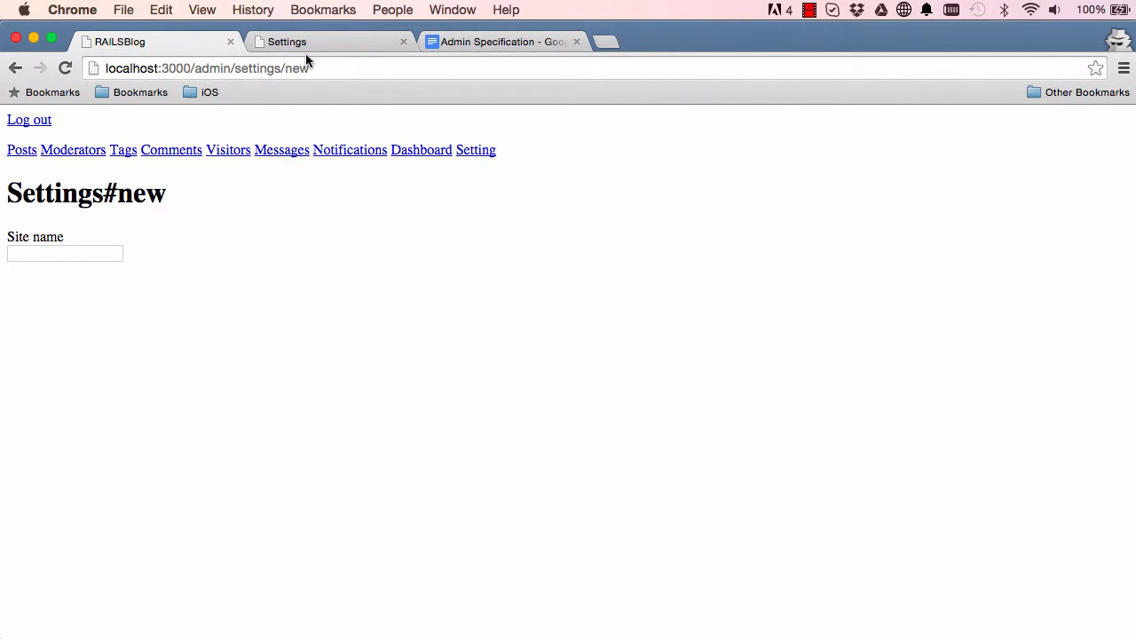
Consult the Settings design mockup in Chrome and return to the editor
left_click(328, 42)
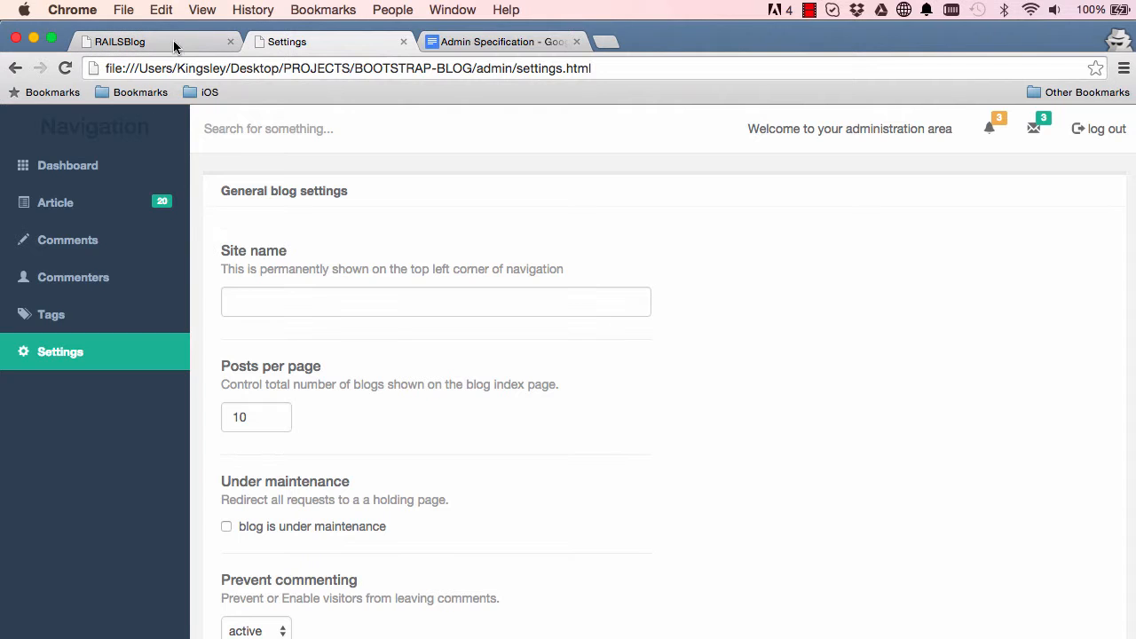
key("cmd+tab")
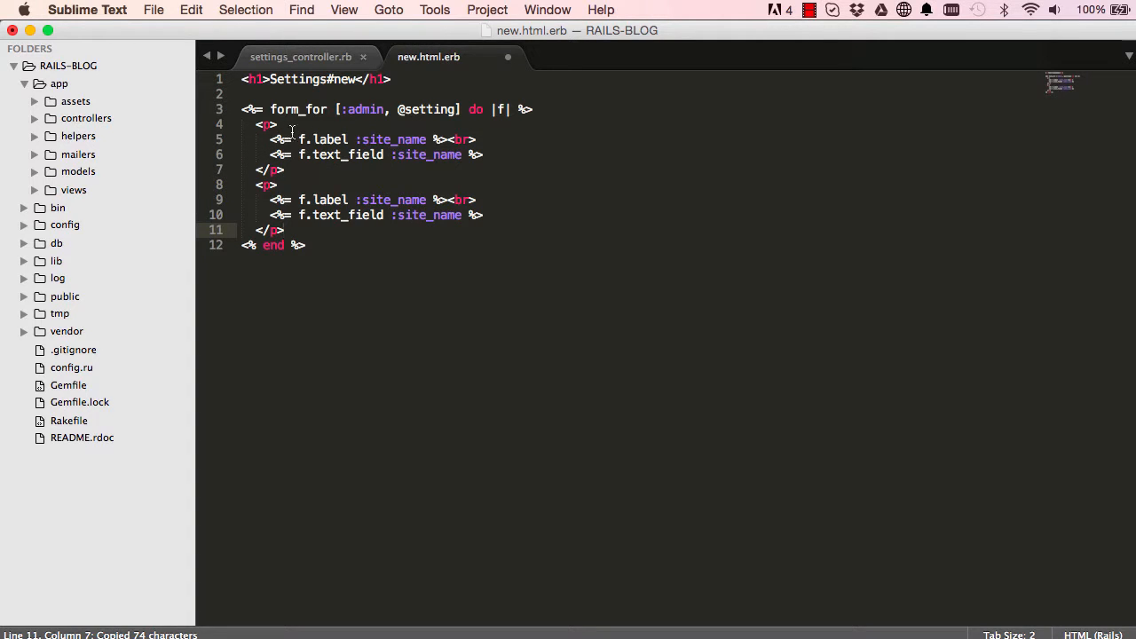
Rename both site_name occurrences in the duplicated paragraph to post_per_page and save the view
double_click(428, 214)
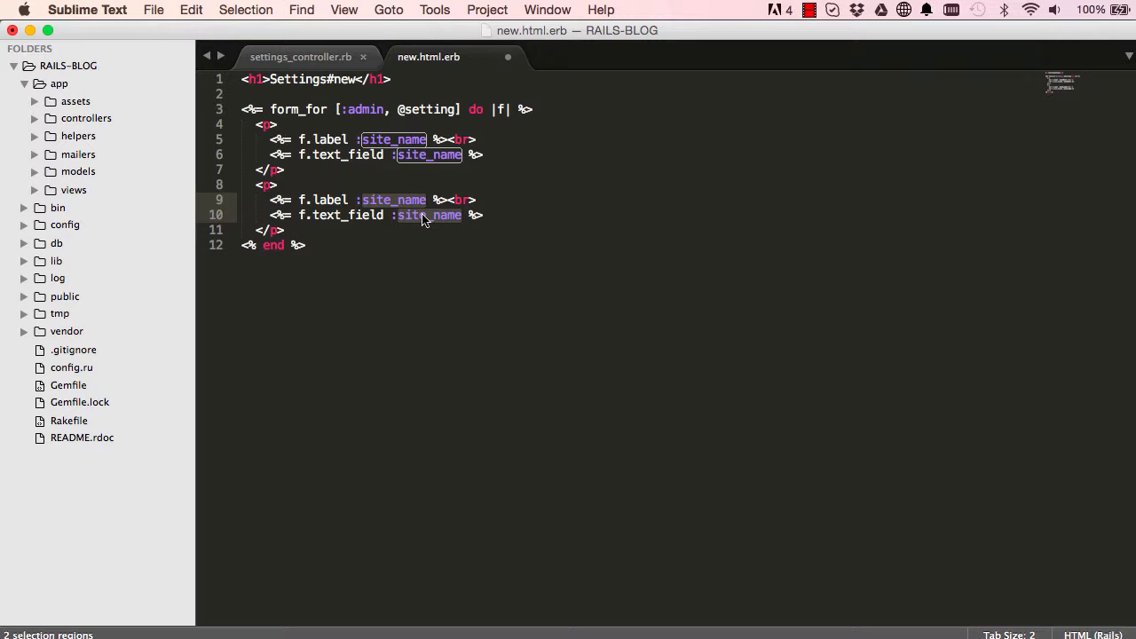
type("post_per")
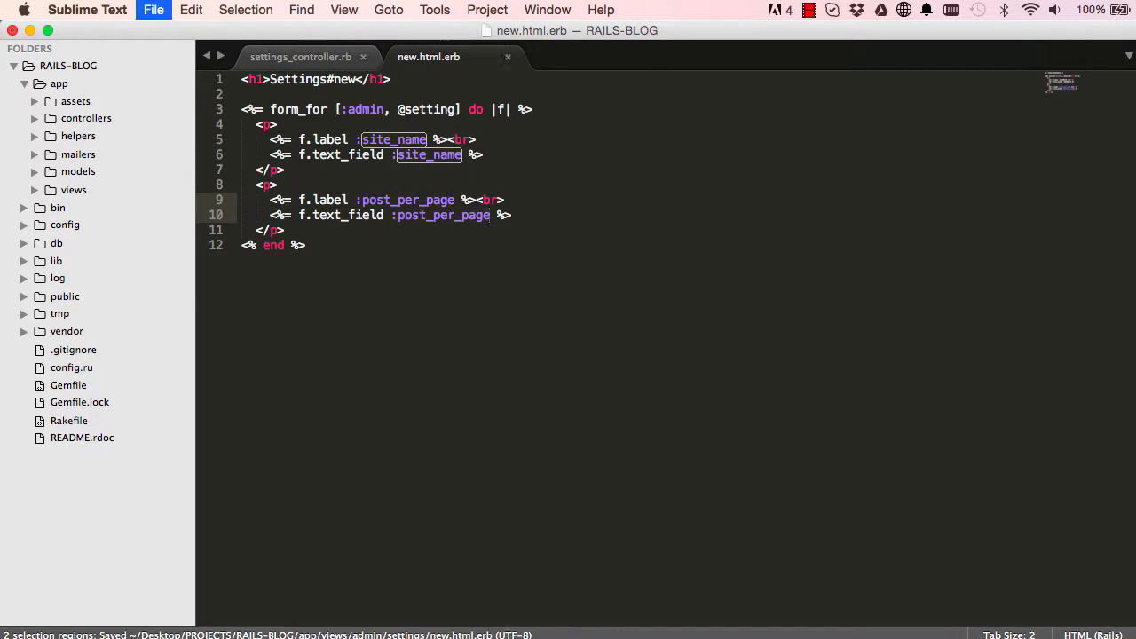
left_click(345, 215)
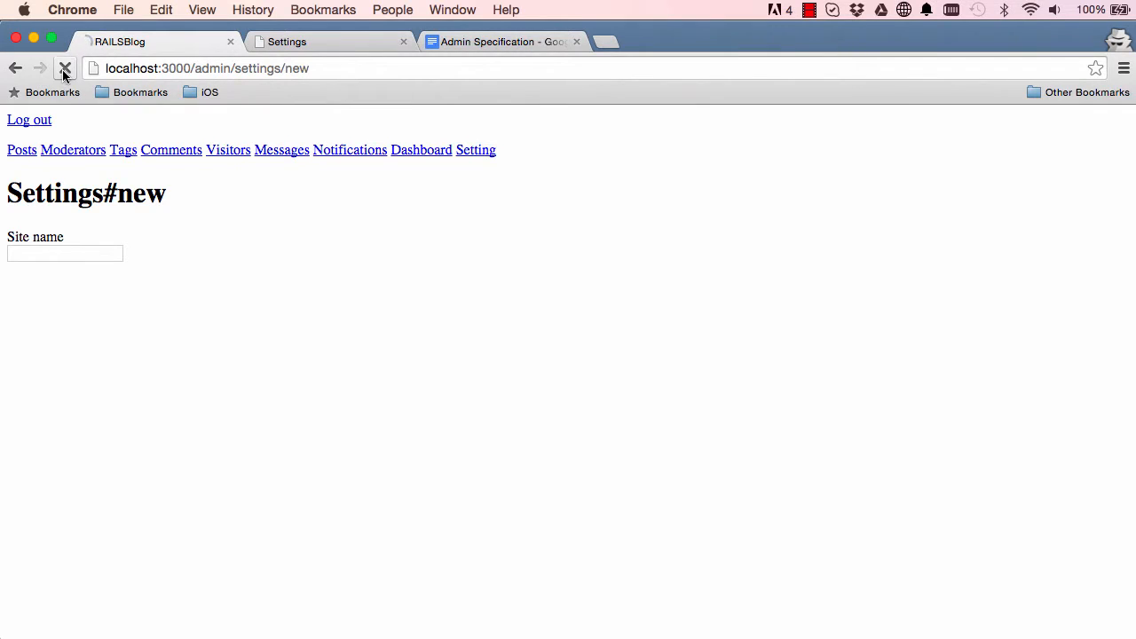
Enter the digits 130 into the Post per page number field on the reloaded page
type("1")
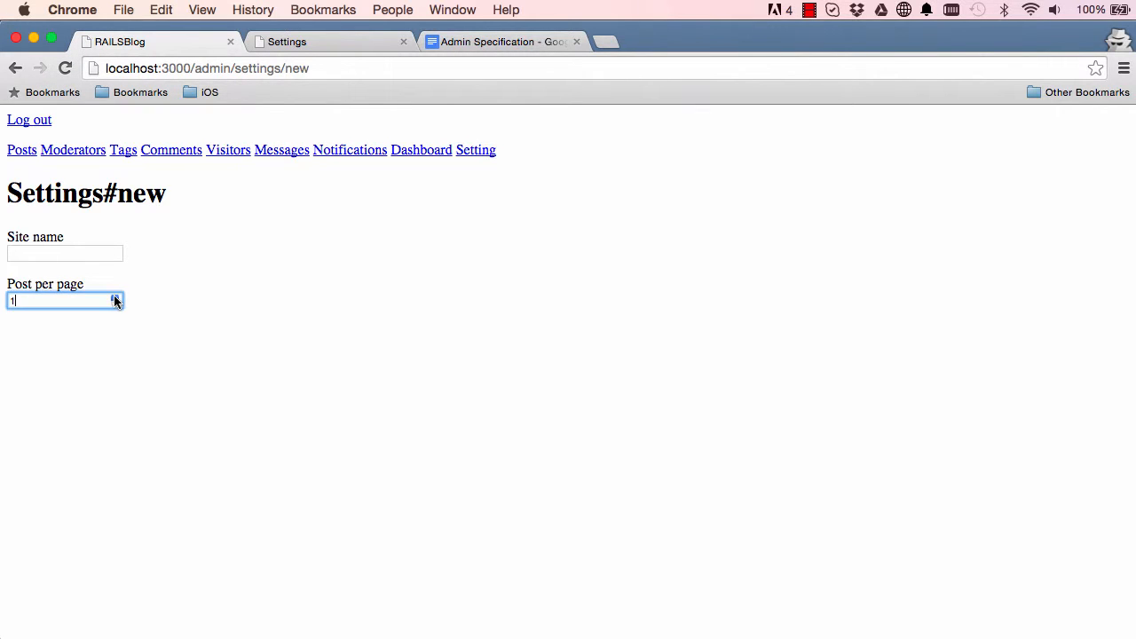
type("3")
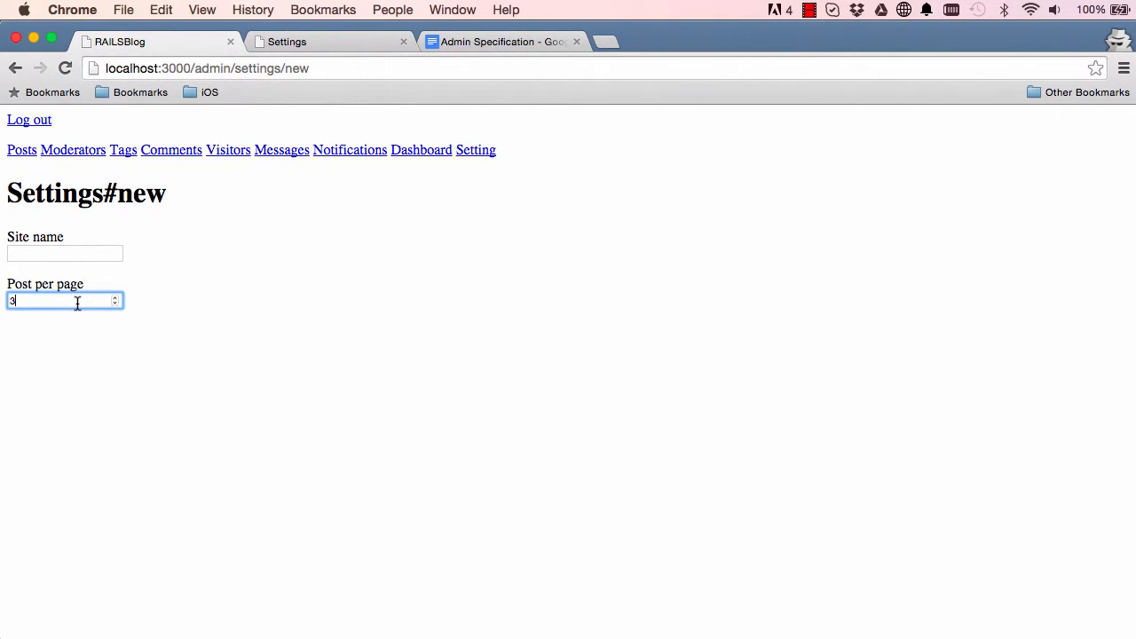
type("0")
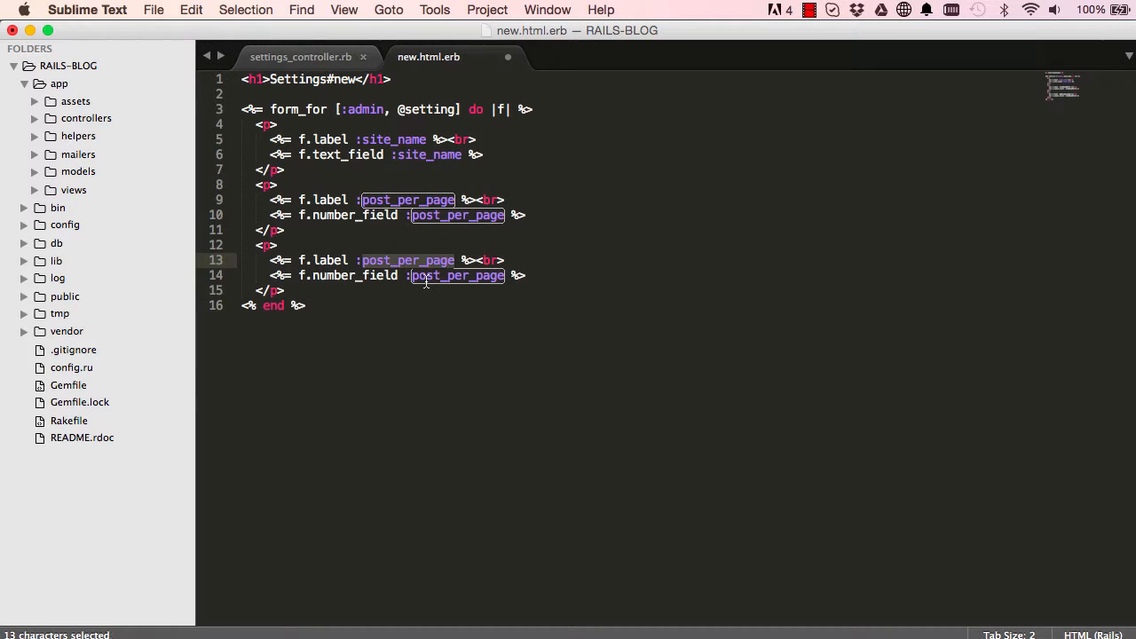
Make under_maintenance an f.check_box field and save the view
type("under")
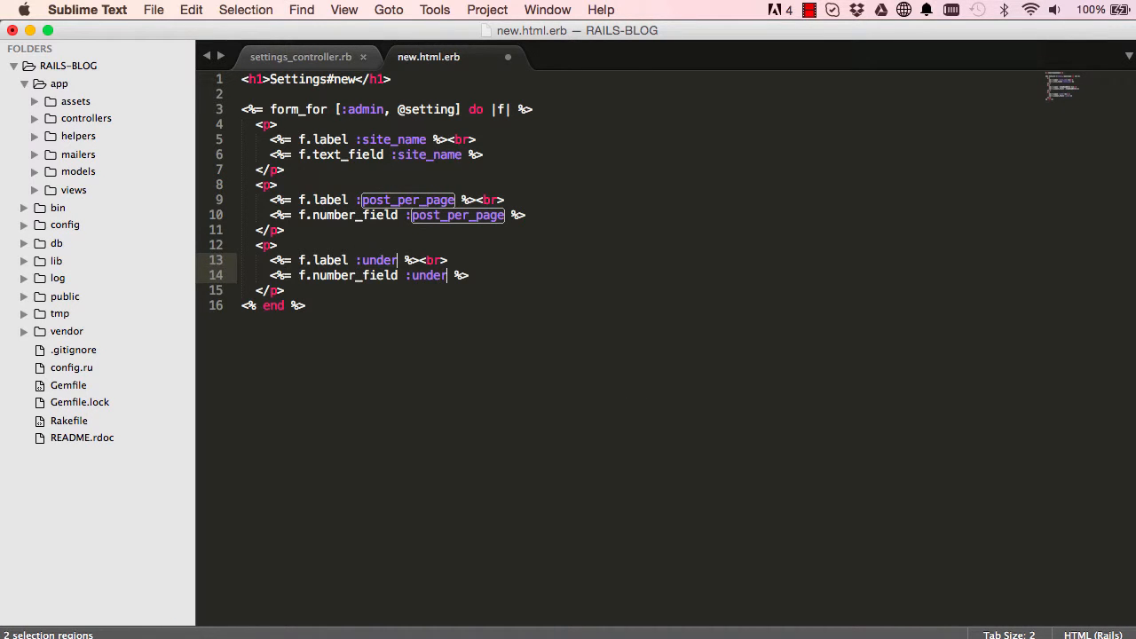
type("_maaintenance")
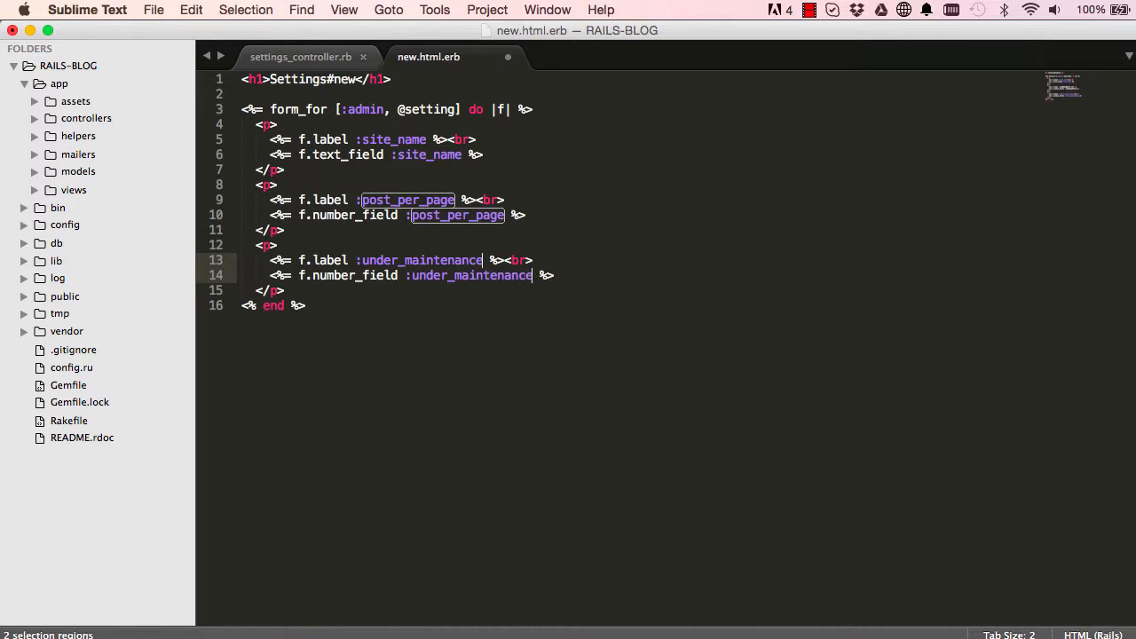
key("cmd+s")
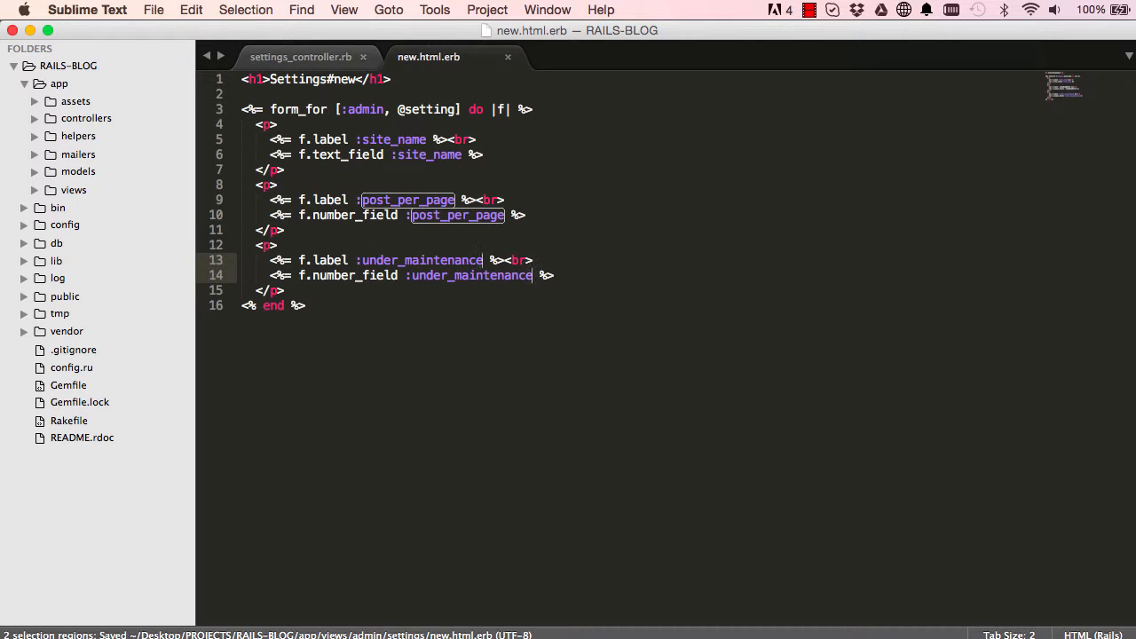
double_click(354, 214)
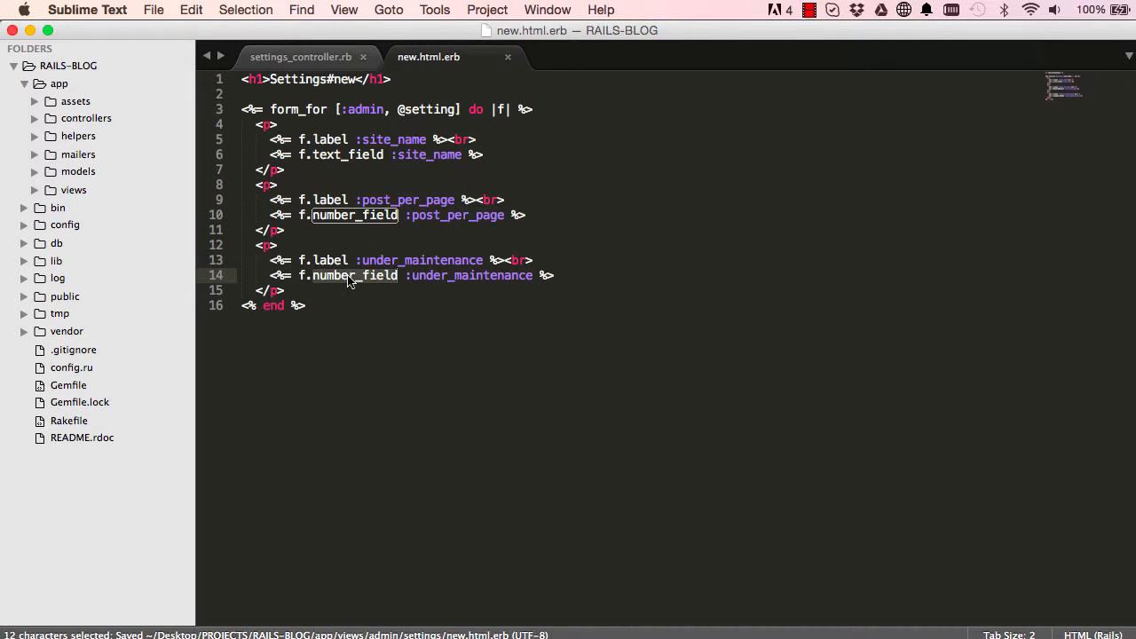
type("check_")
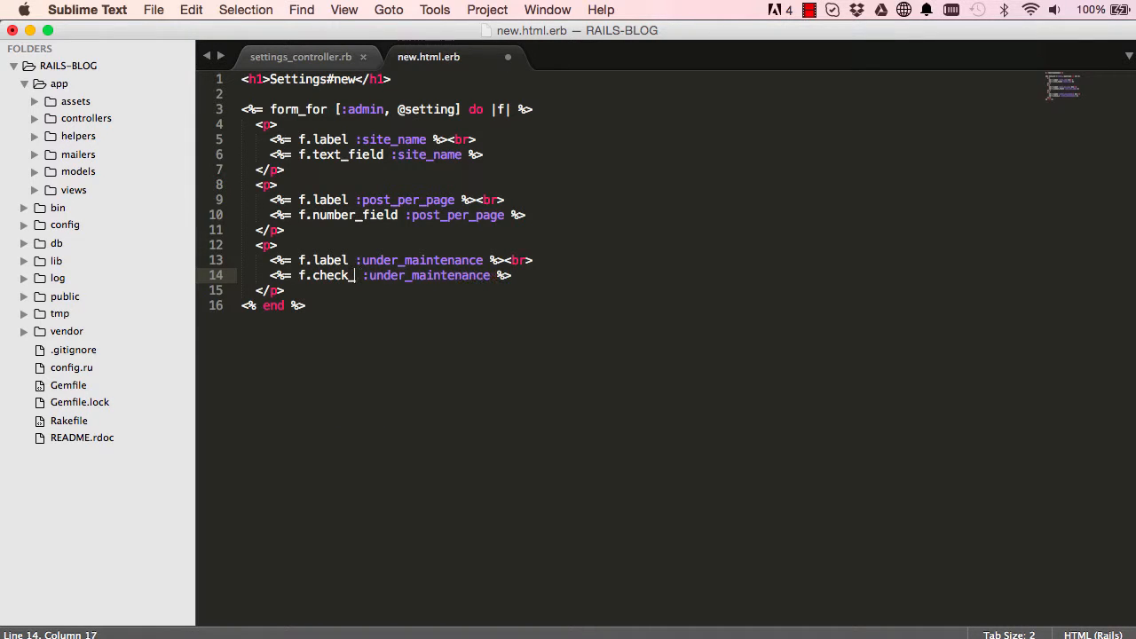
type("box")
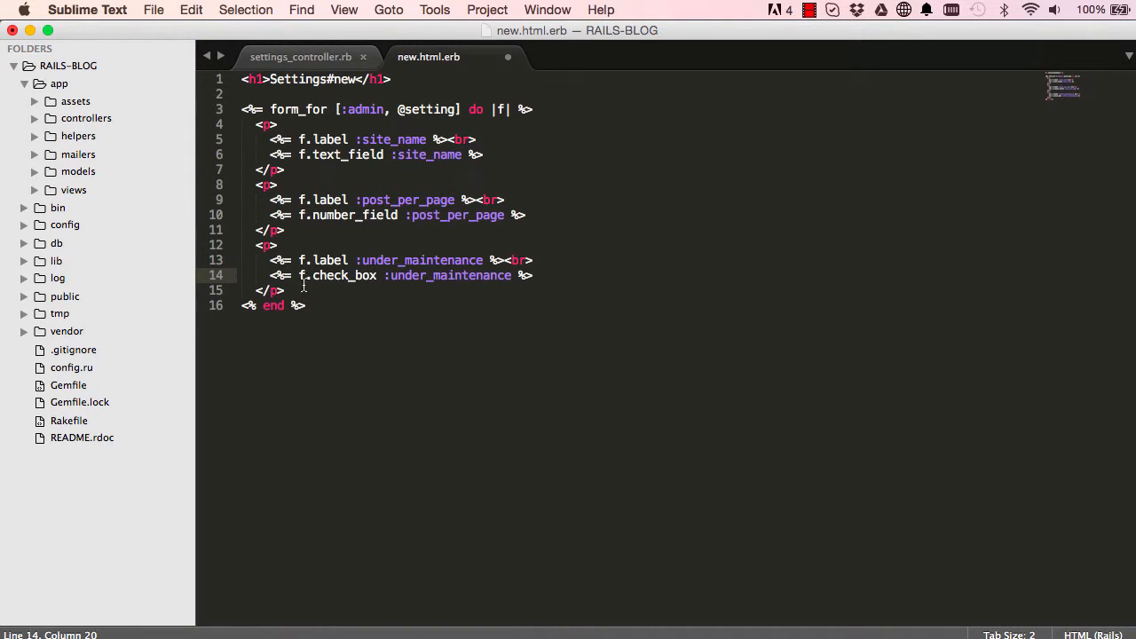
Duplicate the maintenance paragraph as a prevent_commenting field and save
left_click_drag(257, 245, 284, 291)
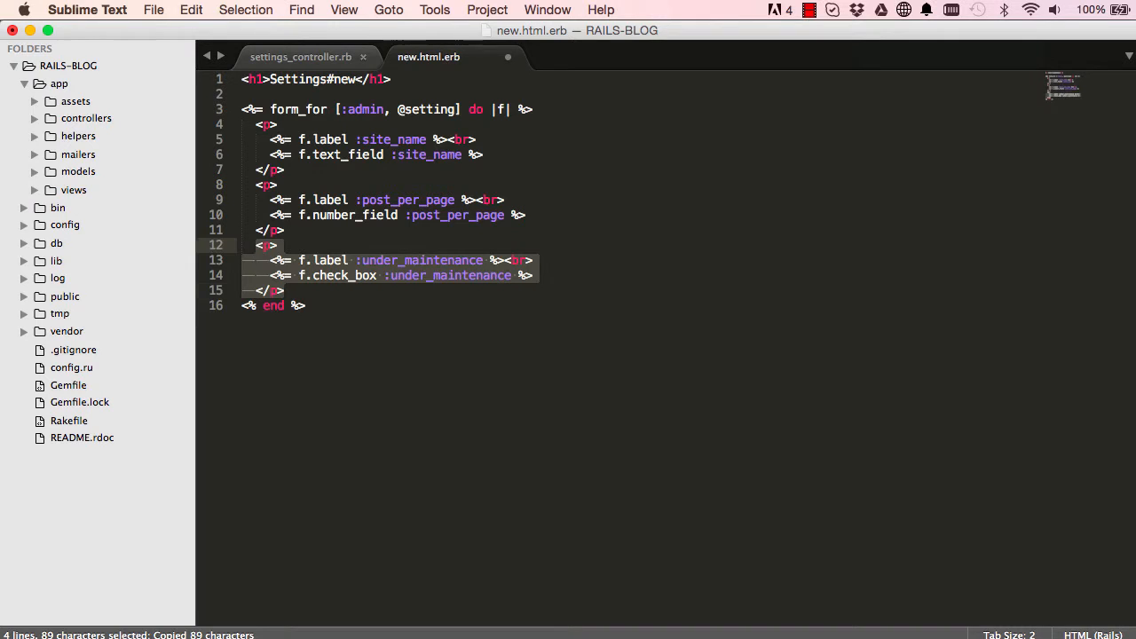
key("cmd+v")
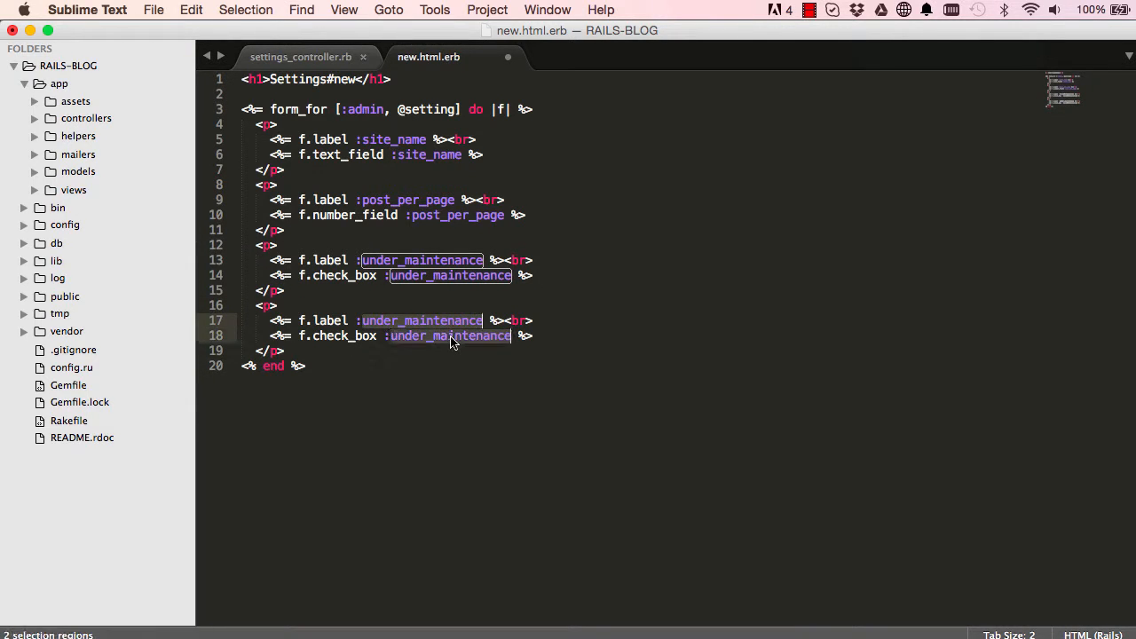
type("prenvent_")
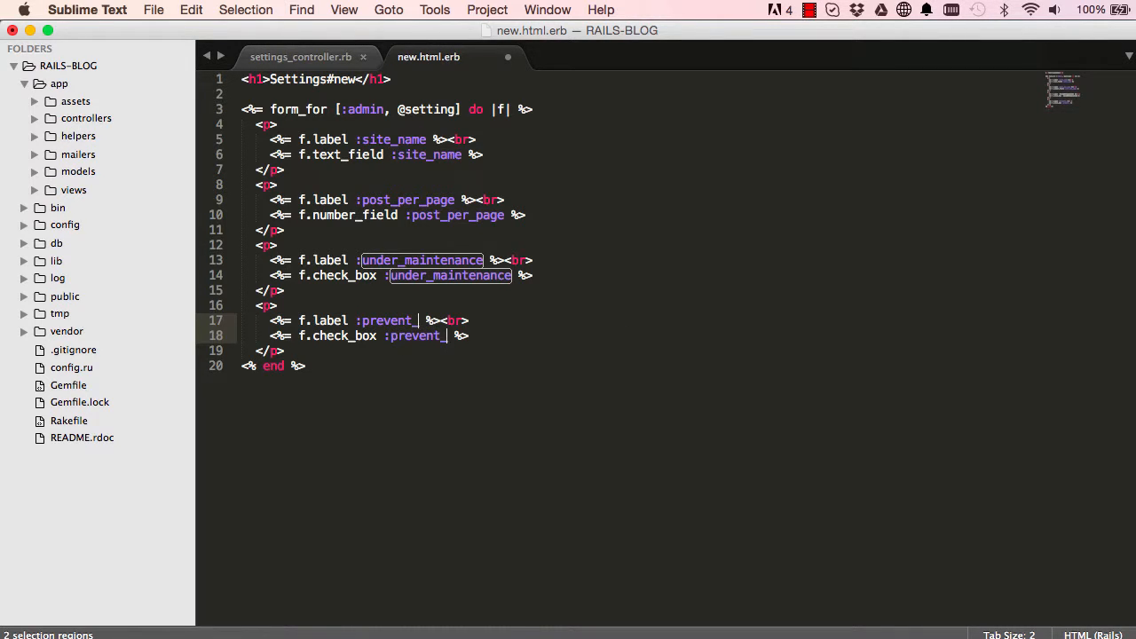
type("commenting")
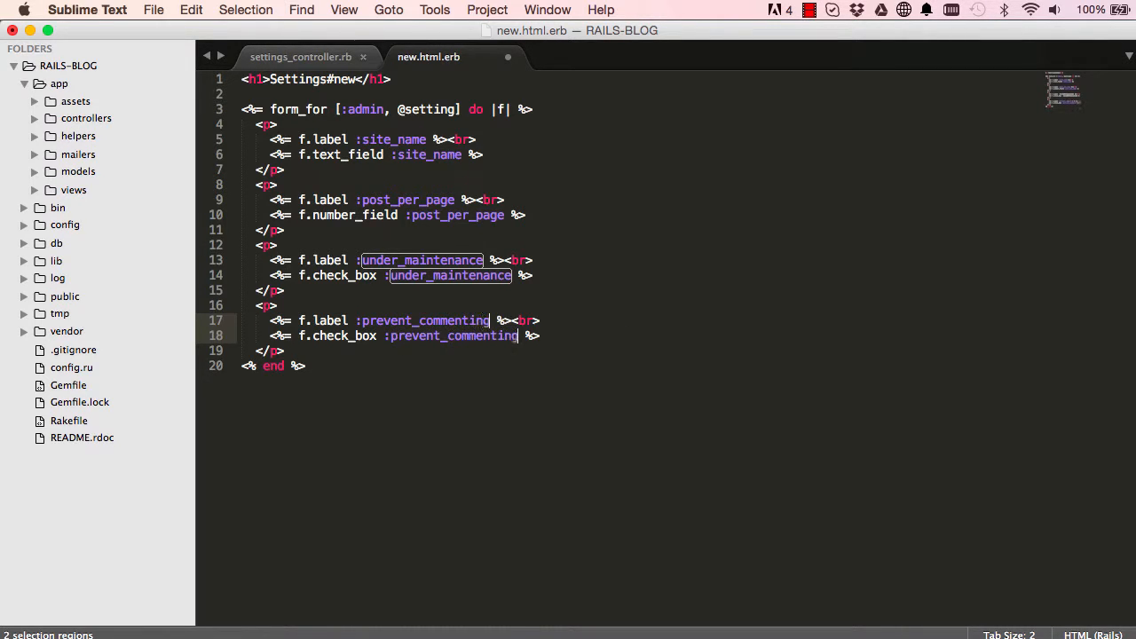
key("cmd+s")
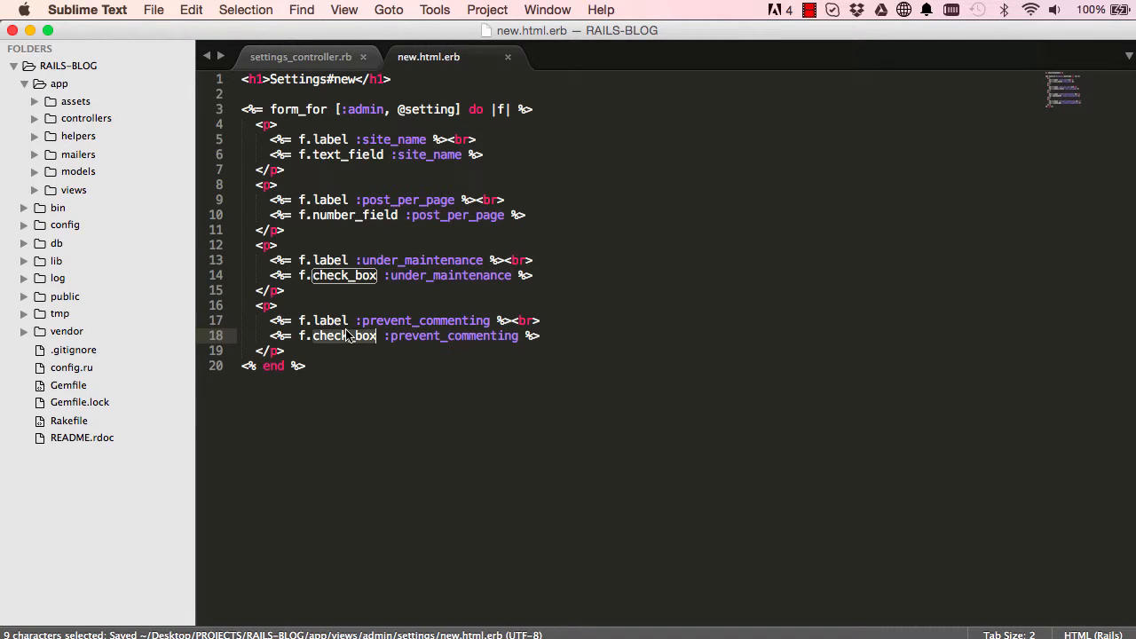
Turn prevent_commenting into an f.select with disable/false and active/true options
type("select")
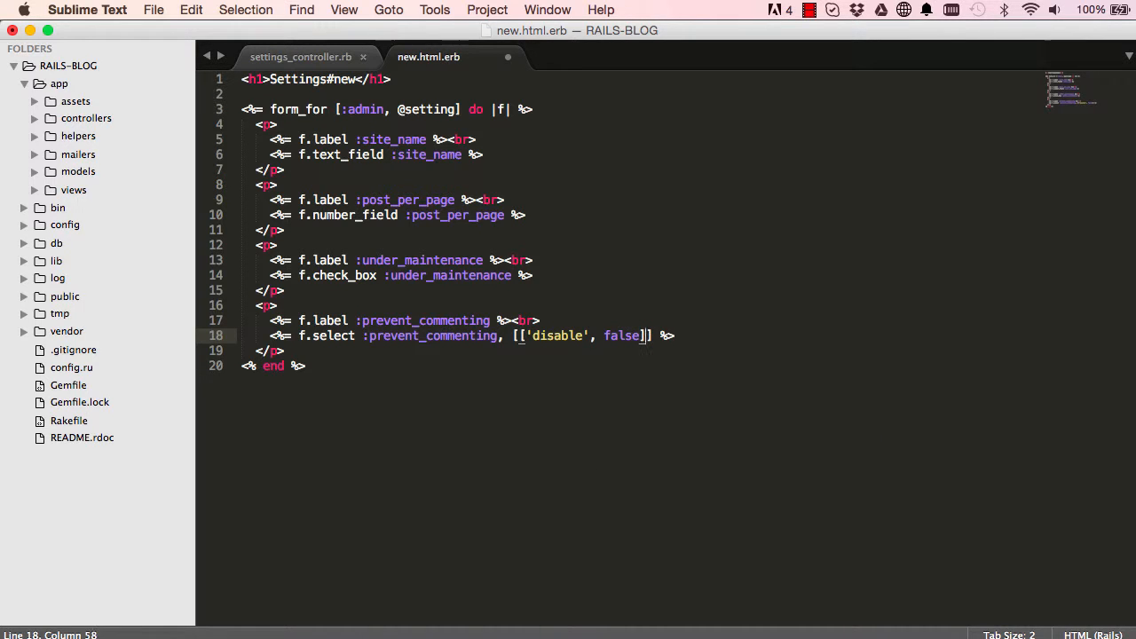
type(", []")
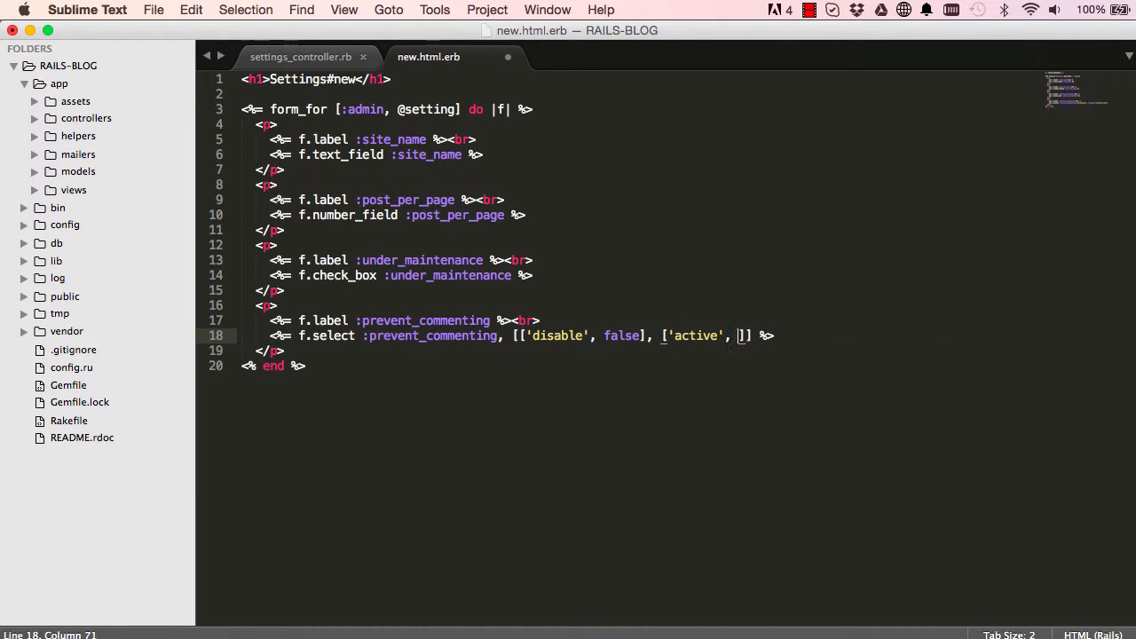
type("true")
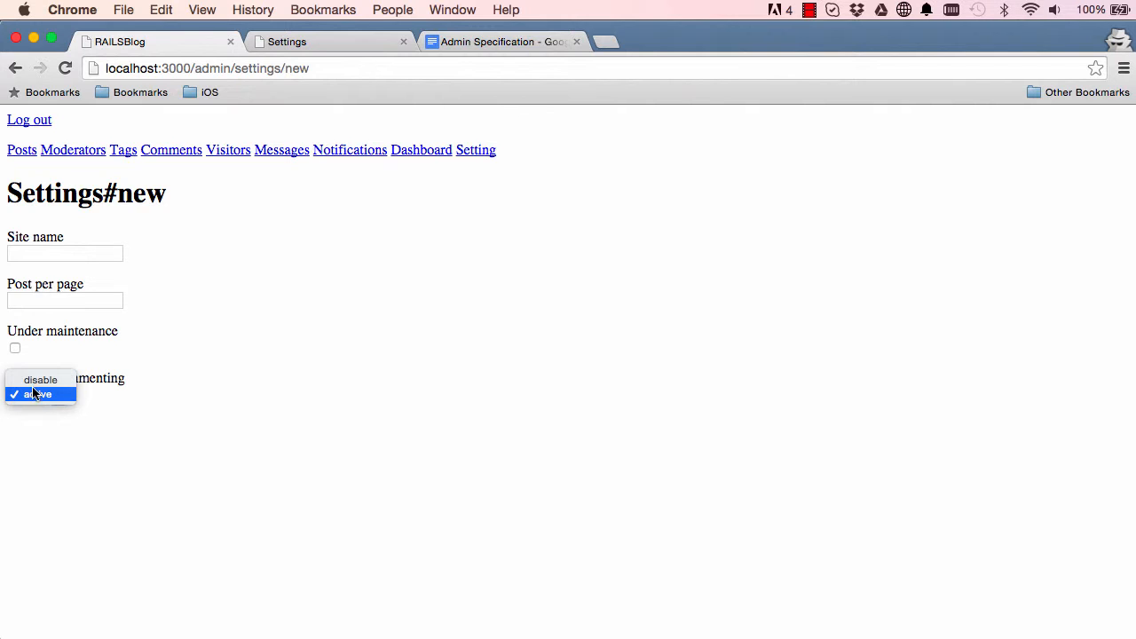
left_click(39, 380)
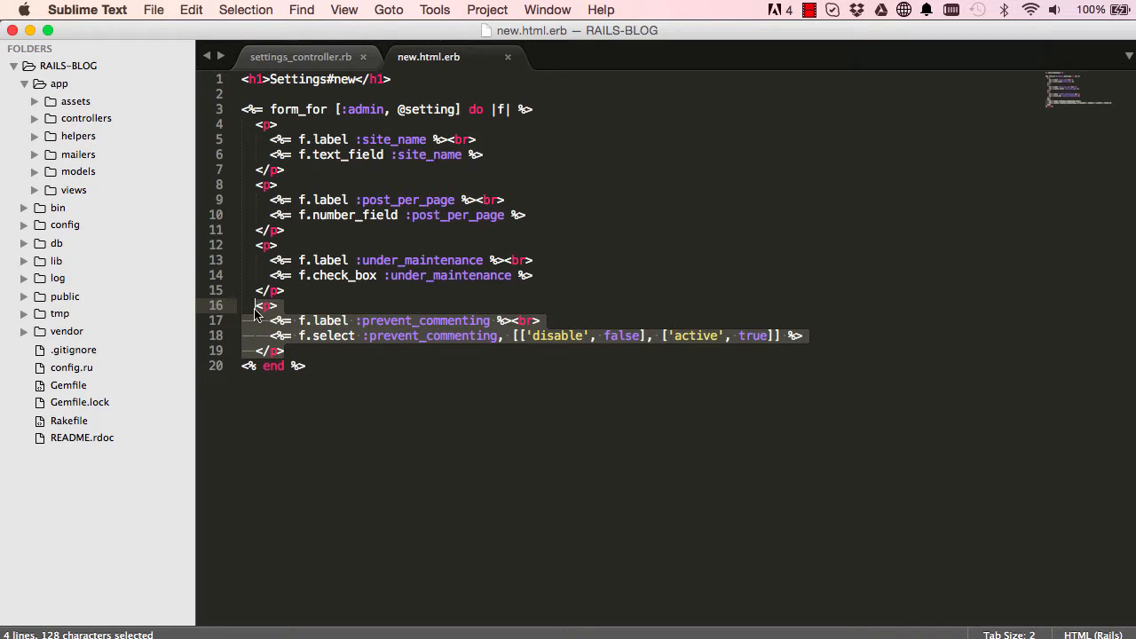
Duplicate the prevent_commenting paragraph and rename both occurrences to tag_visibility
key("cmd+v")
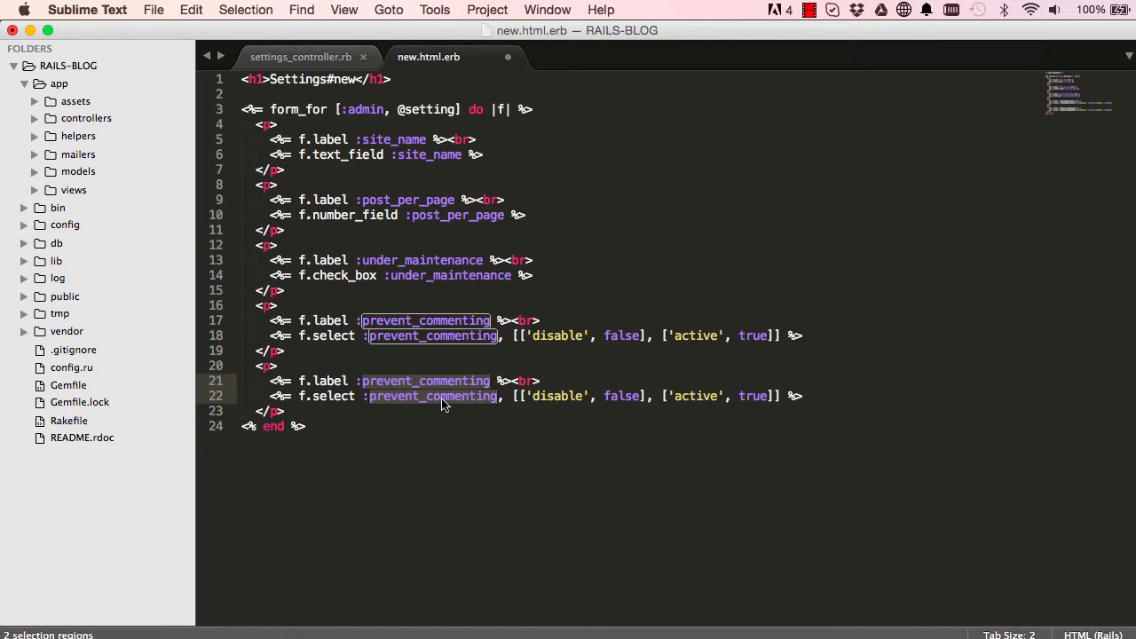
type("tag_")
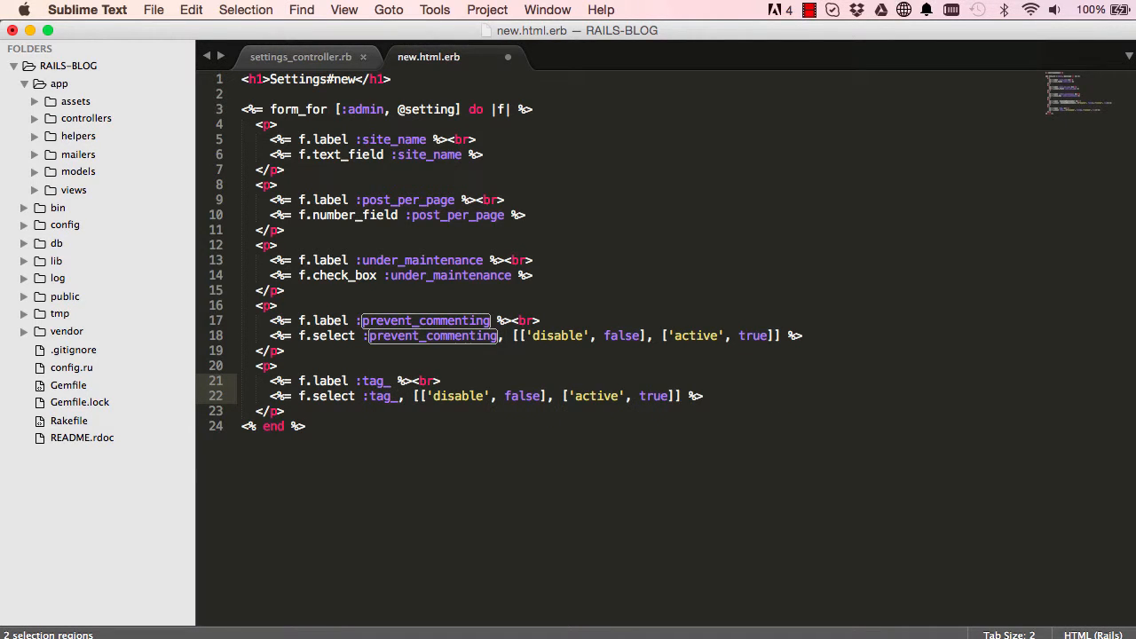
type("visibili")
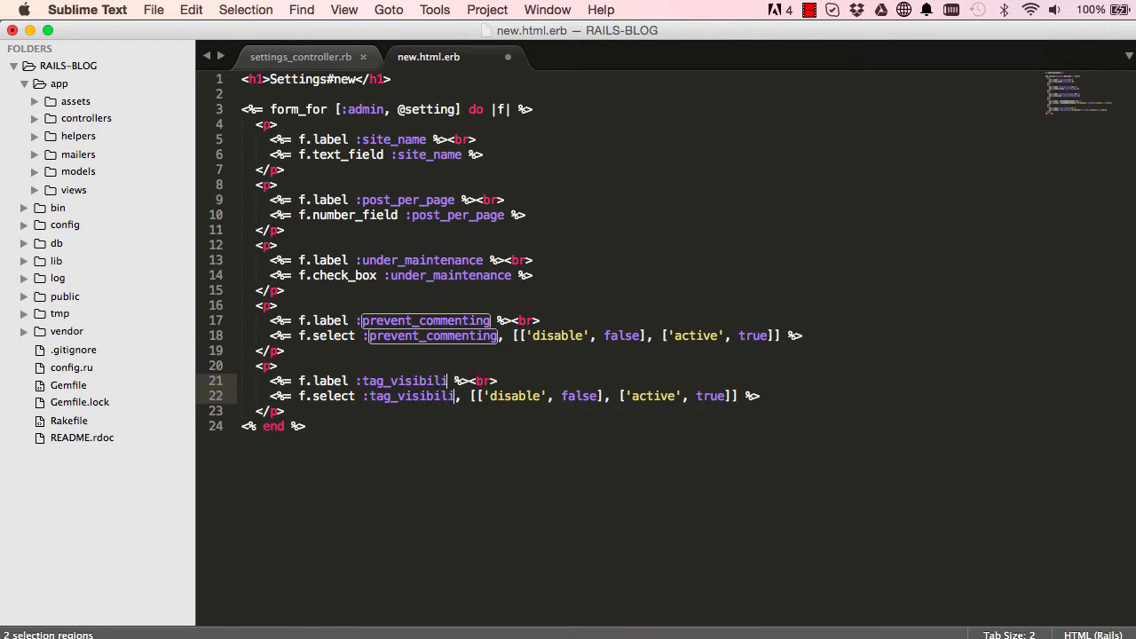
key("cmd+s")
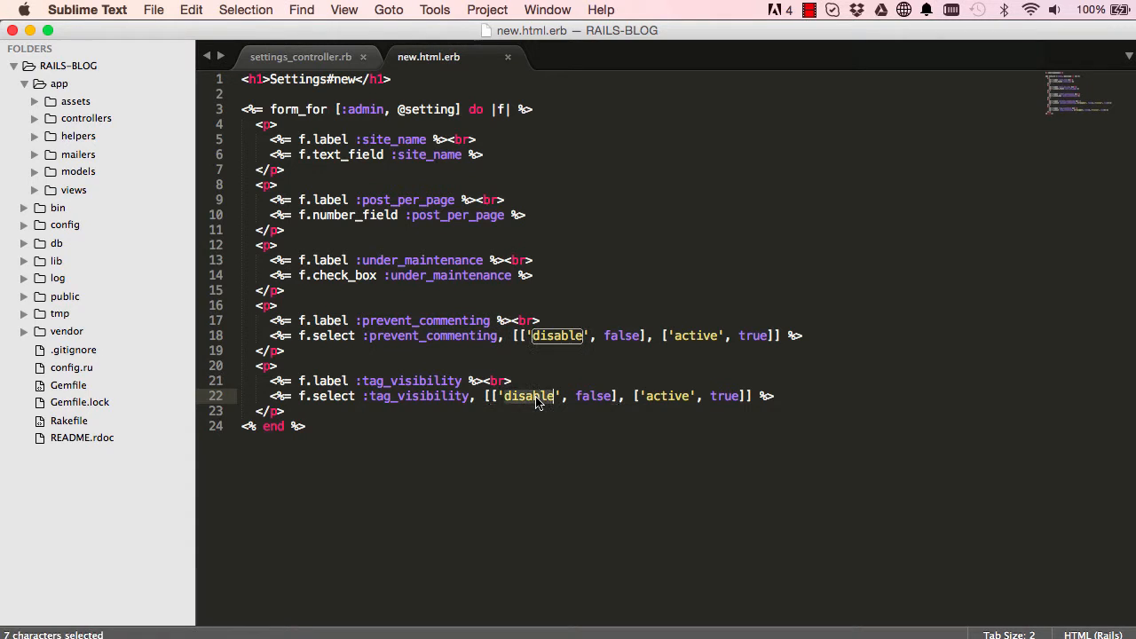
Set tag_visibility's options to active/true and disable/false and save
type("activ")
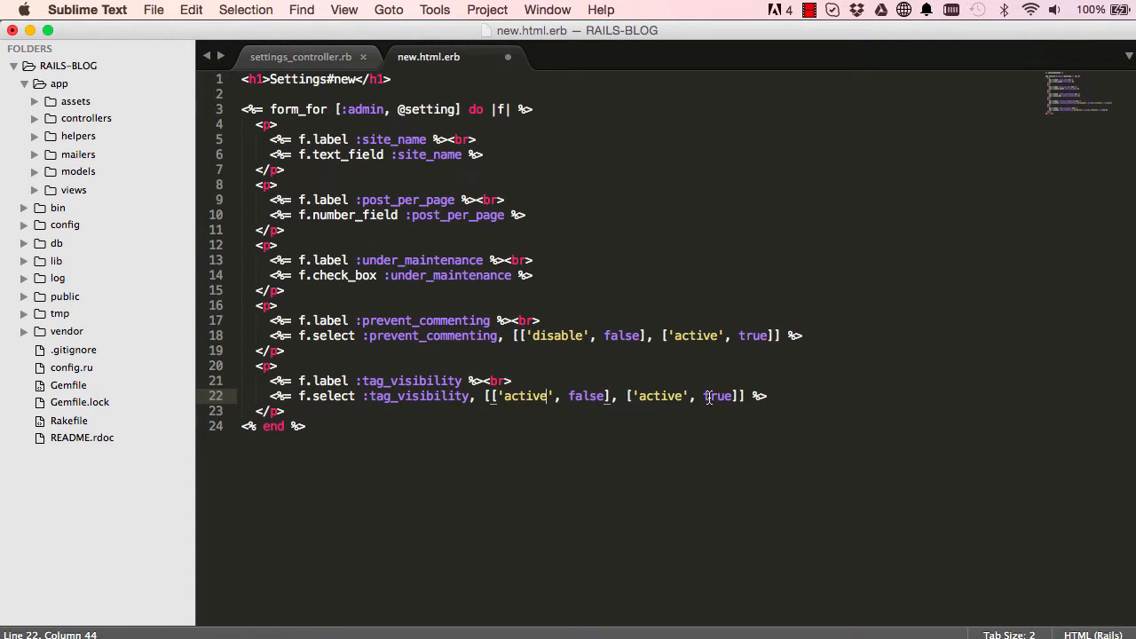
type("si")
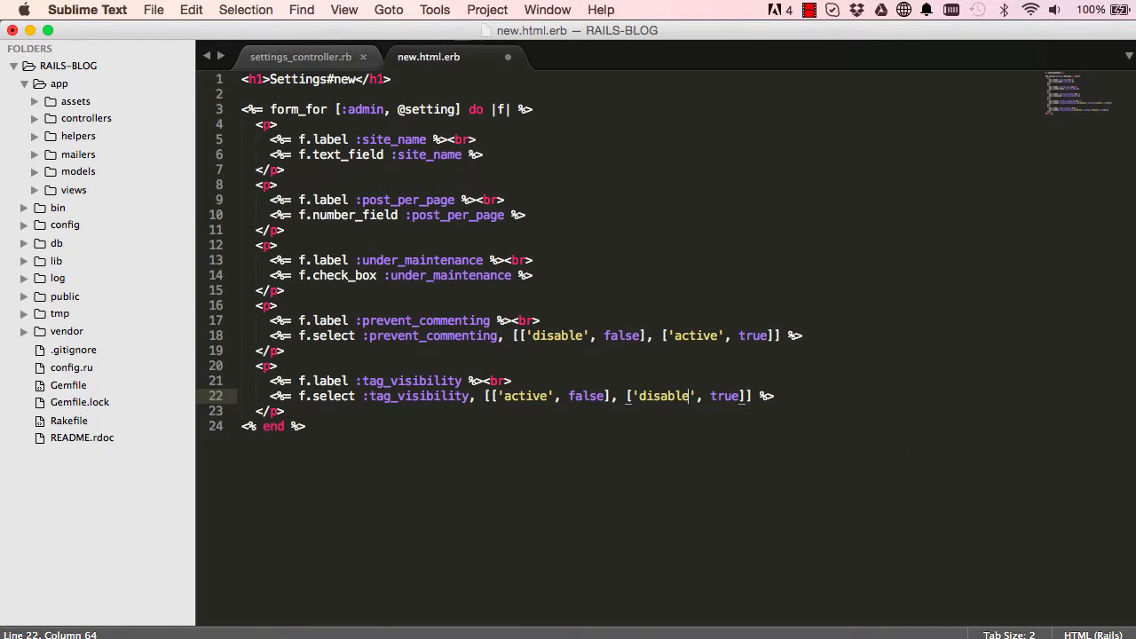
key("cmd+s")
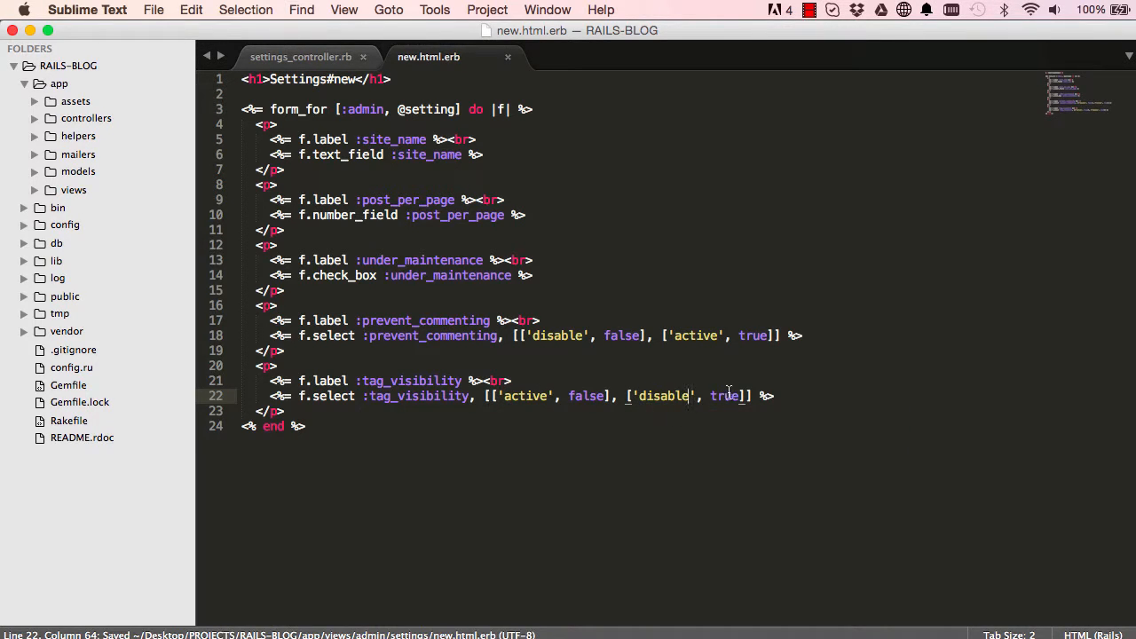
type("false")
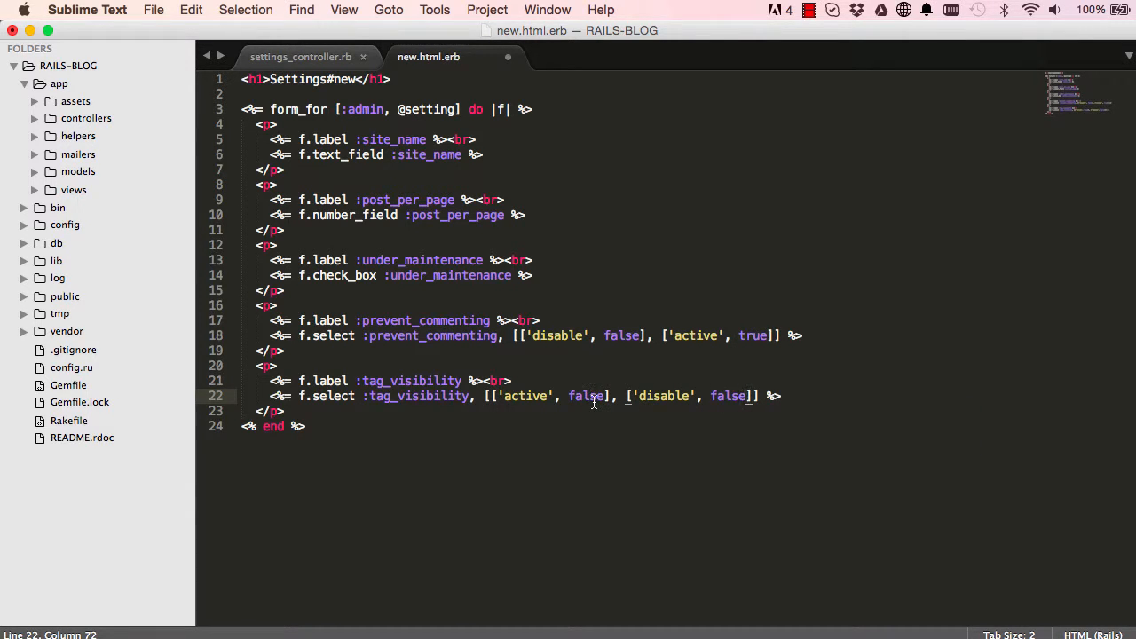
double_click(585, 396)
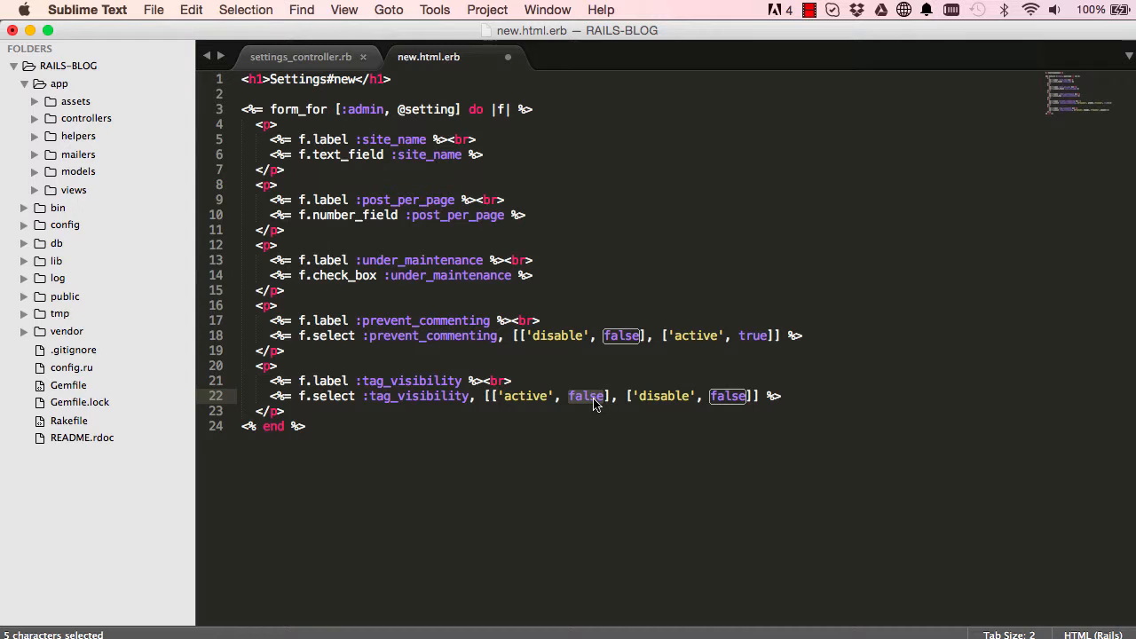
type("true")
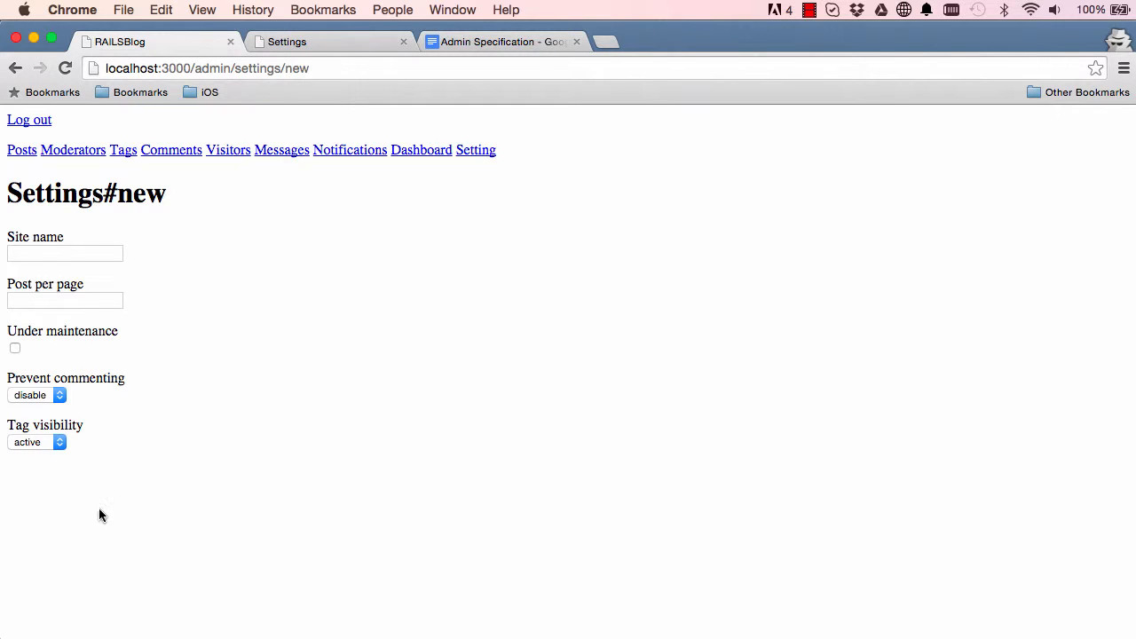
mouse_move(80, 140)
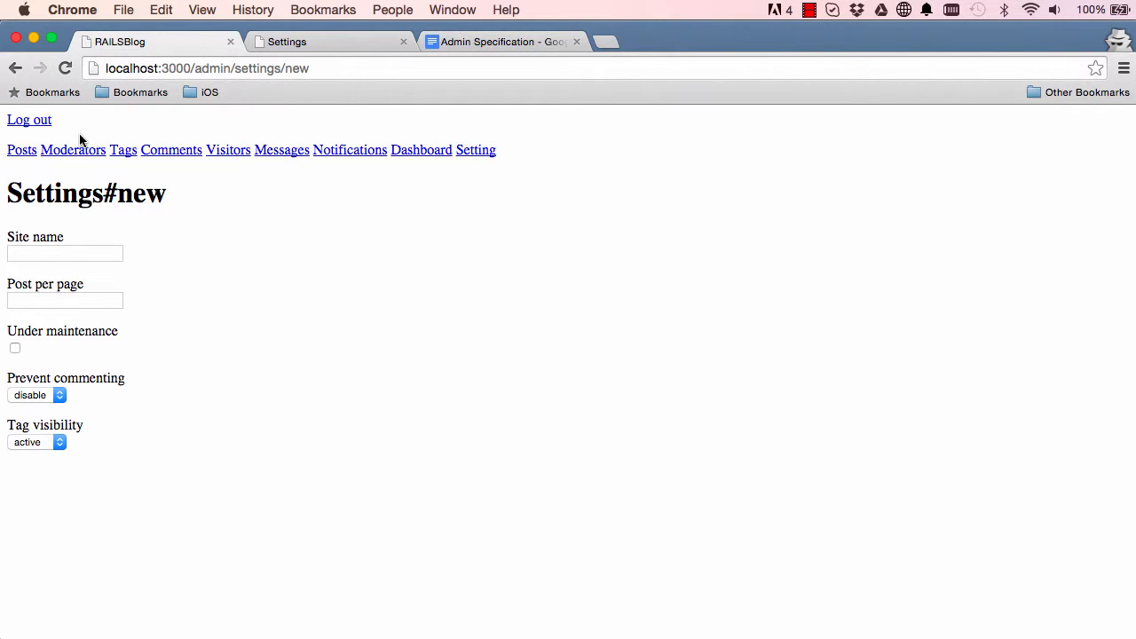
mouse_move(180, 447)
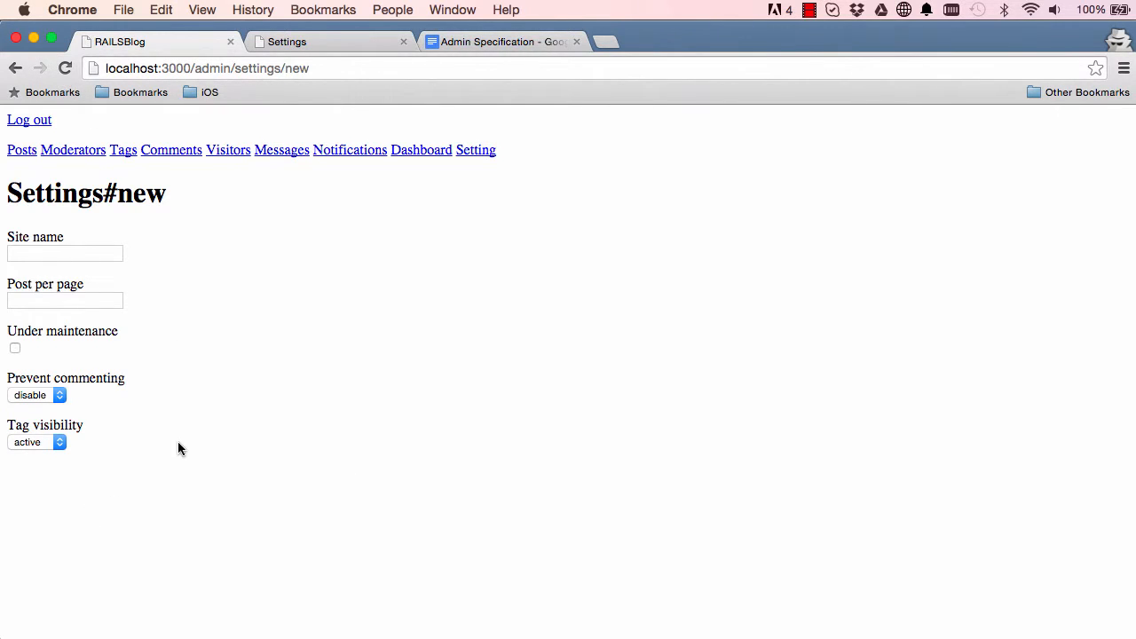
Begin a new empty paragraph below the Tag visibility field
left_click(35, 442)
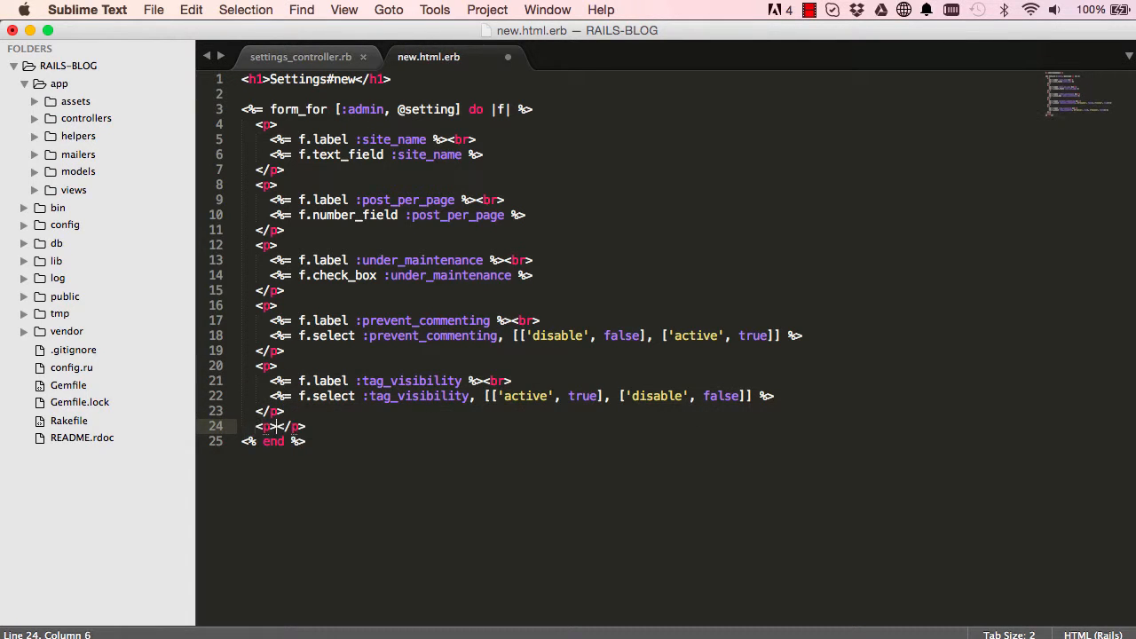
Add a <p><%= f.submit %></p> paragraph before the form's end tag
type("<%= f.subm<")
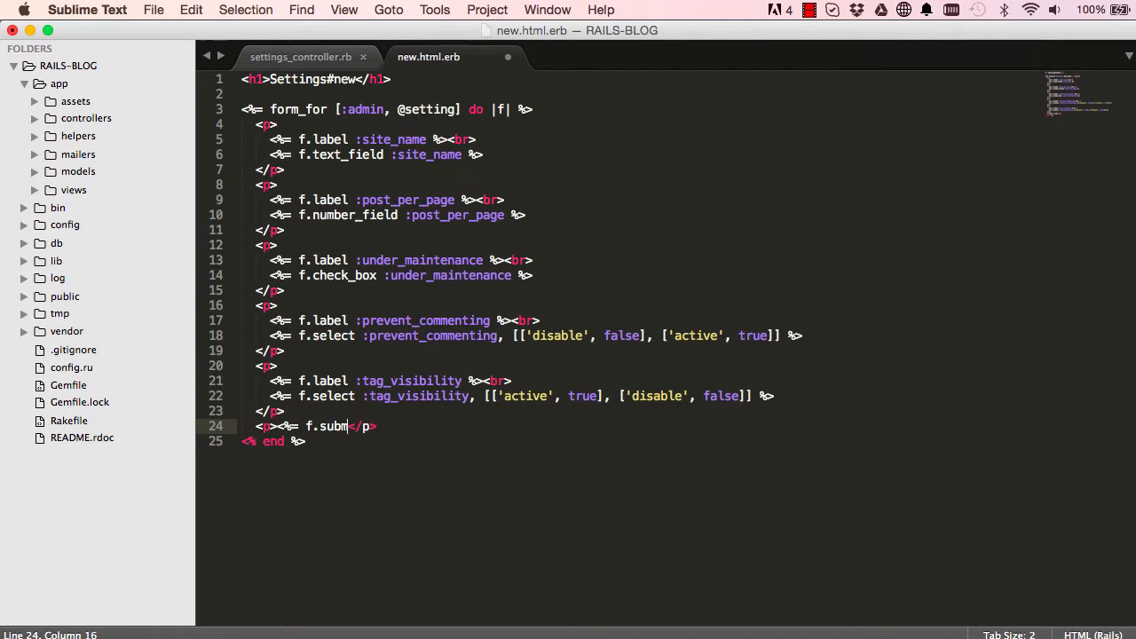
type("it")
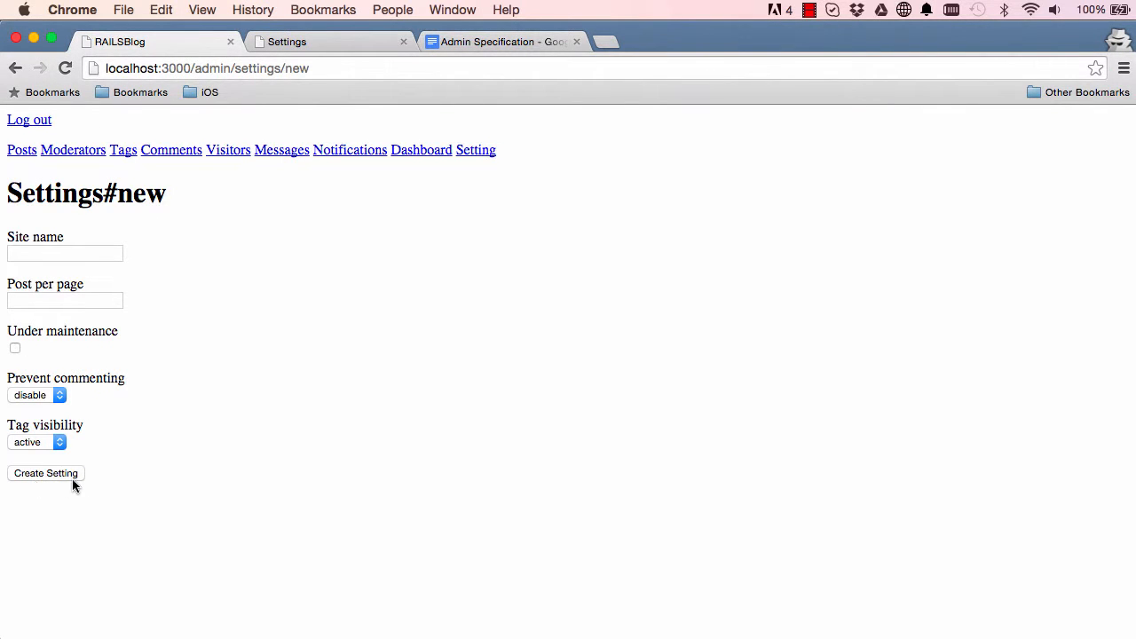
mouse_move(150, 394)
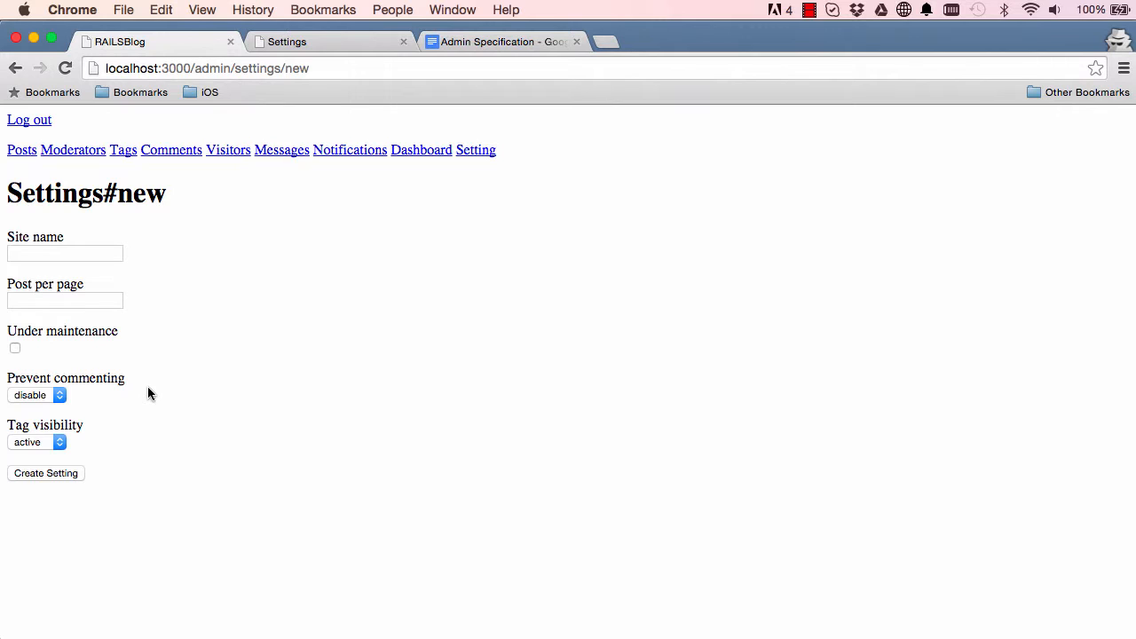
mouse_move(82, 415)
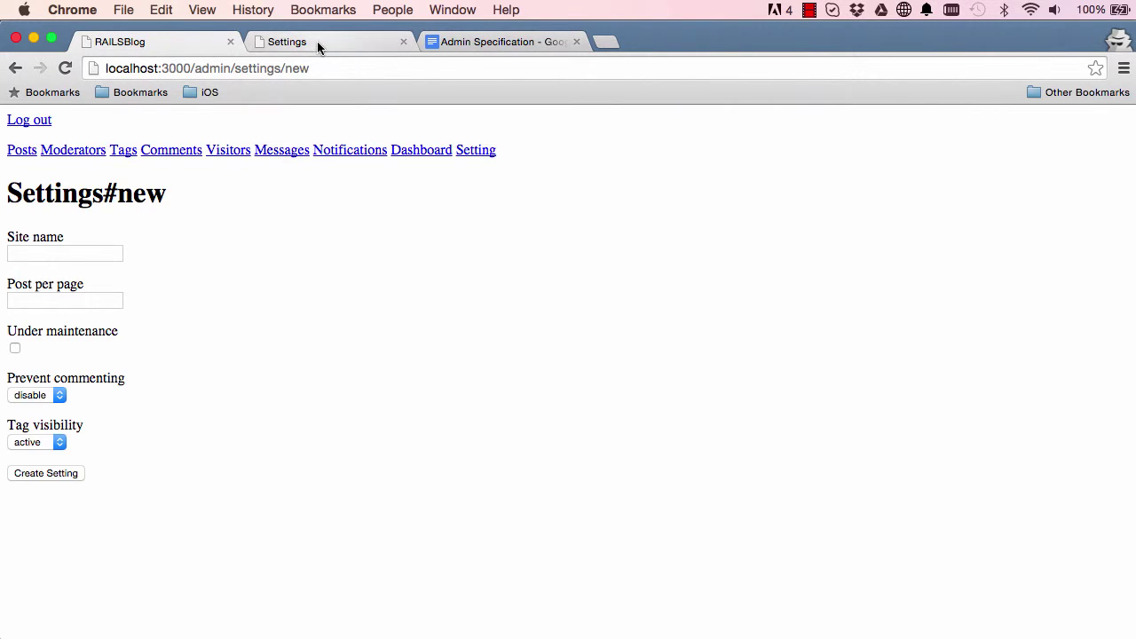
Return to Sublime Text showing the finished settings new view
left_click(125, 42)
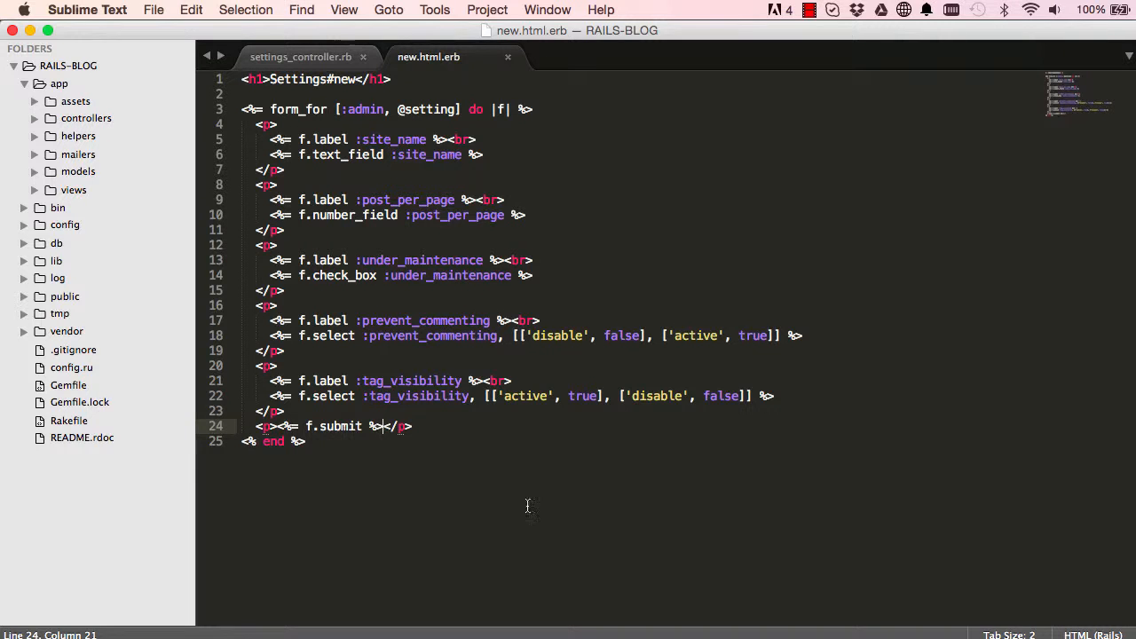
Switch to settings_controller.rb and place the cursor inside the create action
left_click(300, 55)
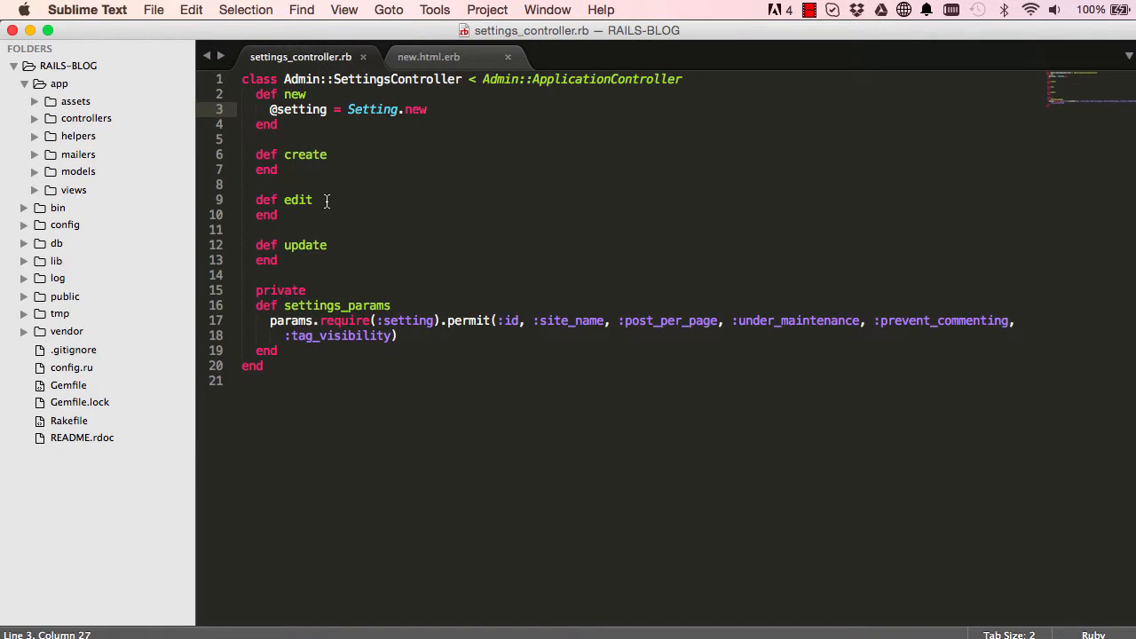
left_click(291, 154)
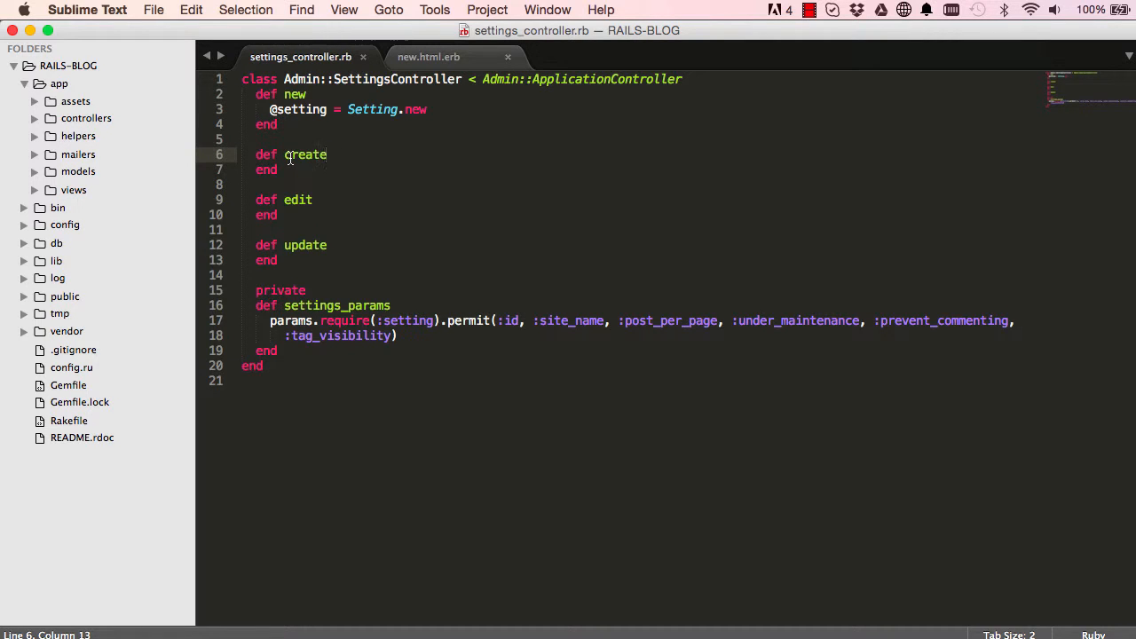